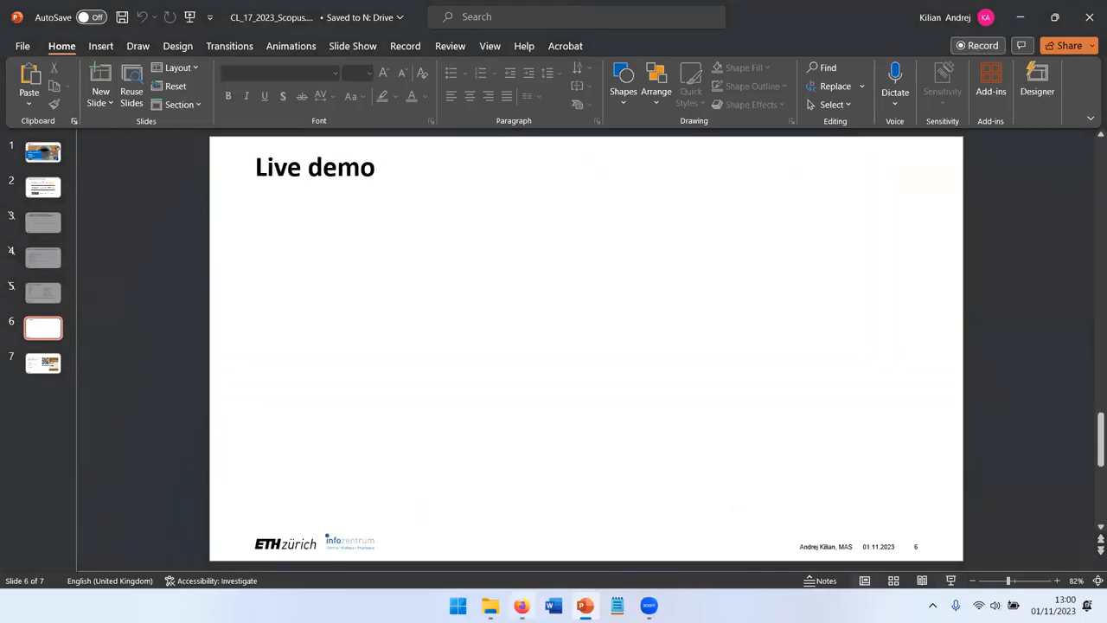
- Switch from the PowerPoint Live demo slide to the Scopus document search page in Firefox
{"action": "left_click", "coordinate": [521, 606]}
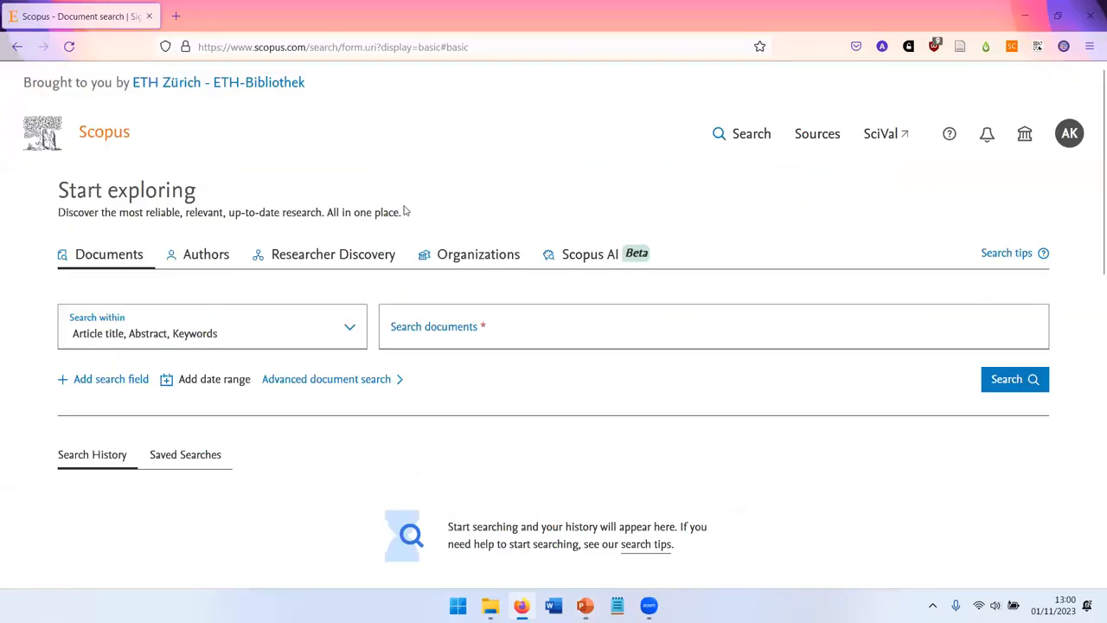
{"action": "mouse_move", "coordinate": [587, 183]}
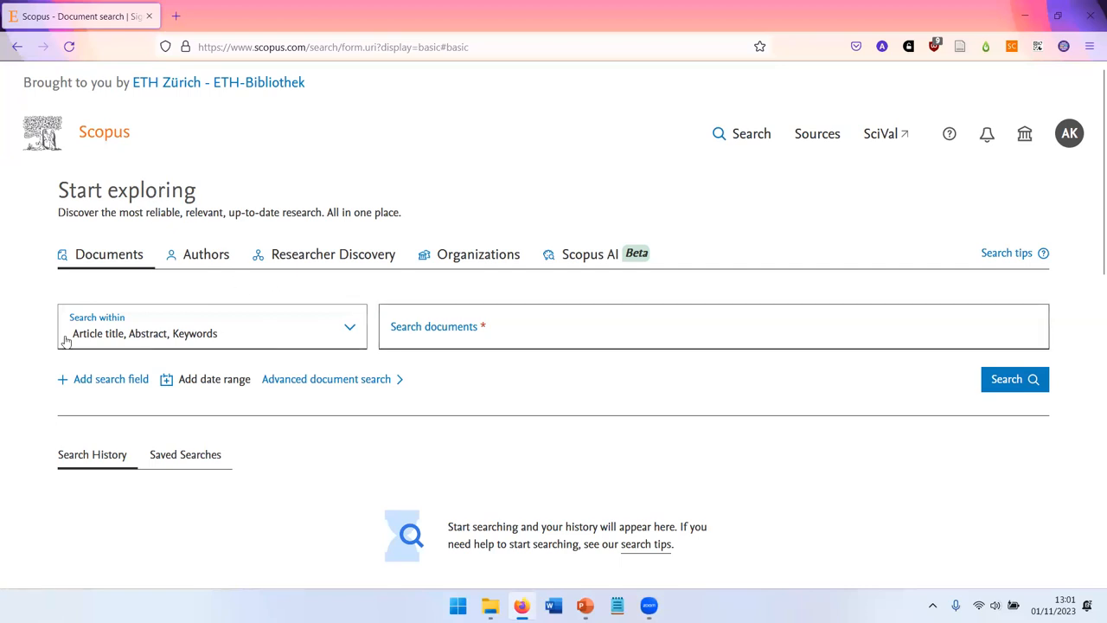
- Add a second and third search row so the form has three fields joined with AND
{"action": "left_click", "coordinate": [104, 379]}
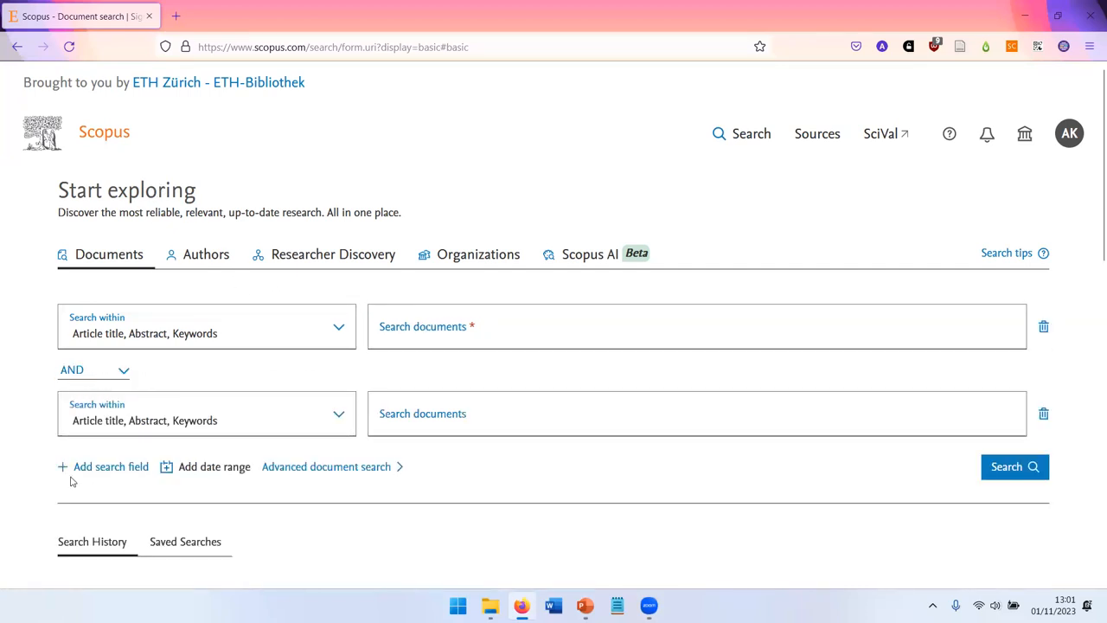
{"action": "left_click", "coordinate": [104, 467]}
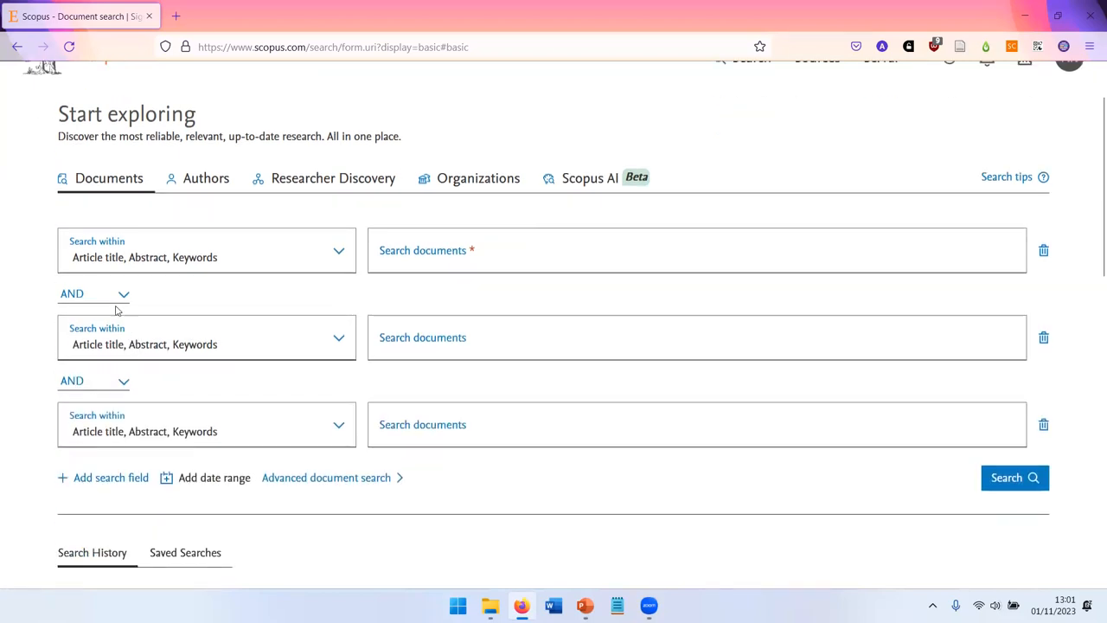
{"action": "left_click", "coordinate": [94, 294]}
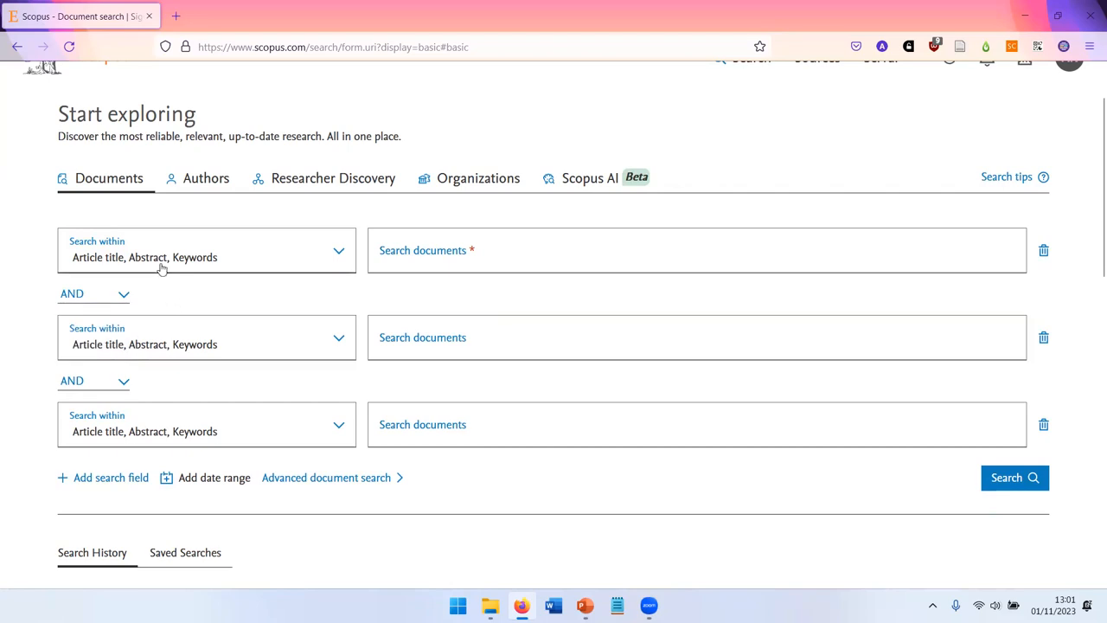
{"action": "left_click", "coordinate": [206, 249]}
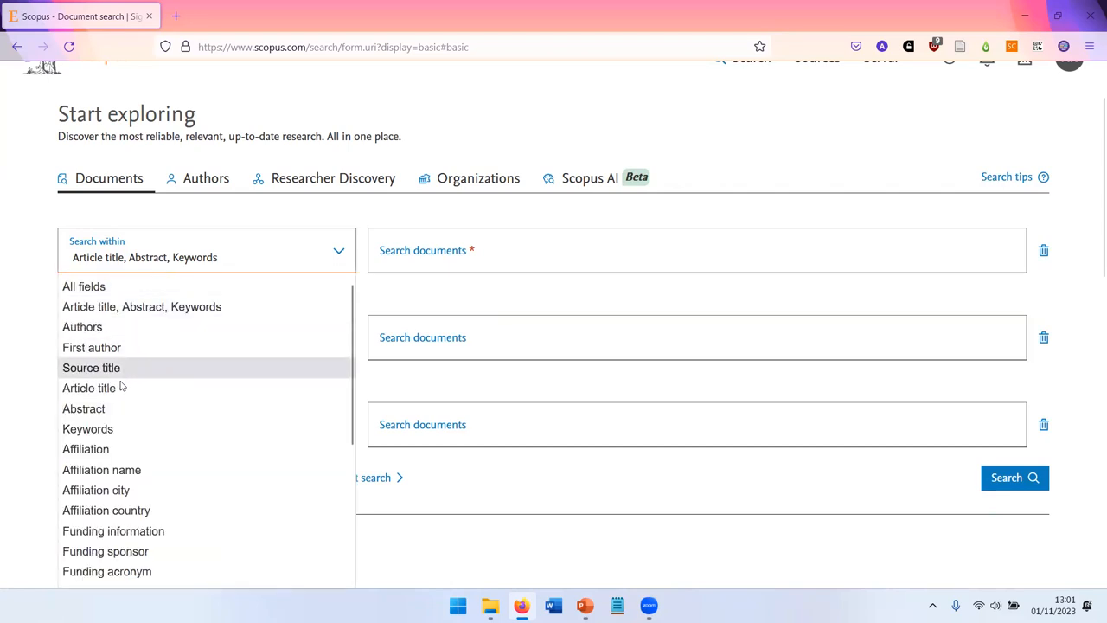
{"action": "mouse_move", "coordinate": [142, 306]}
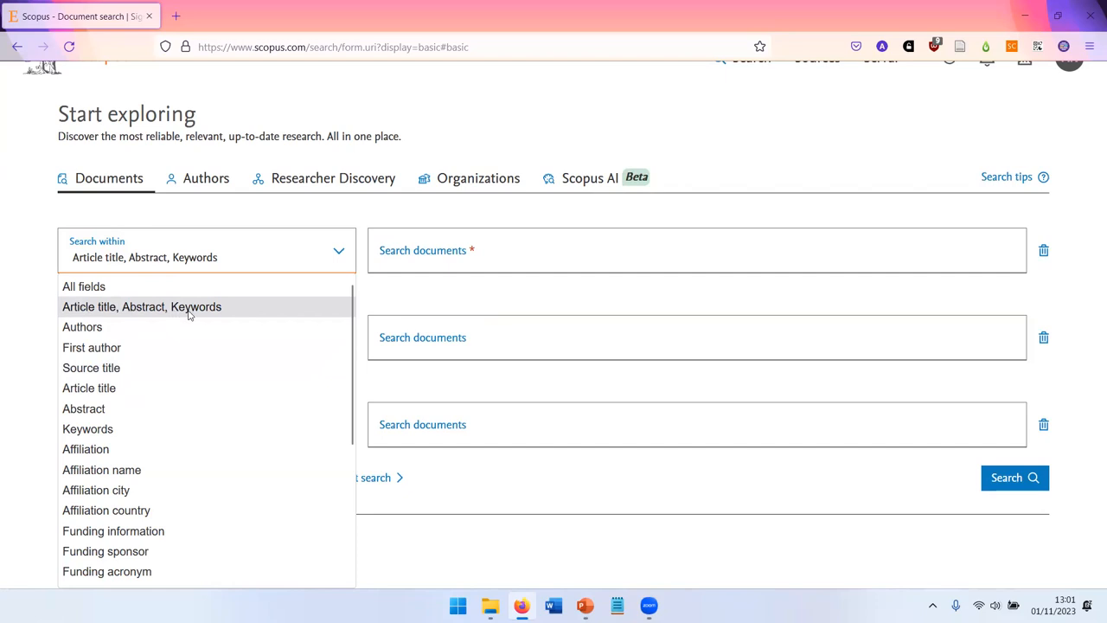
{"action": "mouse_move", "coordinate": [201, 312]}
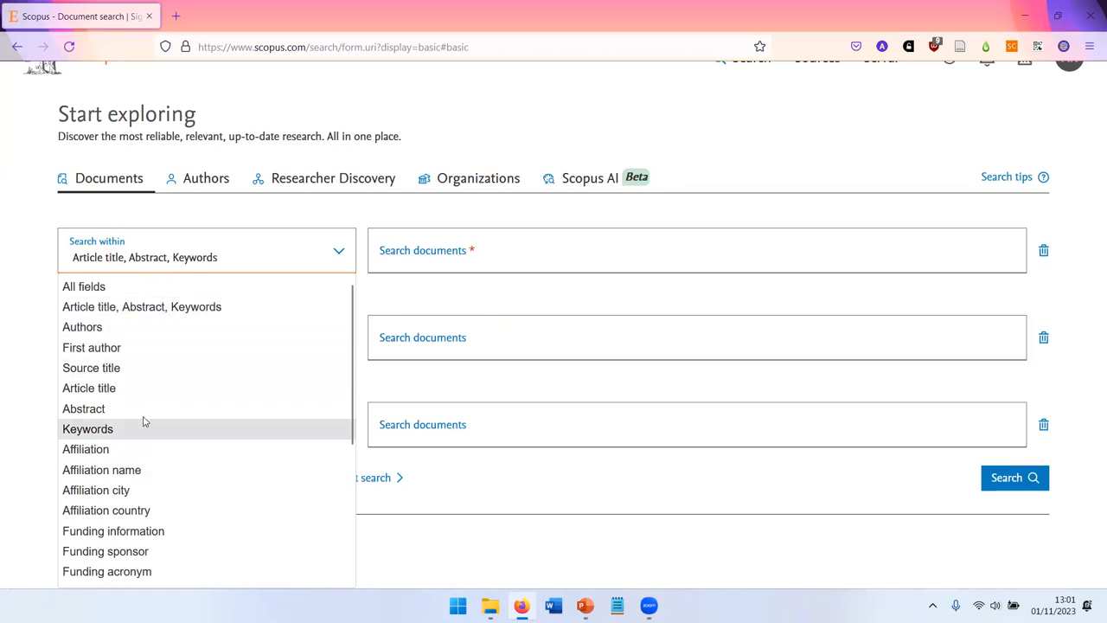
{"action": "mouse_move", "coordinate": [87, 450]}
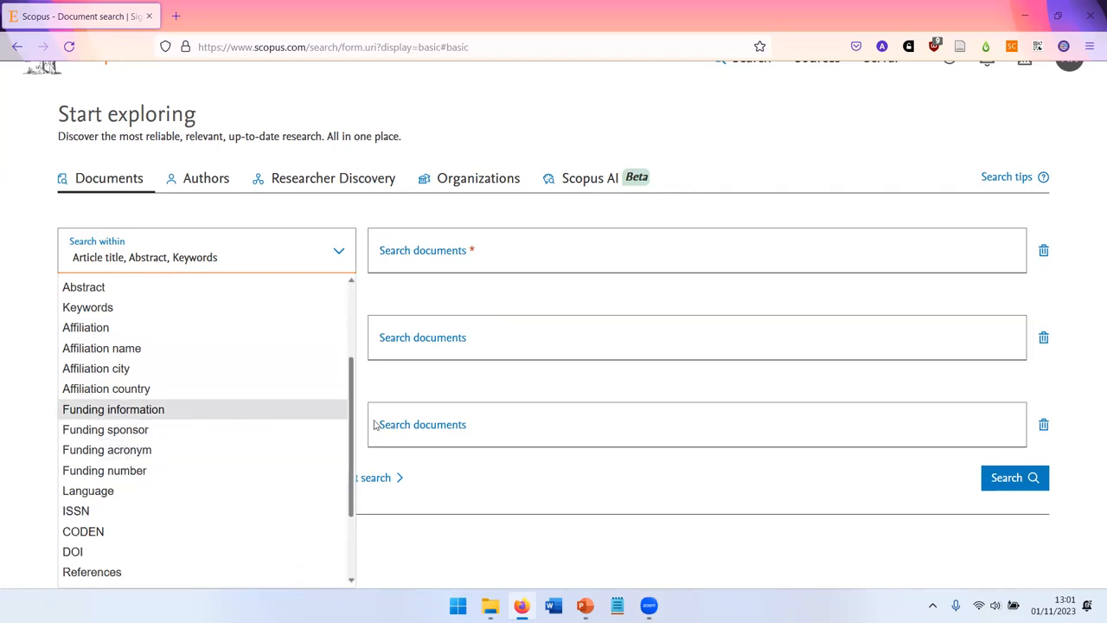
{"action": "scroll", "scroll_direction": "down", "scroll_amount": 3}
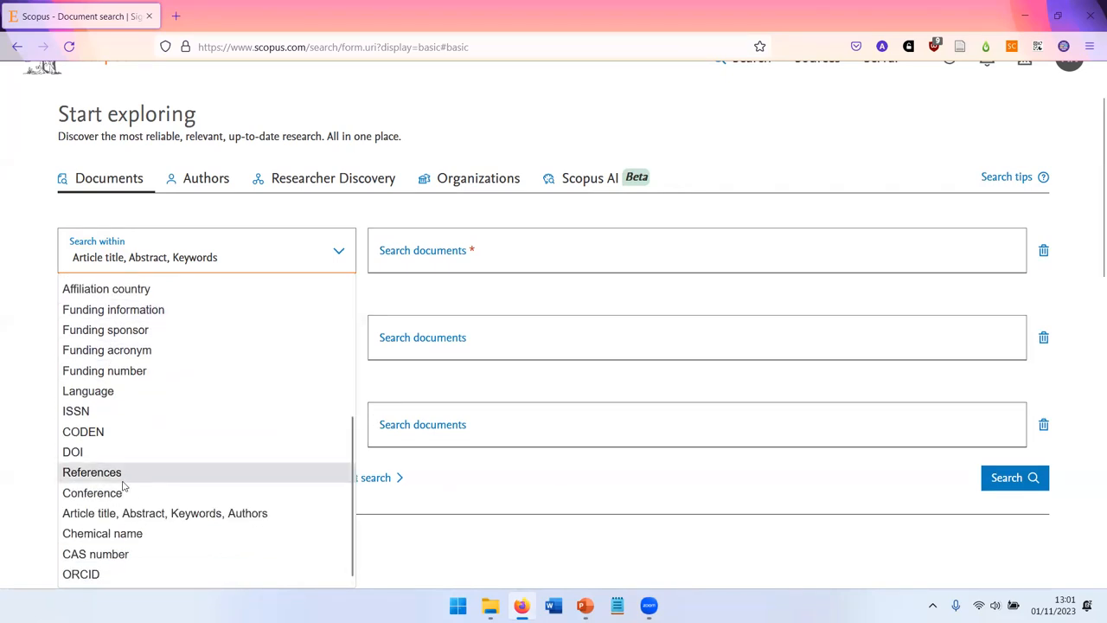
{"action": "mouse_move", "coordinate": [96, 554]}
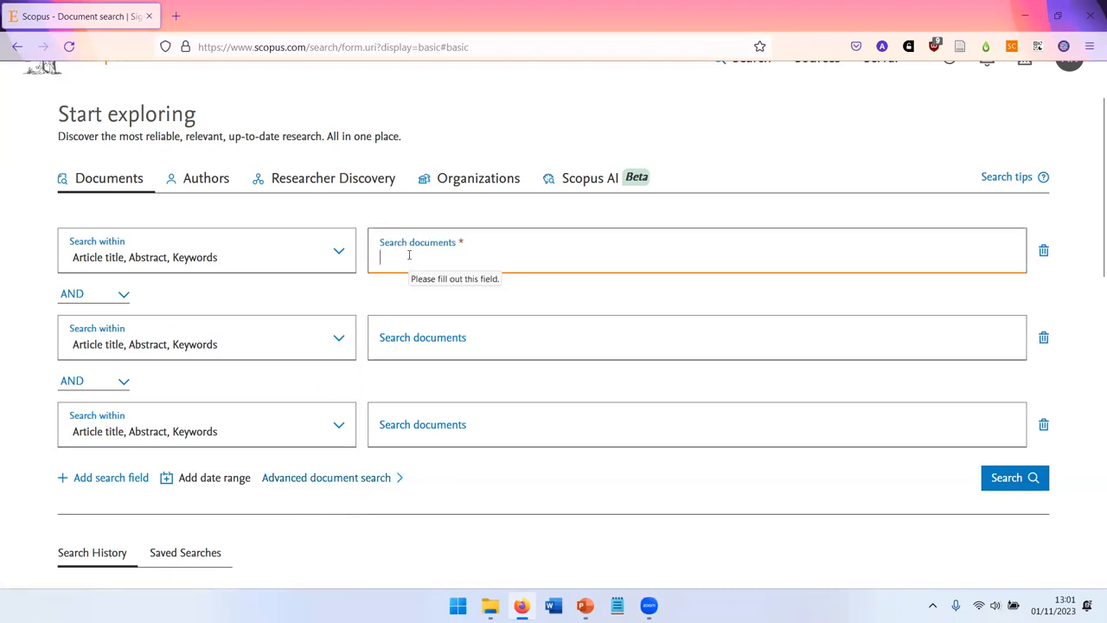
{"action": "type", "text": "\"\""}
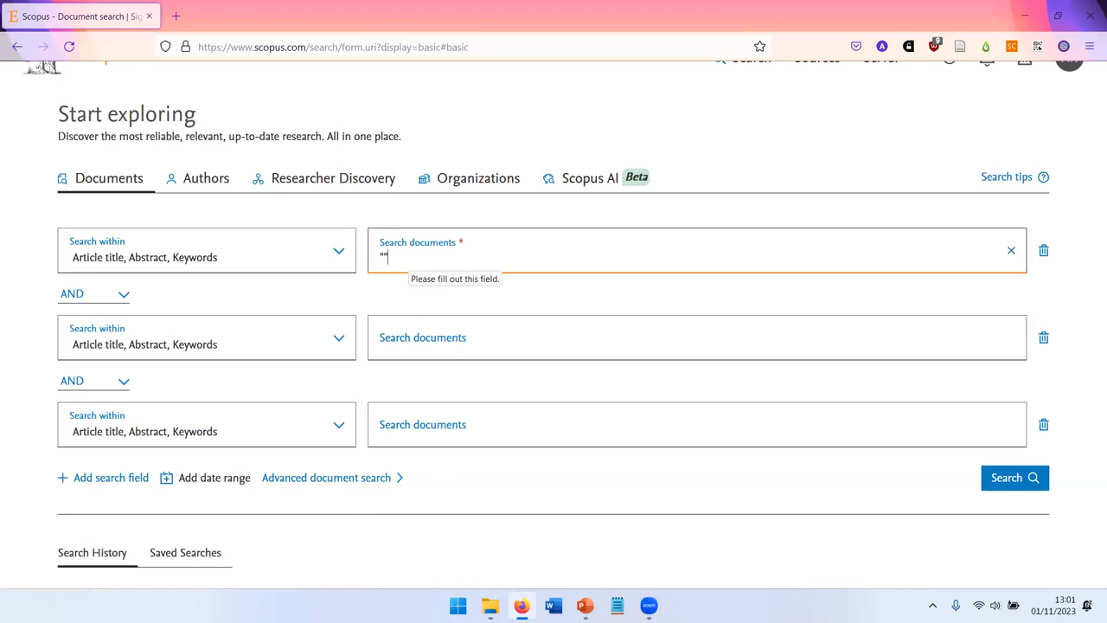
{"action": "left_click", "coordinate": [1011, 249]}
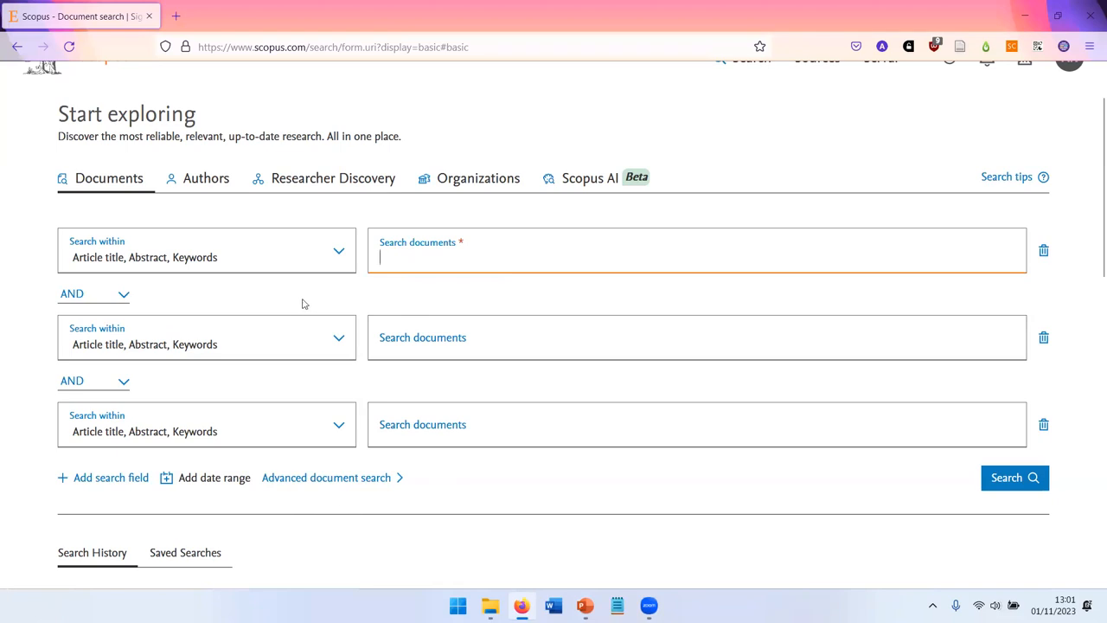
{"action": "mouse_move", "coordinate": [325, 294]}
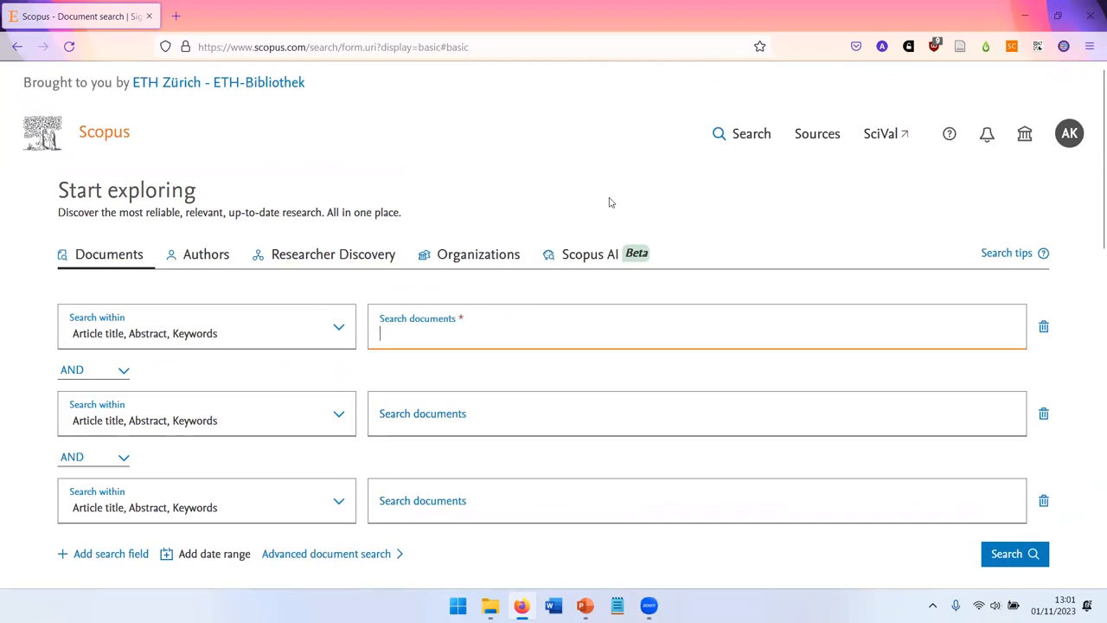
{"action": "mouse_move", "coordinate": [683, 201]}
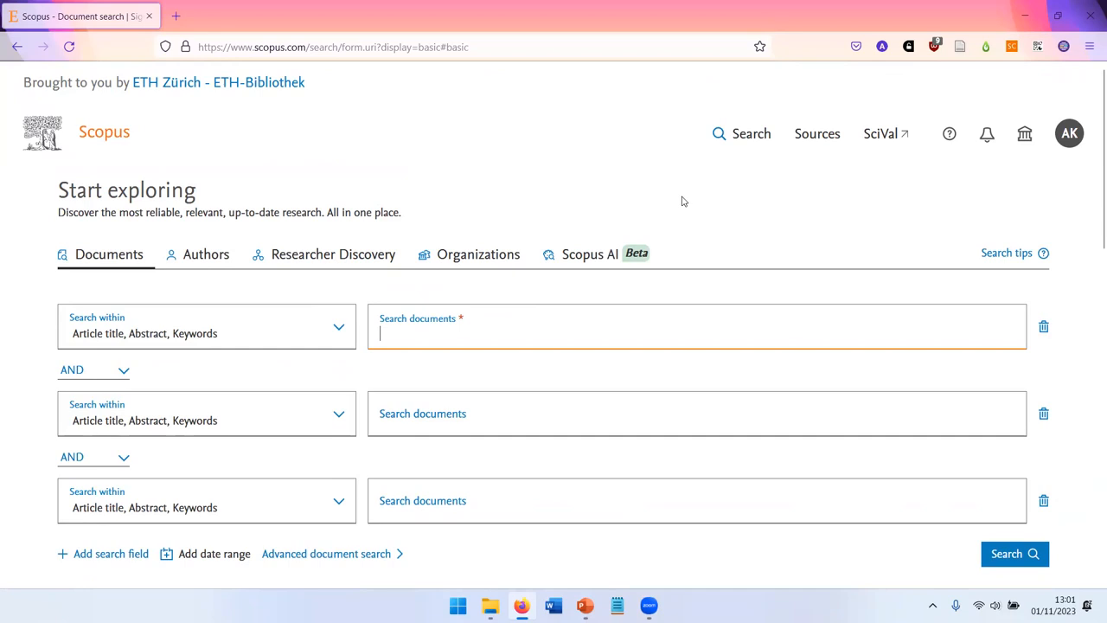
{"action": "mouse_move", "coordinate": [424, 222]}
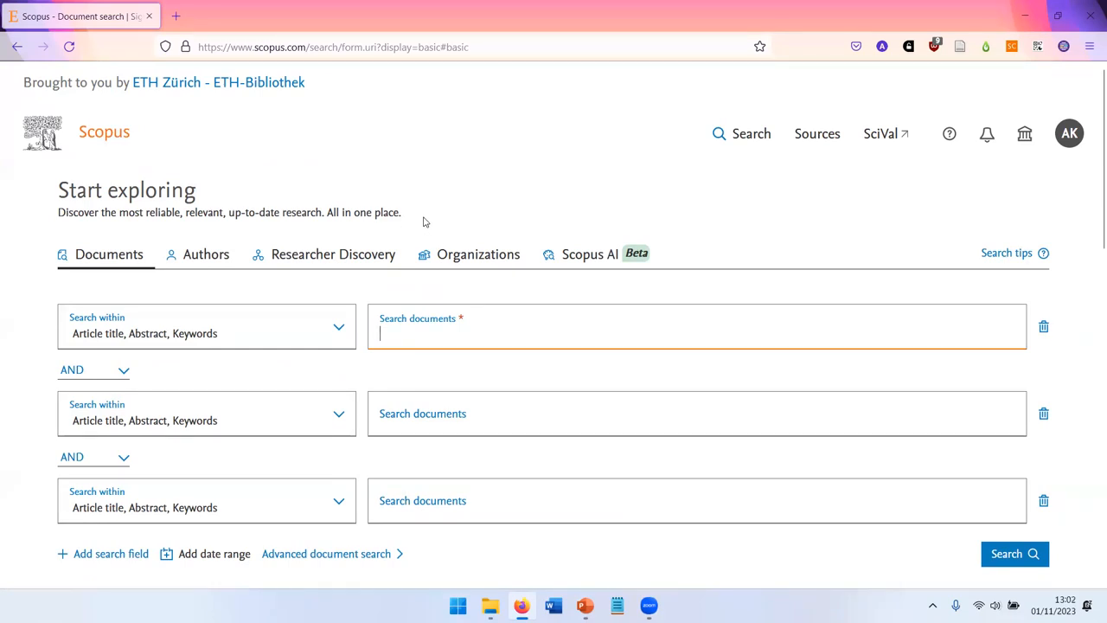
{"action": "mouse_move", "coordinate": [505, 208]}
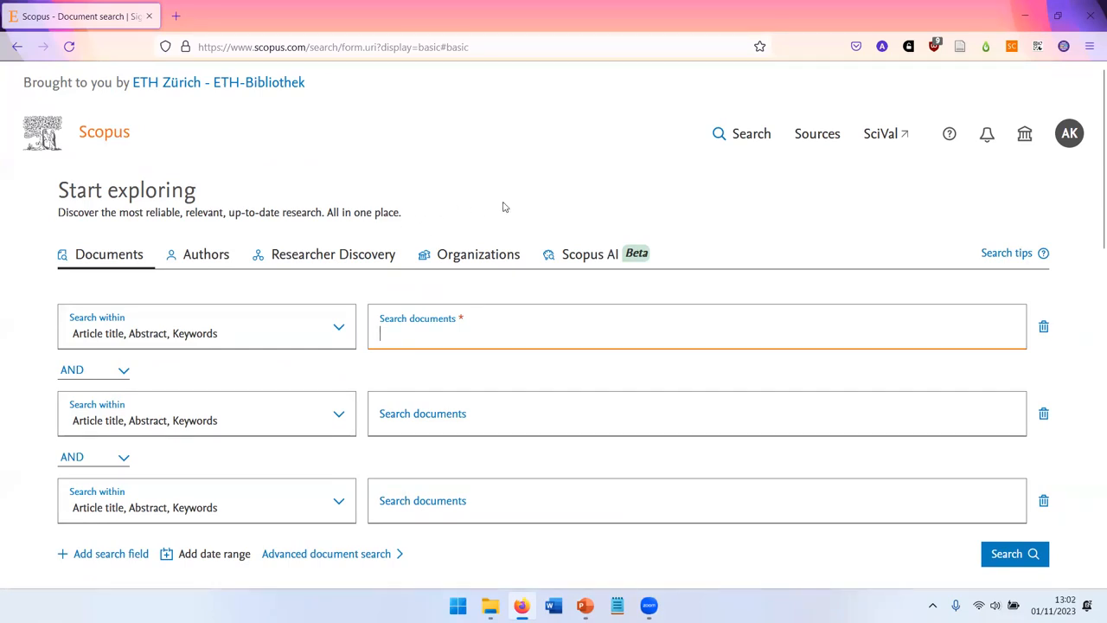
{"action": "scroll", "scroll_direction": "down", "scroll_amount": 3}
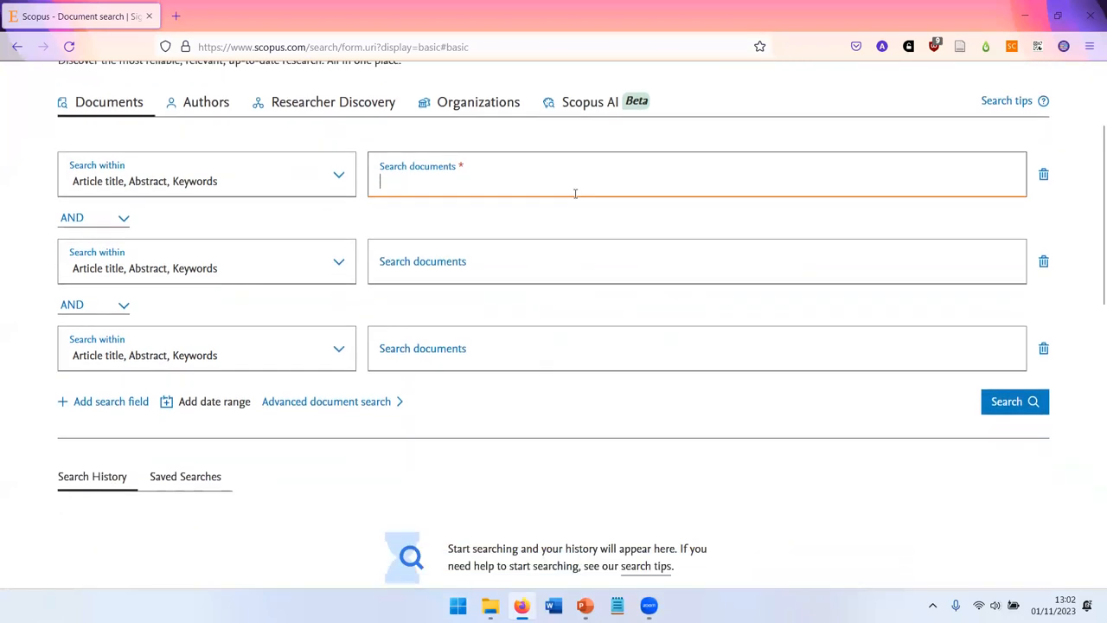
{"action": "scroll", "scroll_direction": "down", "scroll_amount": 3}
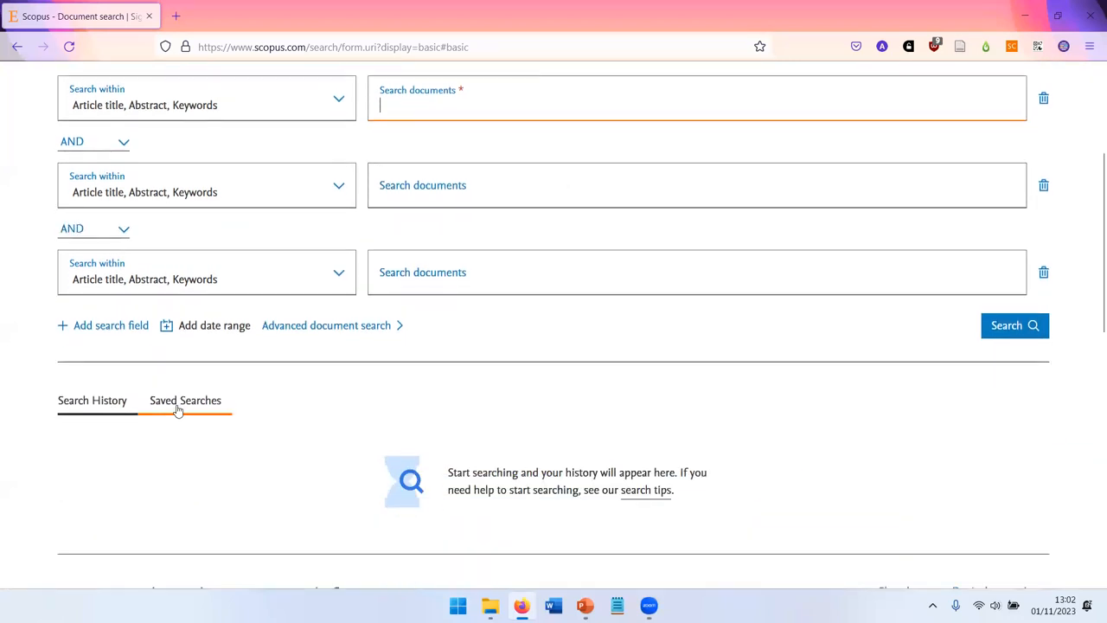
- Show the Saved Searches list with the giant robot and NMR spectroscopy, ETH queries
{"action": "left_click", "coordinate": [185, 400]}
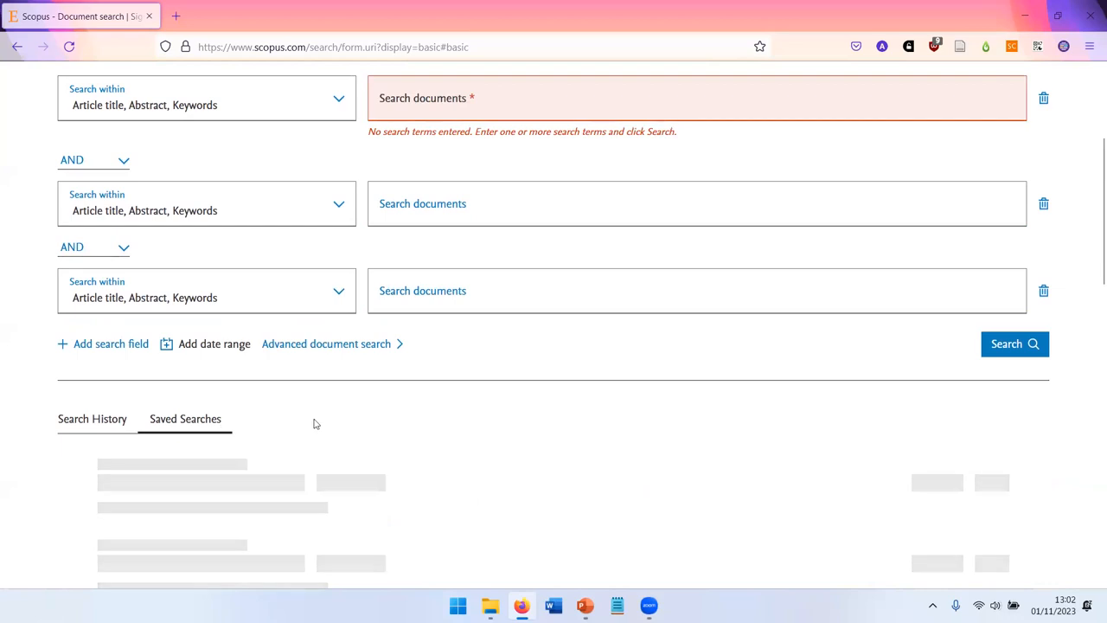
{"action": "scroll", "scroll_direction": "down", "scroll_amount": 3}
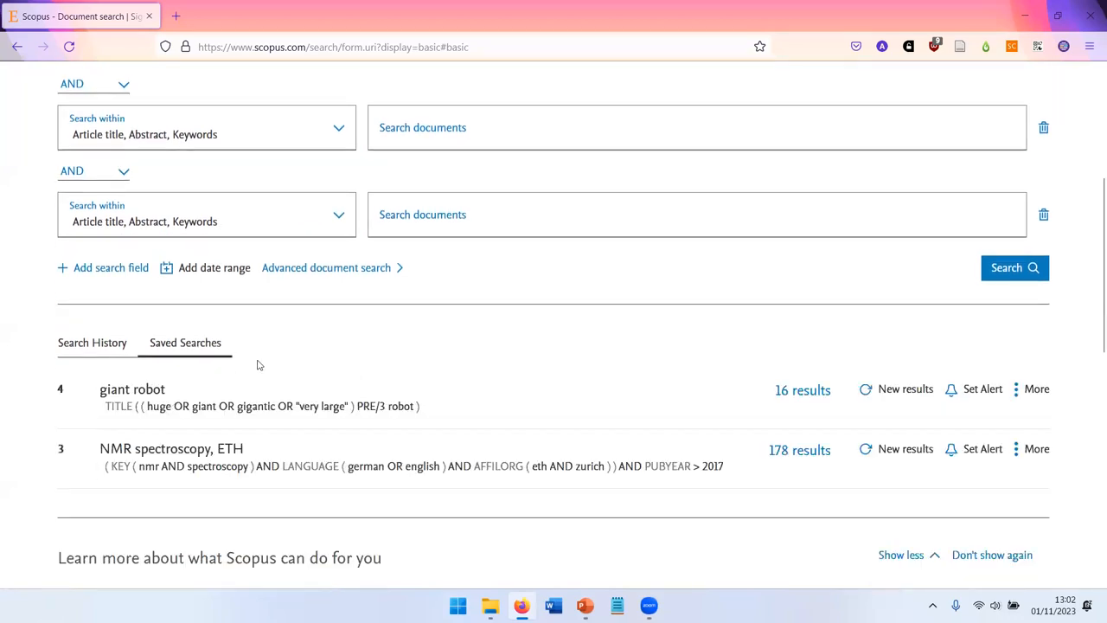
{"action": "scroll", "scroll_direction": "down", "scroll_amount": 3}
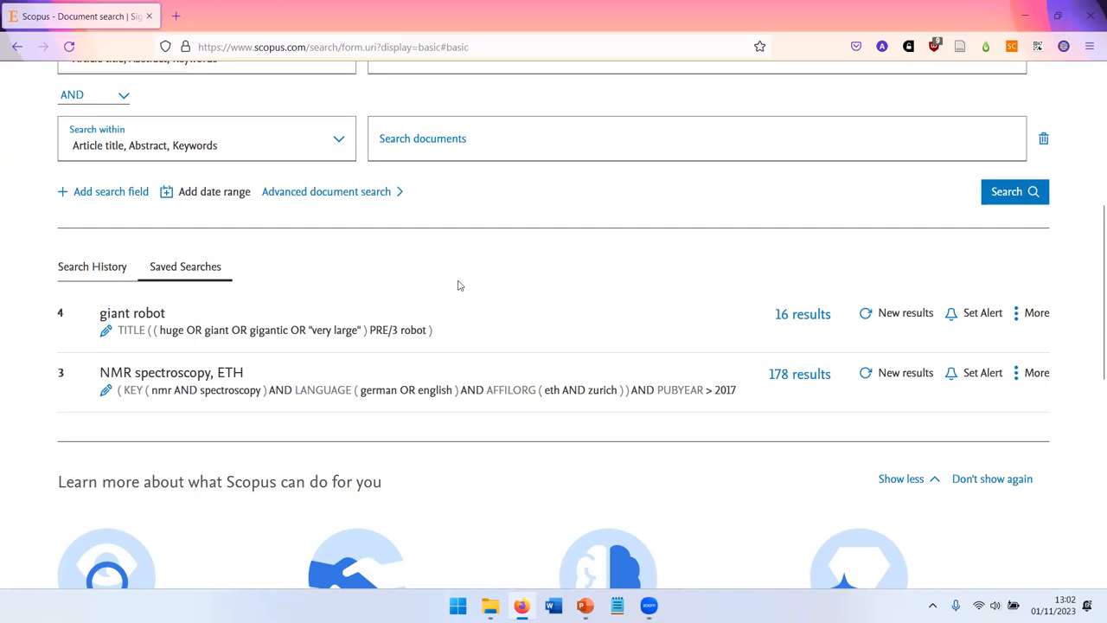
{"action": "mouse_move", "coordinate": [905, 308]}
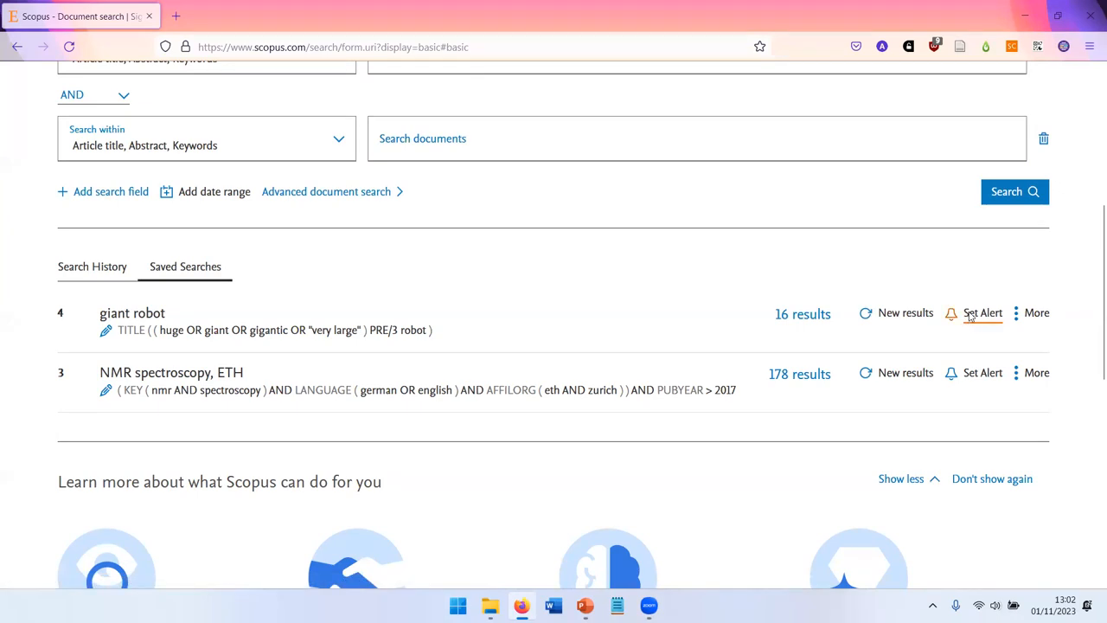
- Review the alert form for the giant robot search, keeping weekly frequency, then dismiss it
{"action": "left_click", "coordinate": [983, 312]}
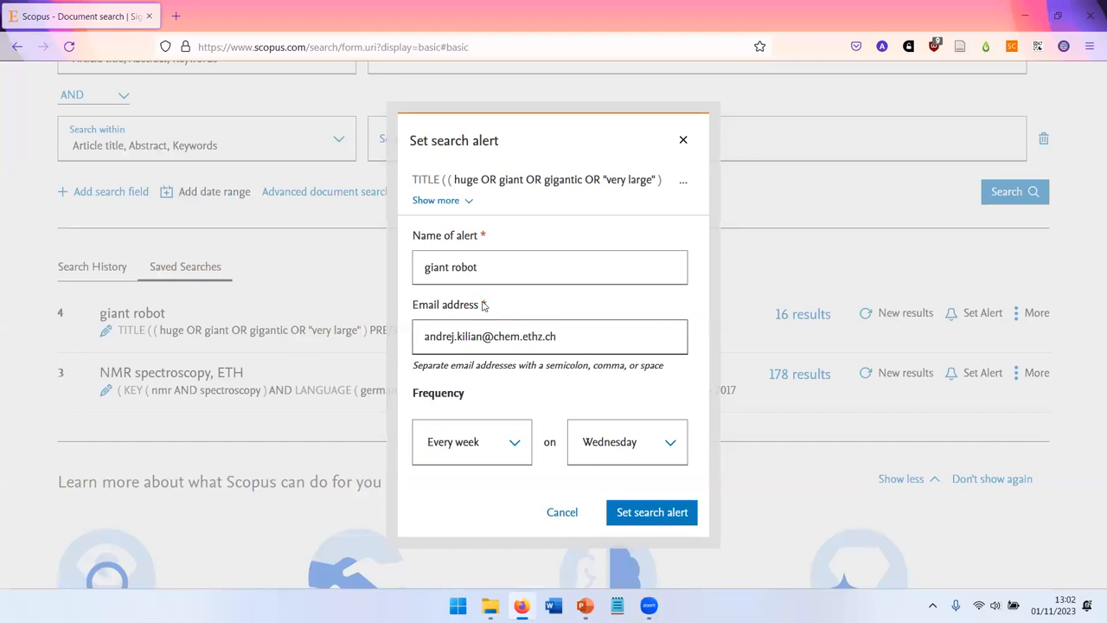
{"action": "mouse_move", "coordinate": [467, 309]}
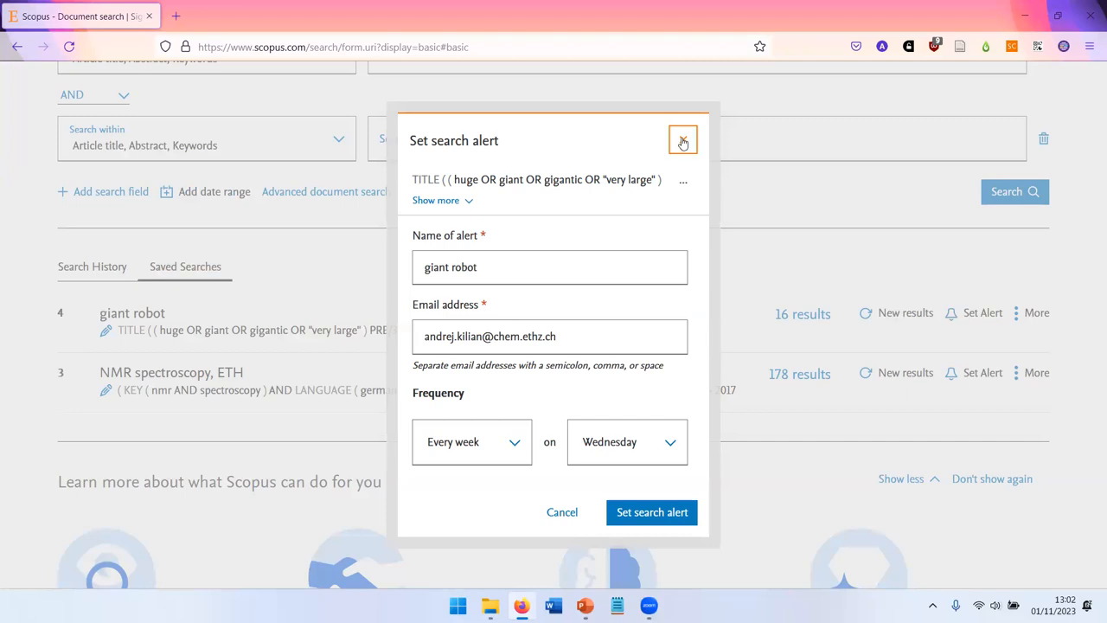
{"action": "left_click", "coordinate": [470, 441]}
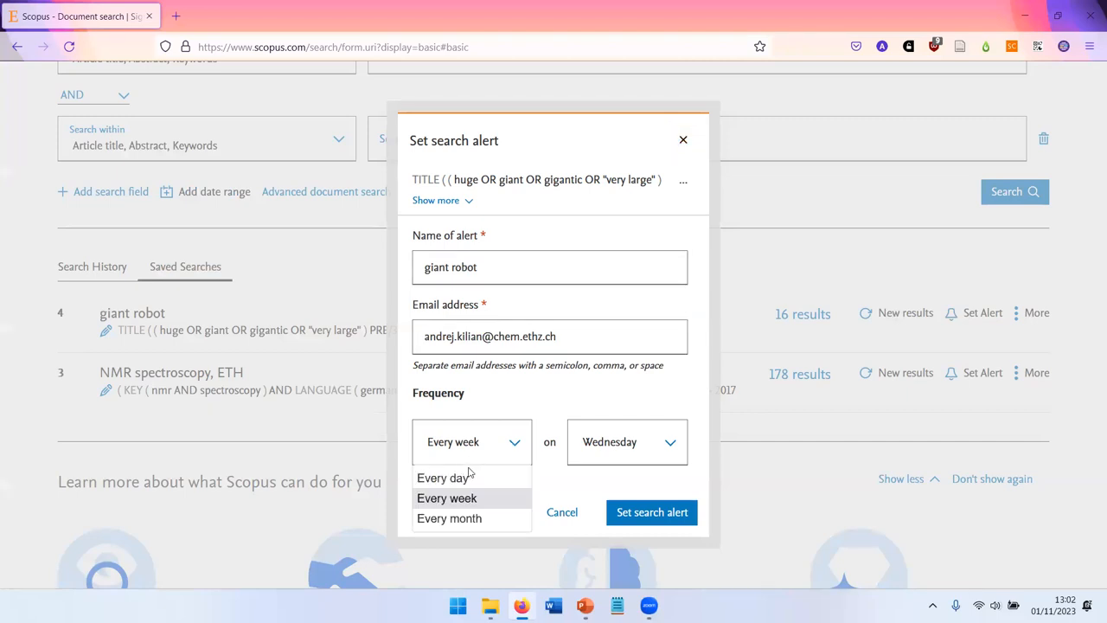
{"action": "left_click", "coordinate": [446, 498]}
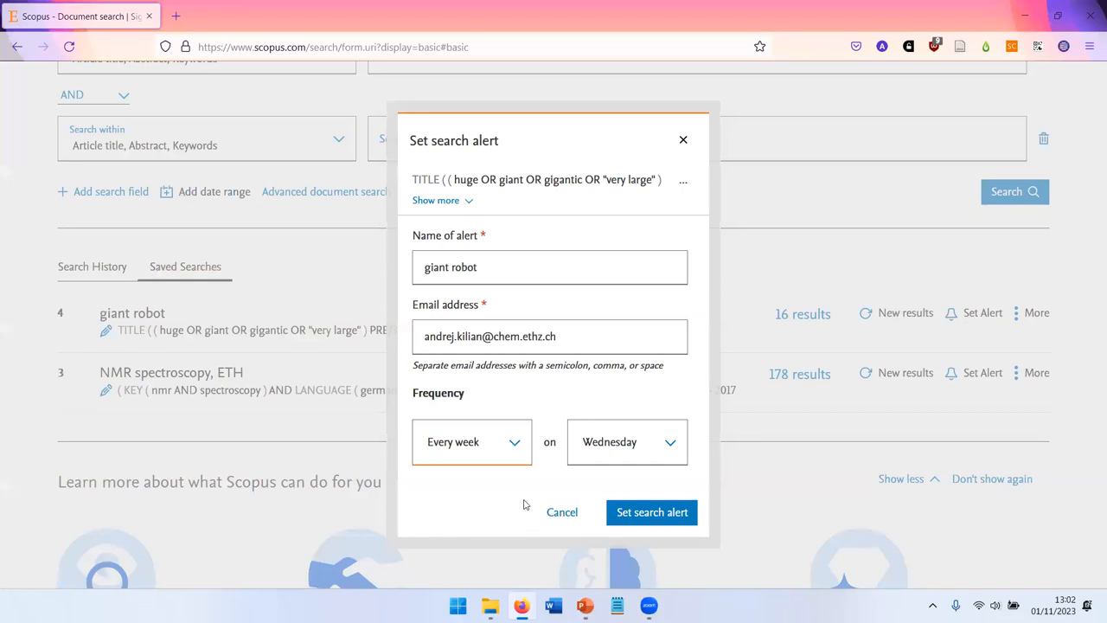
{"action": "left_click", "coordinate": [560, 513]}
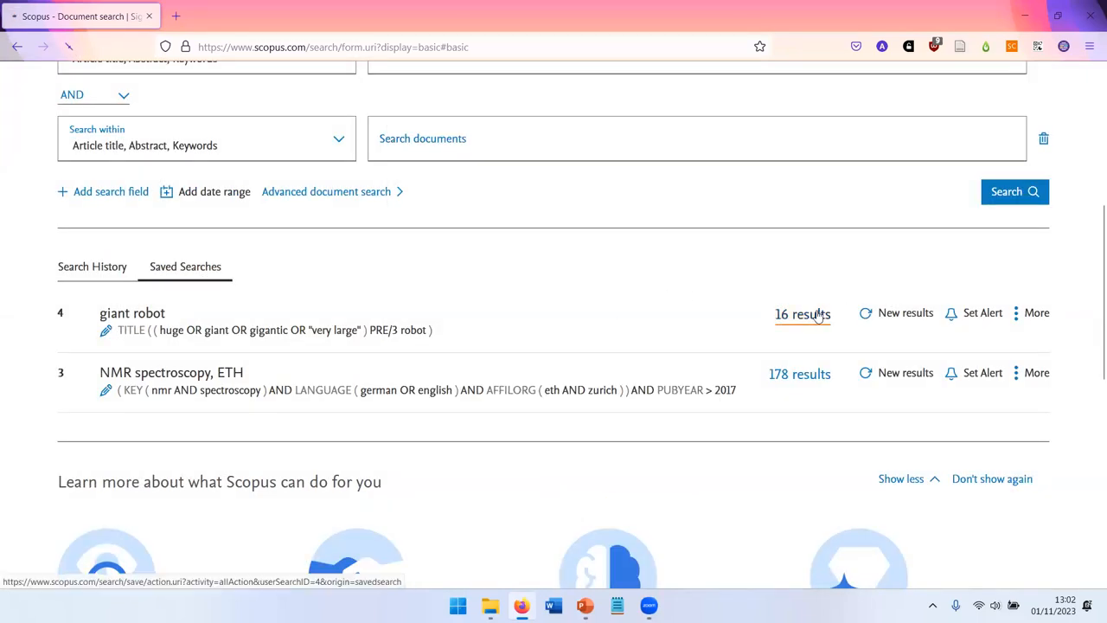
- Rerun the saved giant robot search and look through its 16 results and filters
{"action": "left_click", "coordinate": [803, 311]}
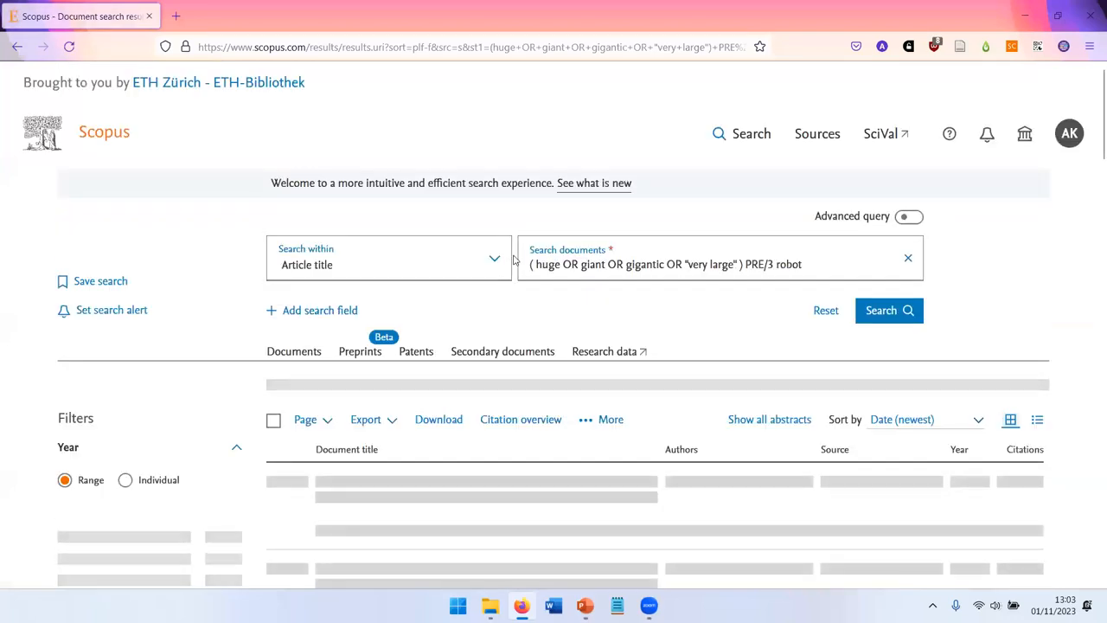
{"action": "left_click", "coordinate": [887, 310]}
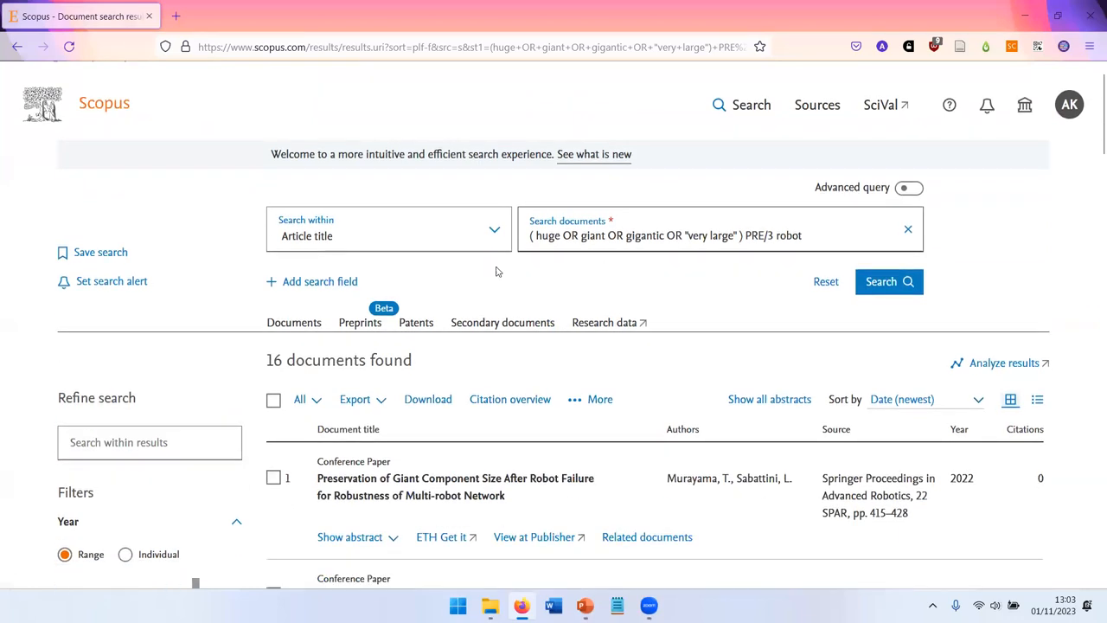
{"action": "scroll", "scroll_direction": "down", "scroll_amount": 3}
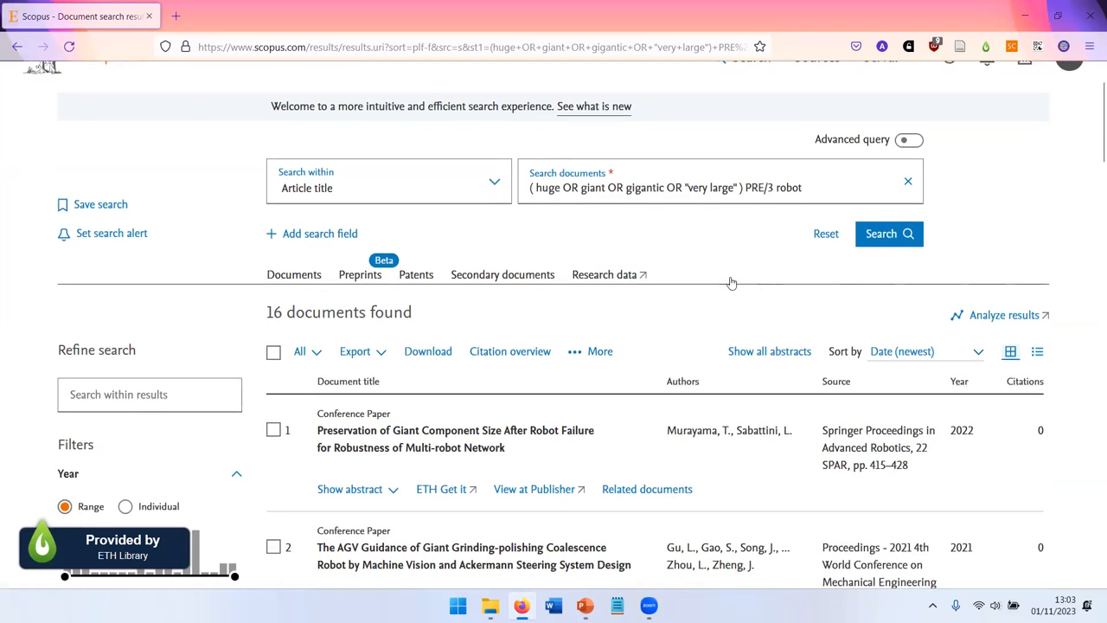
{"action": "scroll", "scroll_direction": "down", "scroll_amount": 3}
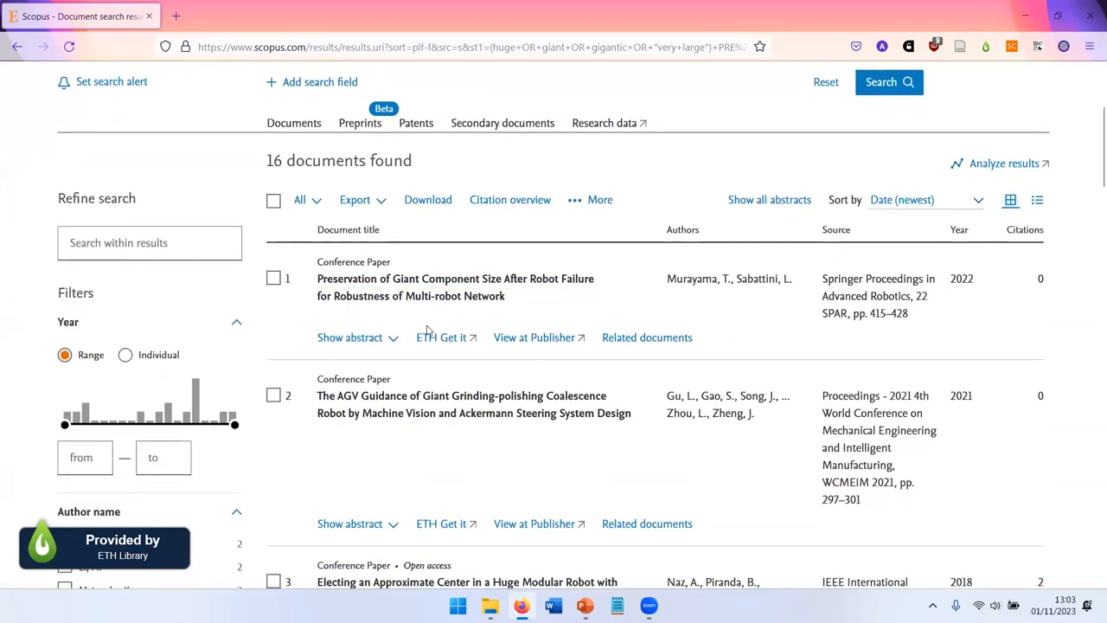
{"action": "scroll", "scroll_direction": "down", "scroll_amount": 3}
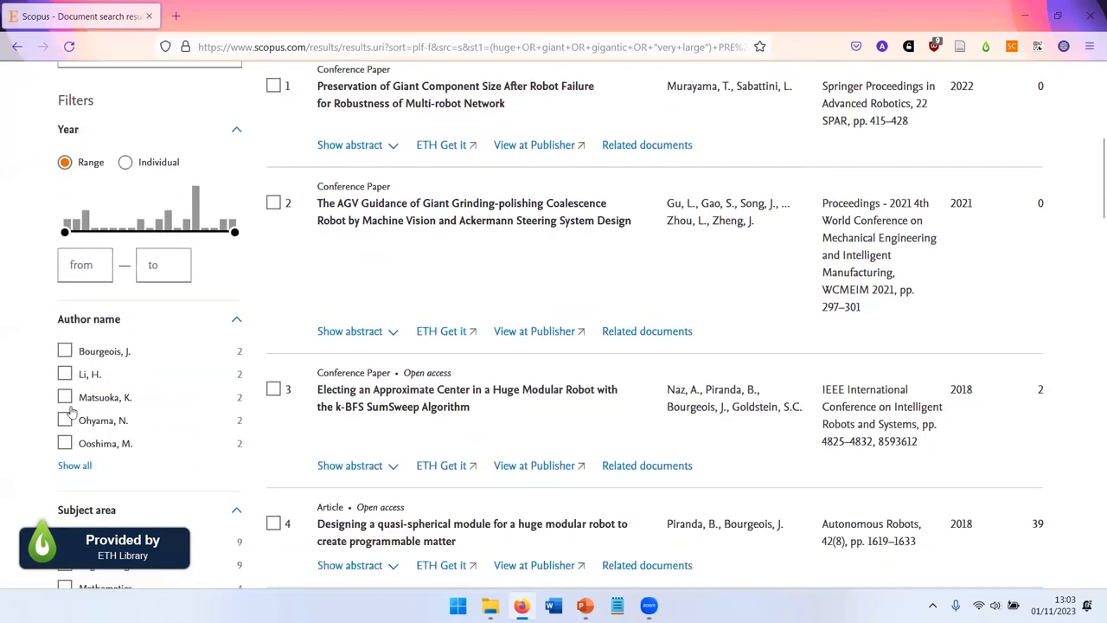
{"action": "scroll", "scroll_direction": "down", "scroll_amount": 3}
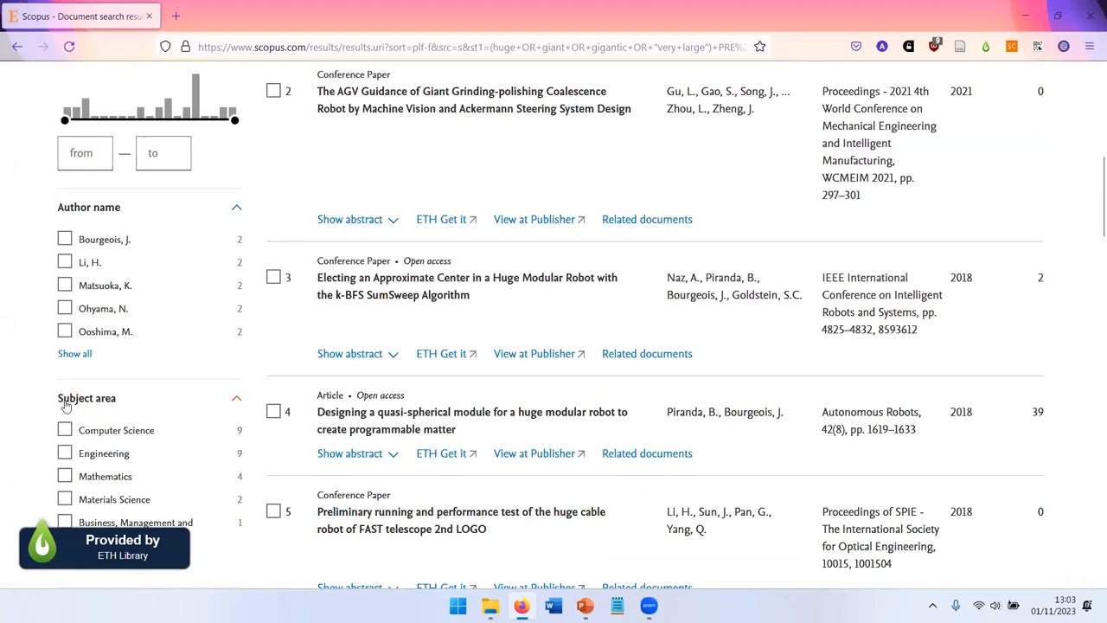
{"action": "mouse_move", "coordinate": [110, 389]}
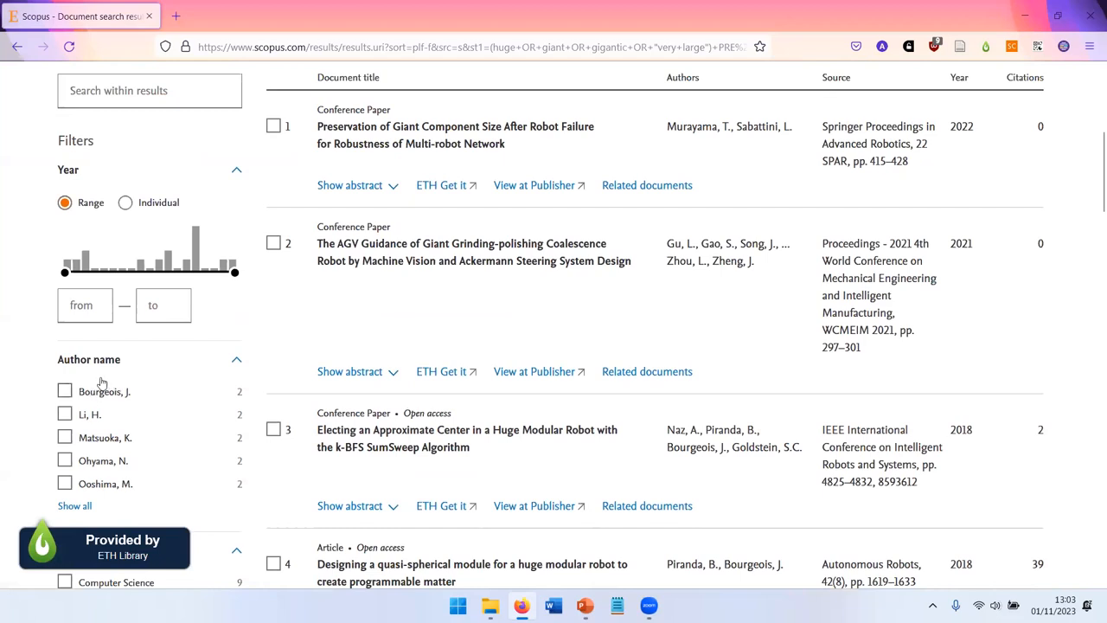
{"action": "mouse_move", "coordinate": [401, 149]}
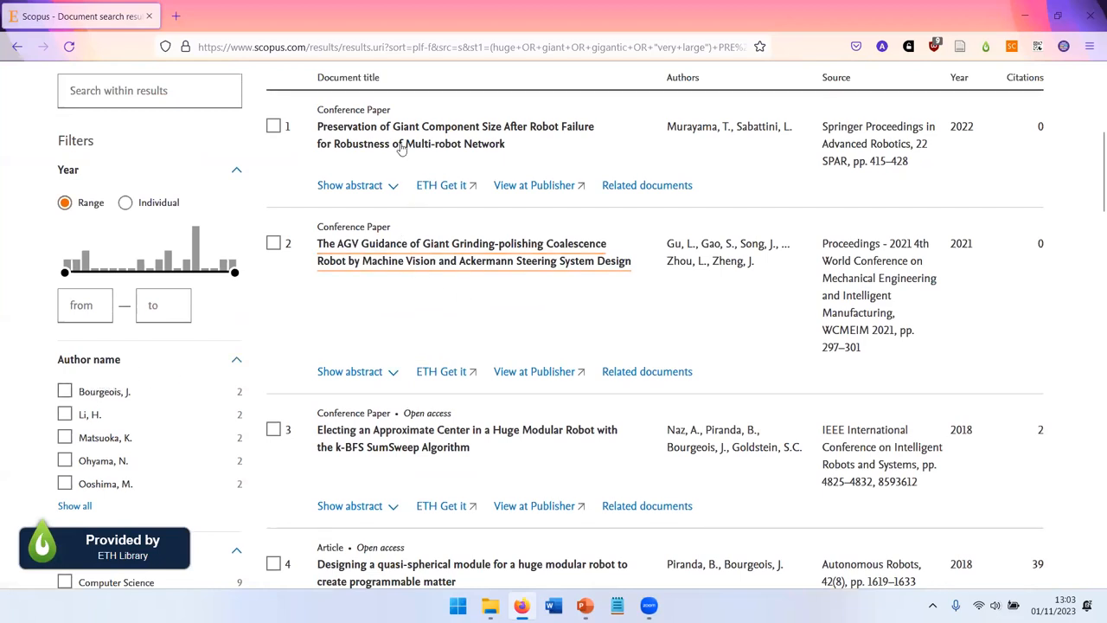
{"action": "mouse_move", "coordinate": [402, 135]}
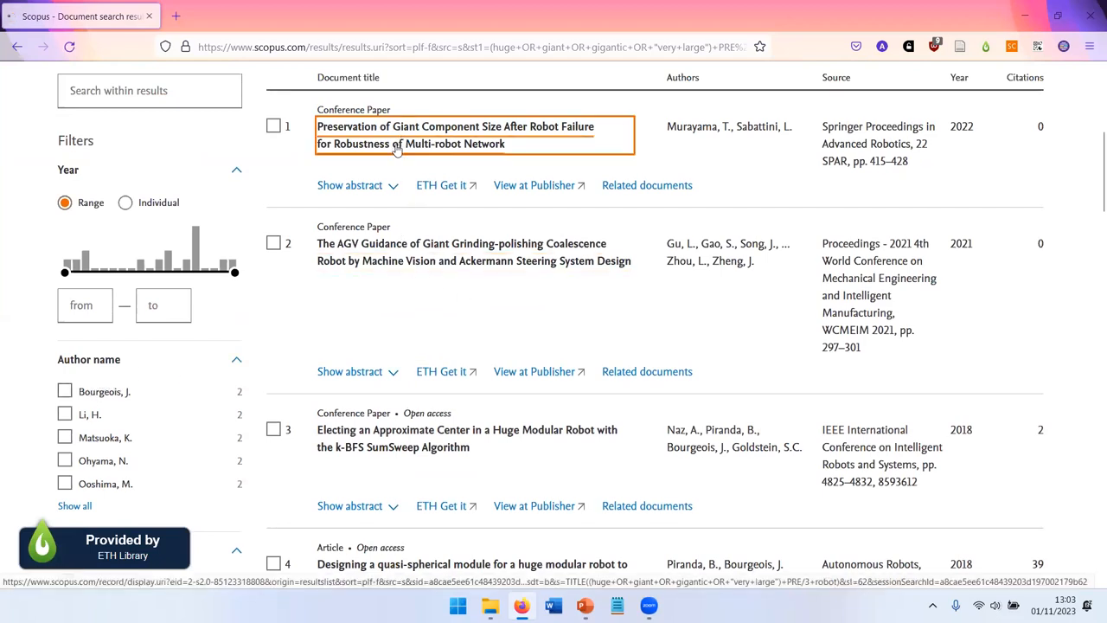
{"action": "left_click", "coordinate": [453, 135]}
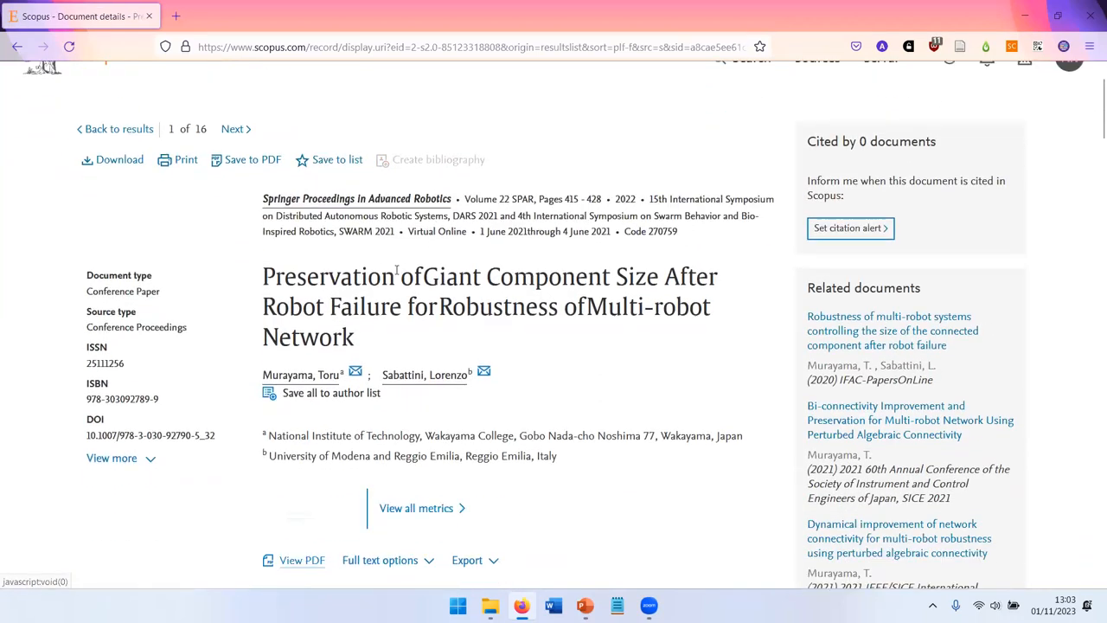
{"action": "scroll", "scroll_direction": "down", "scroll_amount": 3}
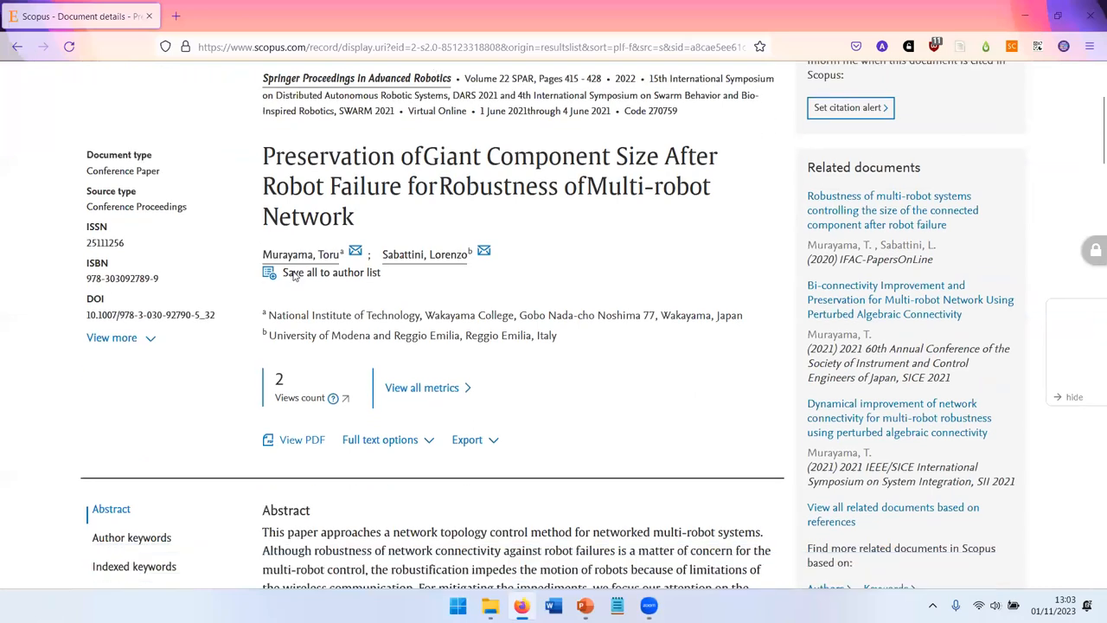
{"action": "scroll", "scroll_direction": "down", "scroll_amount": 3}
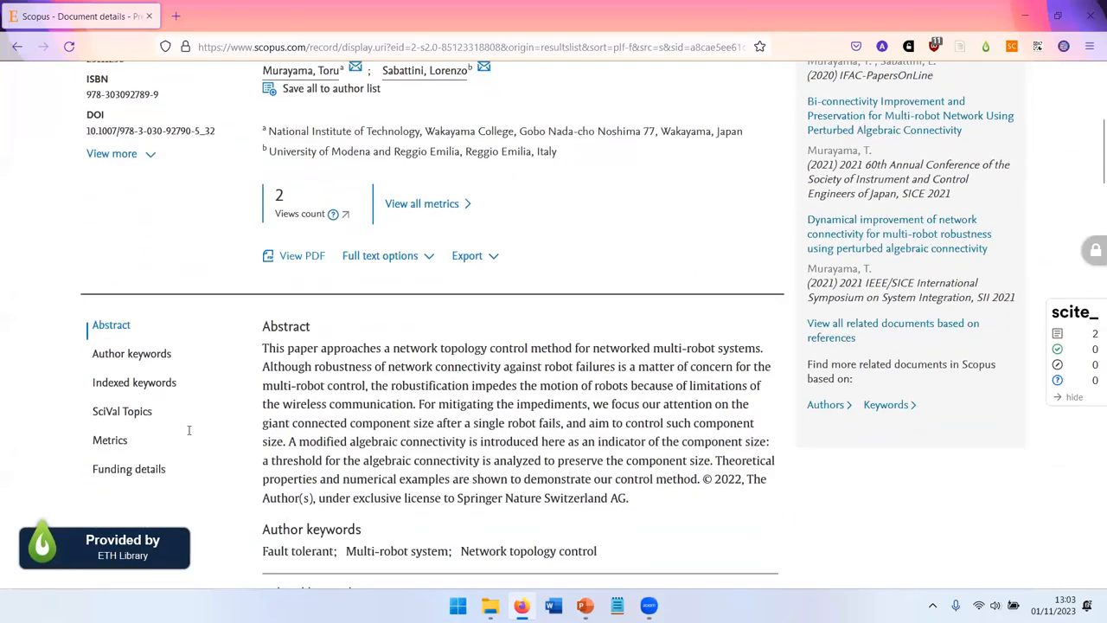
{"action": "scroll", "scroll_direction": "down", "scroll_amount": 3}
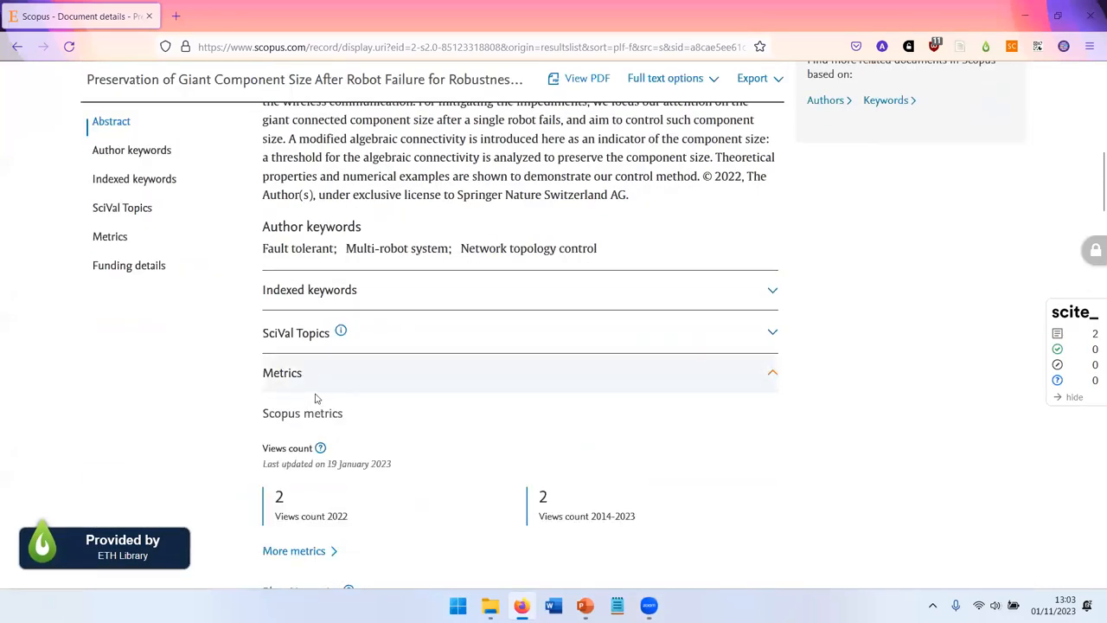
{"action": "scroll", "scroll_direction": "down", "scroll_amount": 3}
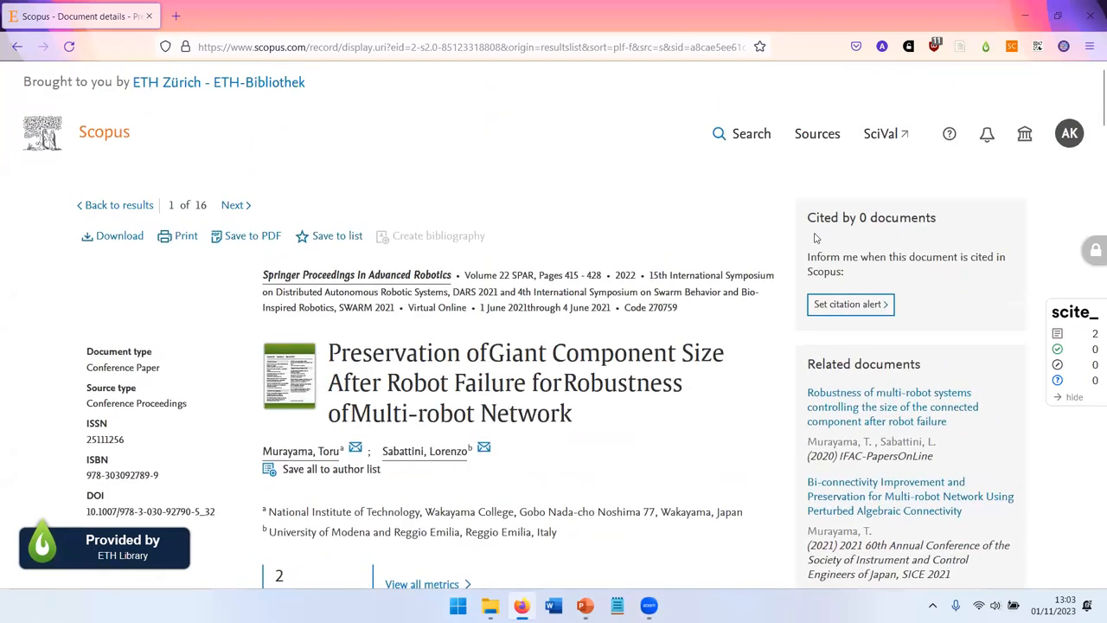
{"action": "mouse_move", "coordinate": [533, 266]}
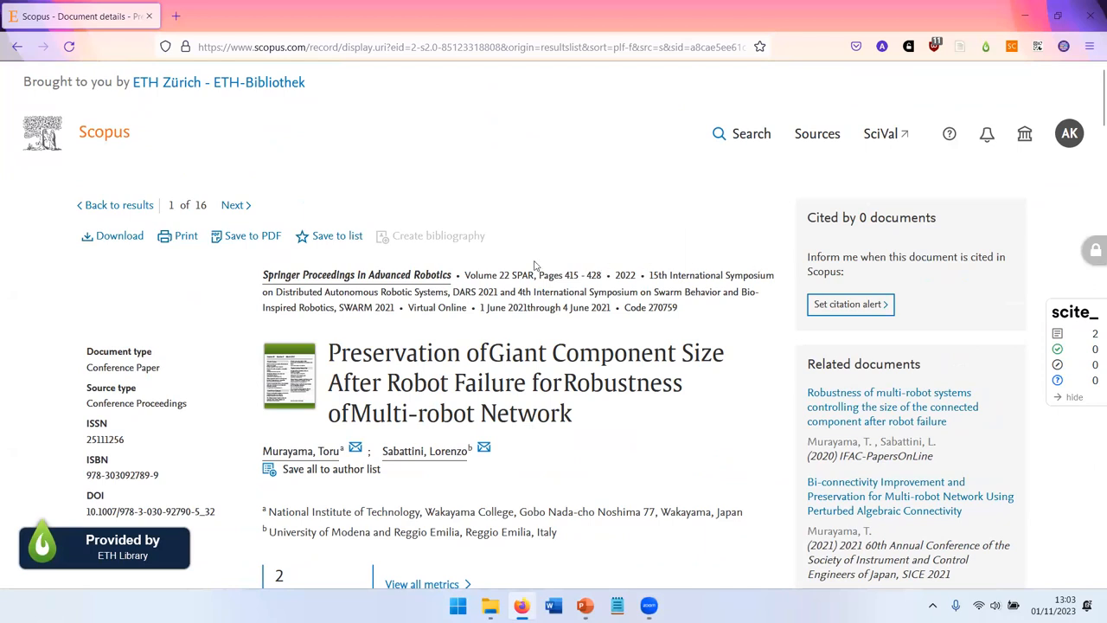
{"action": "mouse_move", "coordinate": [712, 273]}
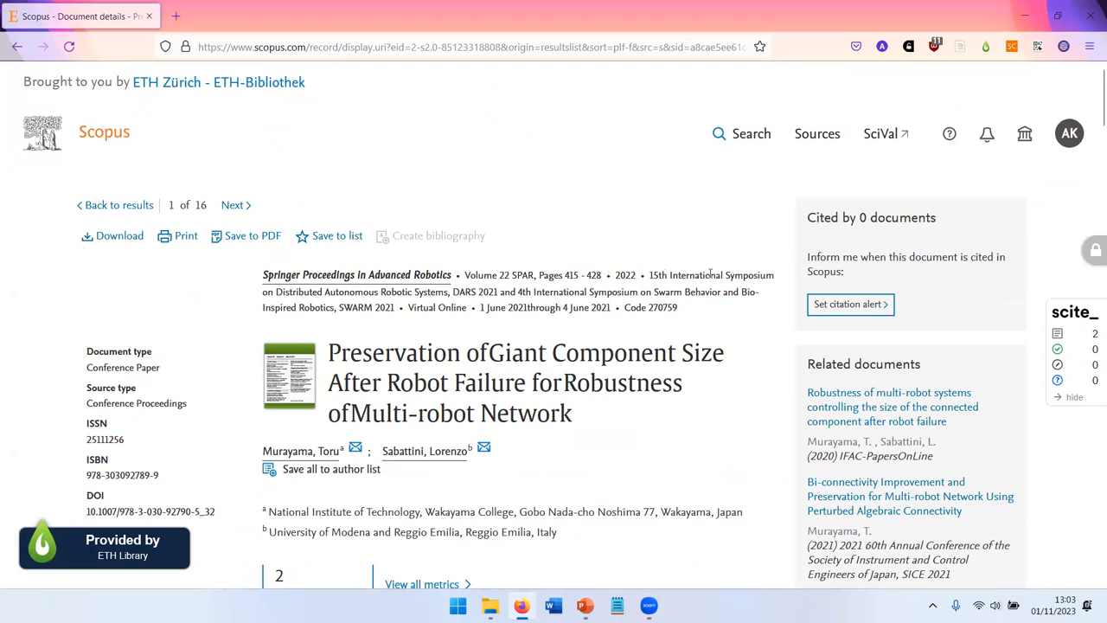
{"action": "mouse_move", "coordinate": [119, 235]}
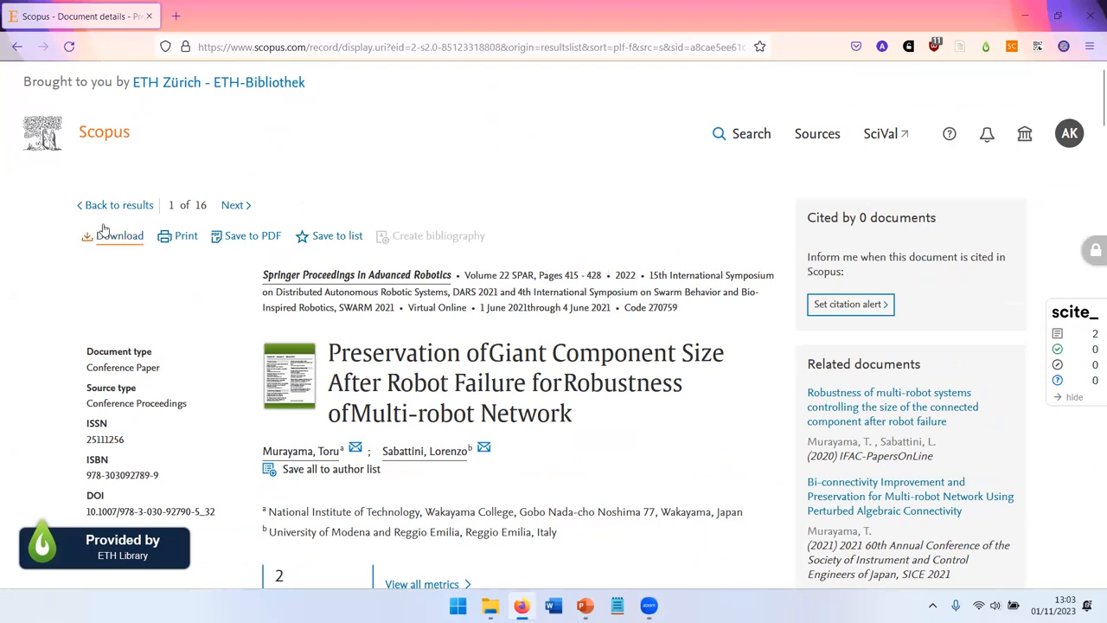
{"action": "left_click", "coordinate": [117, 205]}
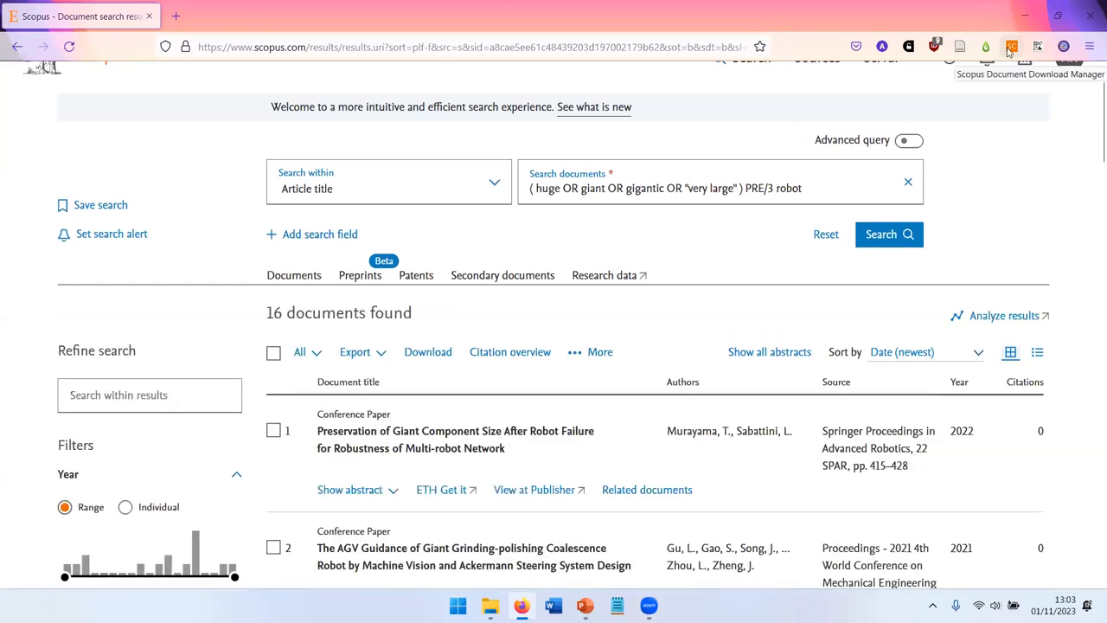
- Check the download manager, then start downloading the first 16 result documents
{"action": "left_click", "coordinate": [1010, 47]}
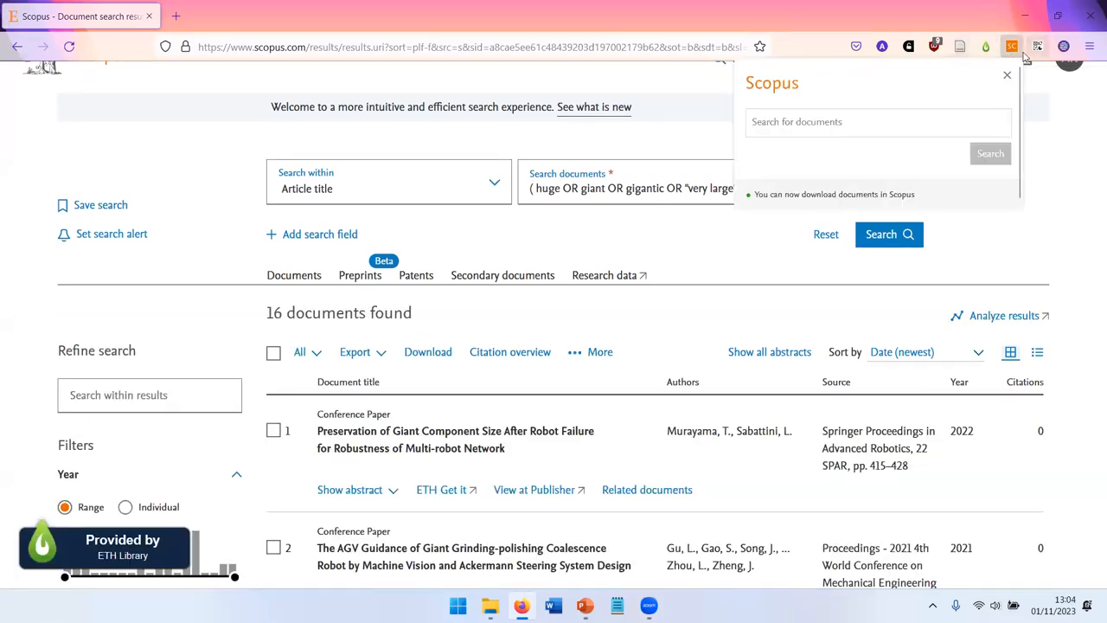
{"action": "left_click", "coordinate": [1007, 76]}
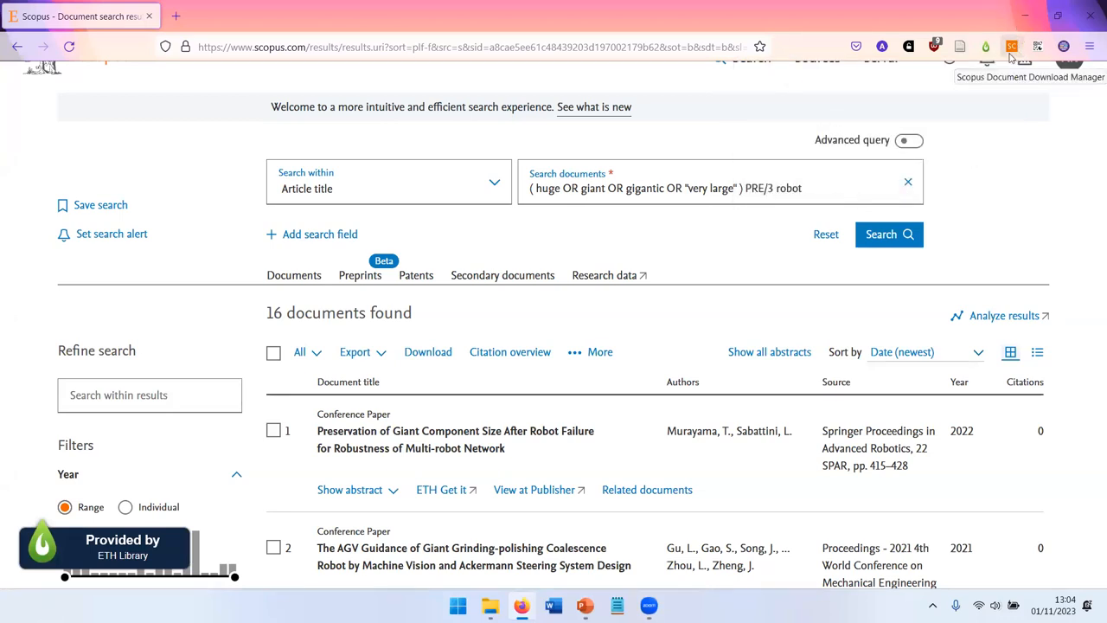
{"action": "scroll", "scroll_direction": "down", "scroll_amount": 3}
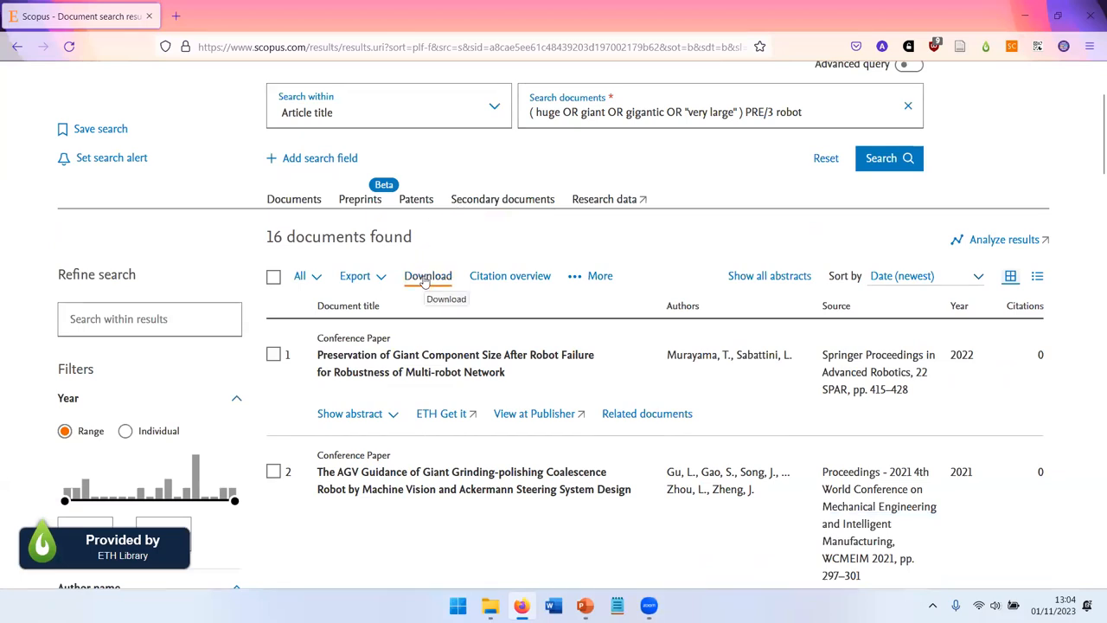
{"action": "left_click", "coordinate": [427, 275]}
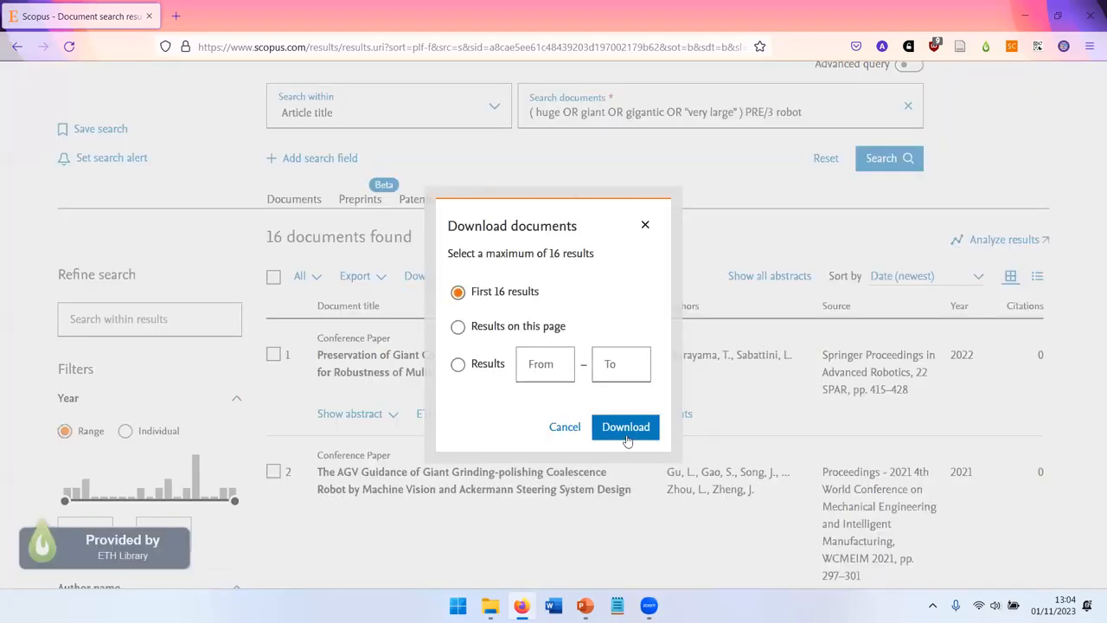
{"action": "left_click", "coordinate": [627, 426]}
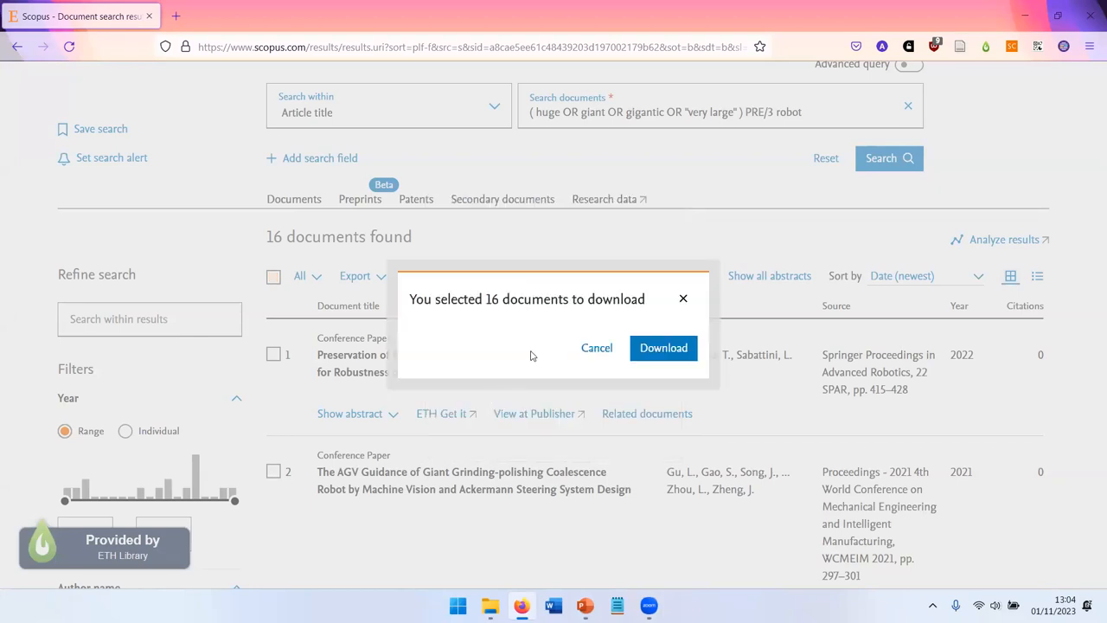
{"action": "left_click", "coordinate": [664, 348]}
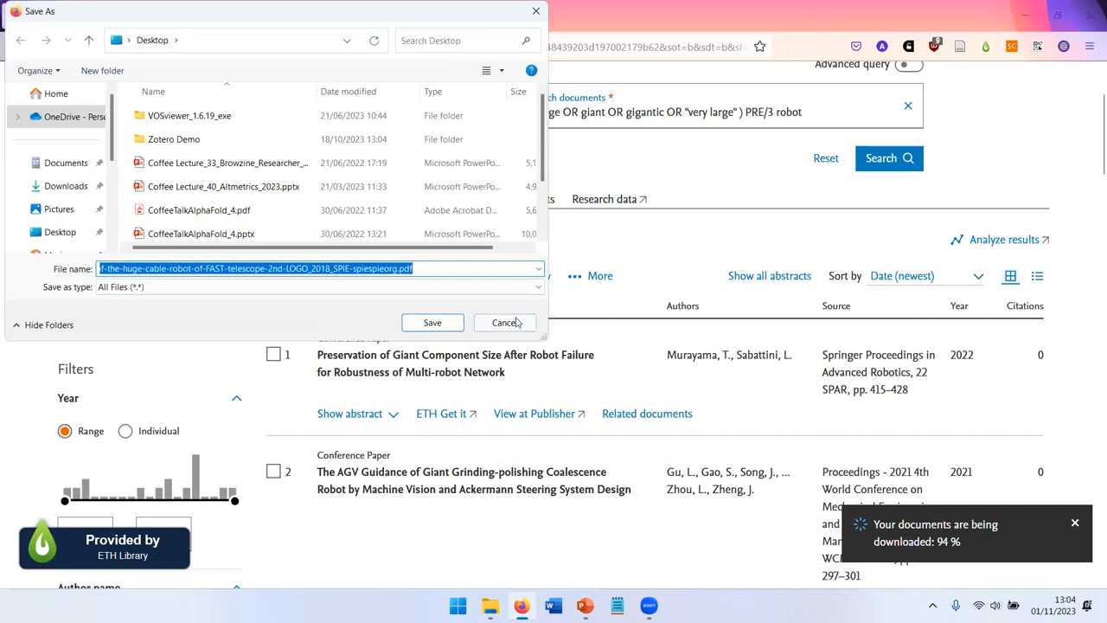
- Cancel saving the file, review the failed downloads and return to the results list
{"action": "left_click", "coordinate": [506, 321]}
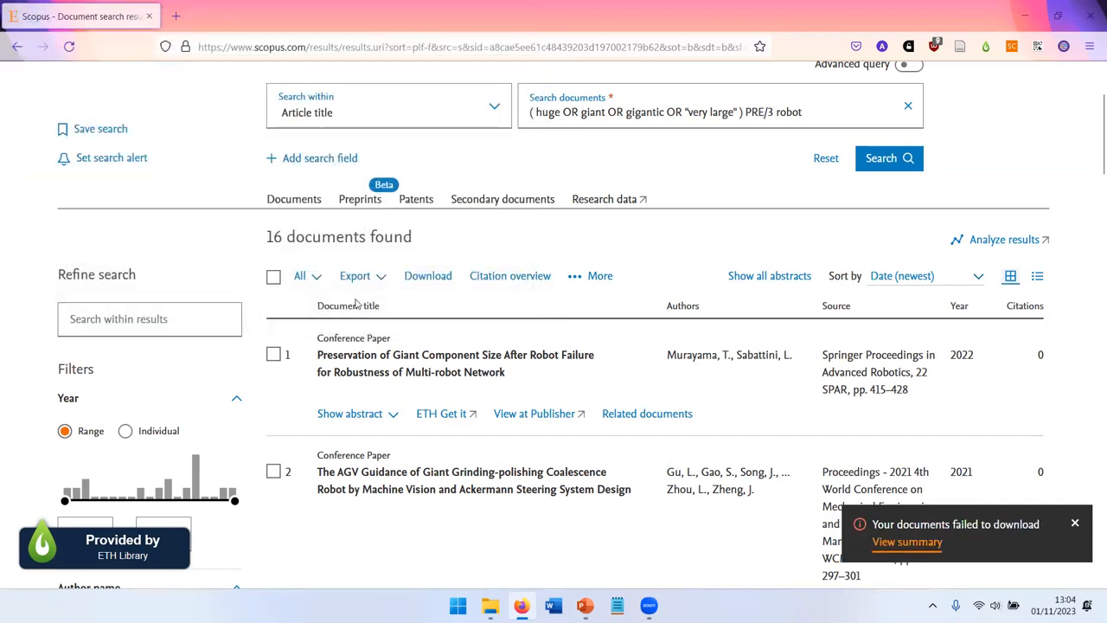
{"action": "left_click", "coordinate": [906, 542]}
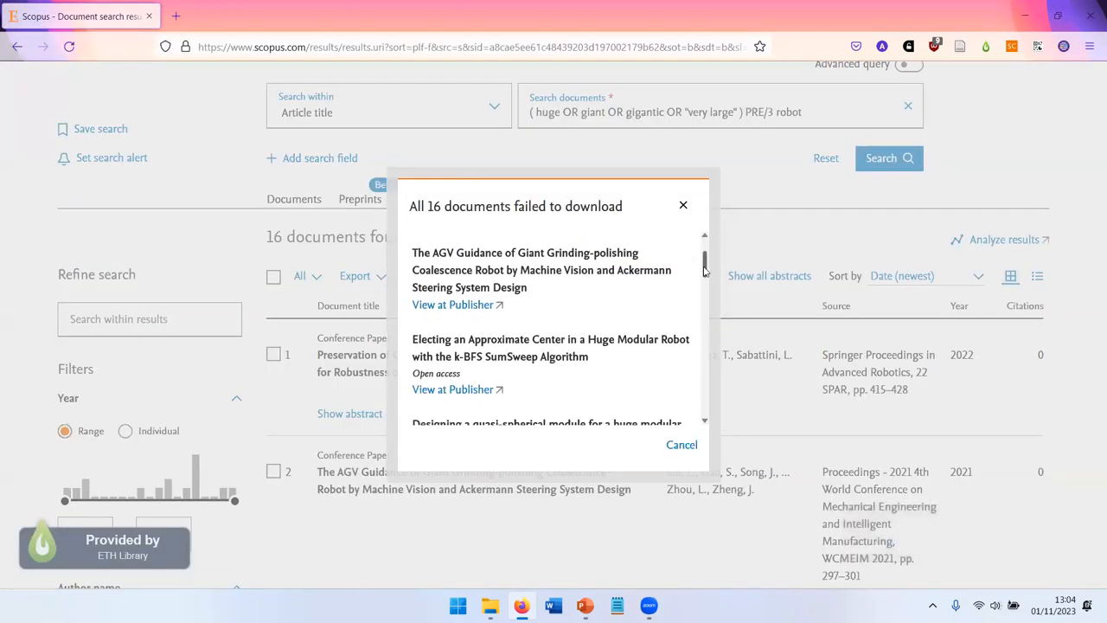
{"action": "scroll", "scroll_direction": "down", "scroll_amount": 3}
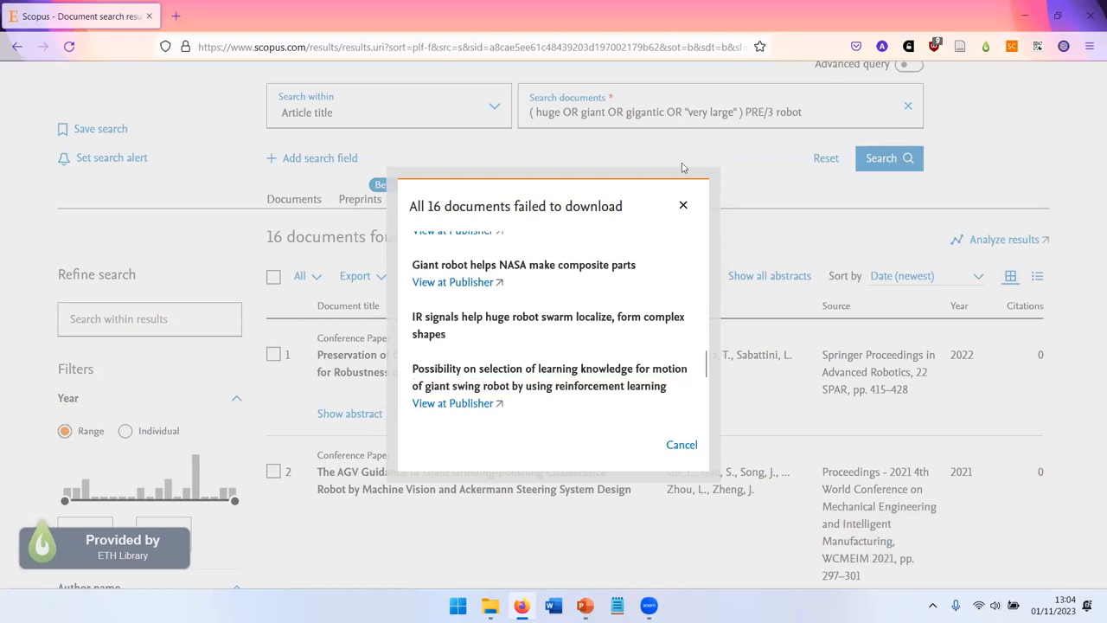
{"action": "left_click", "coordinate": [682, 204]}
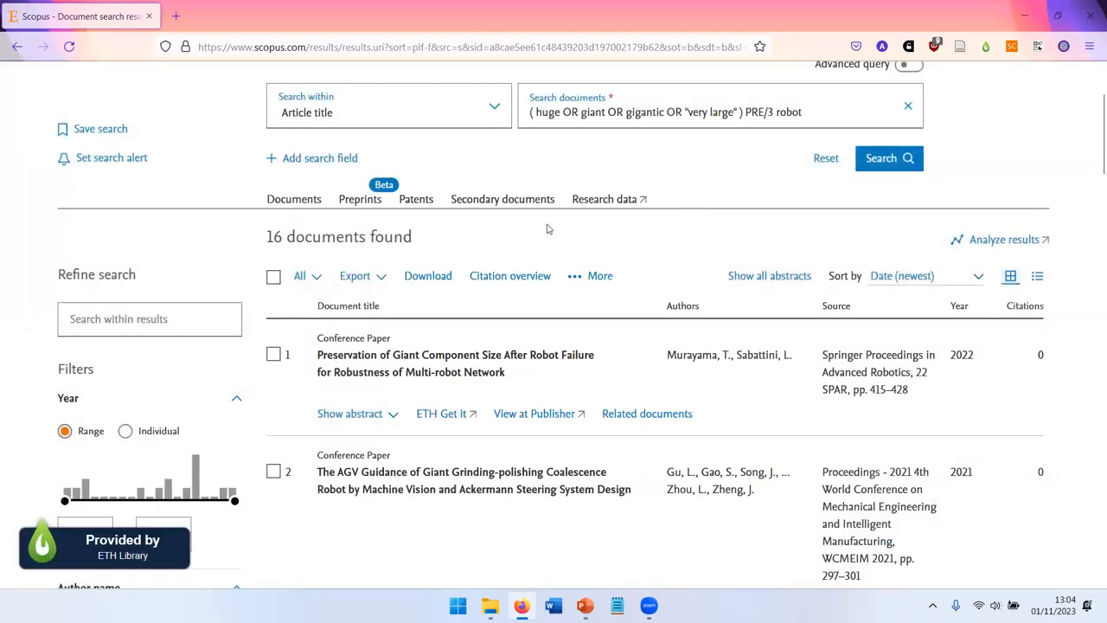
{"action": "mouse_move", "coordinate": [401, 256]}
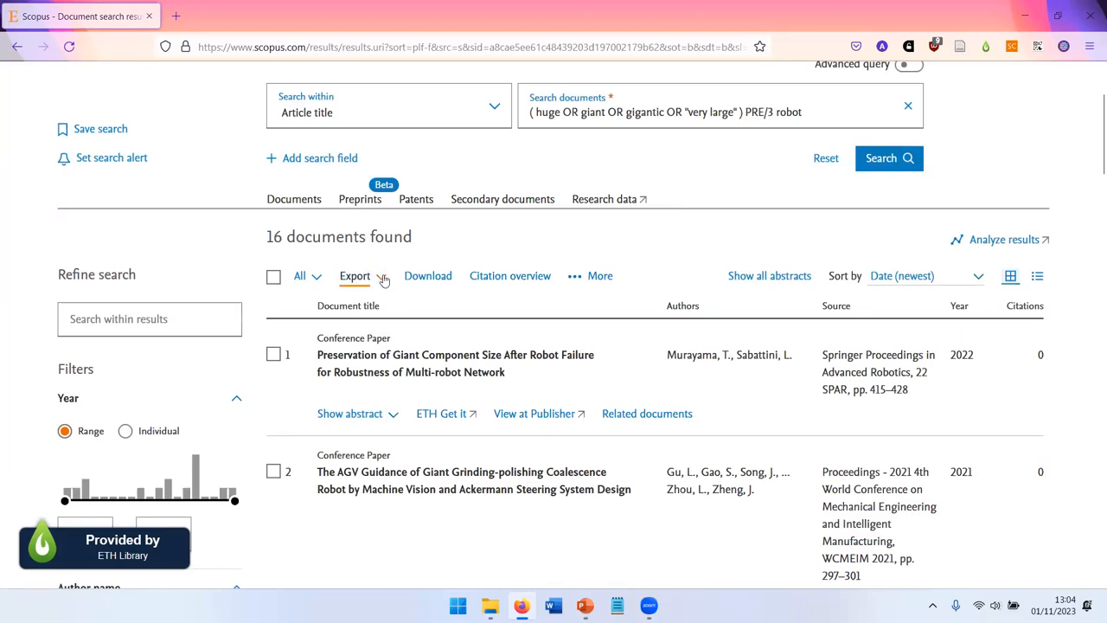
- Glance at the export formats, then open the record of 'Preservation of Giant Component Size After Robot Failure'
{"action": "left_click", "coordinate": [356, 275]}
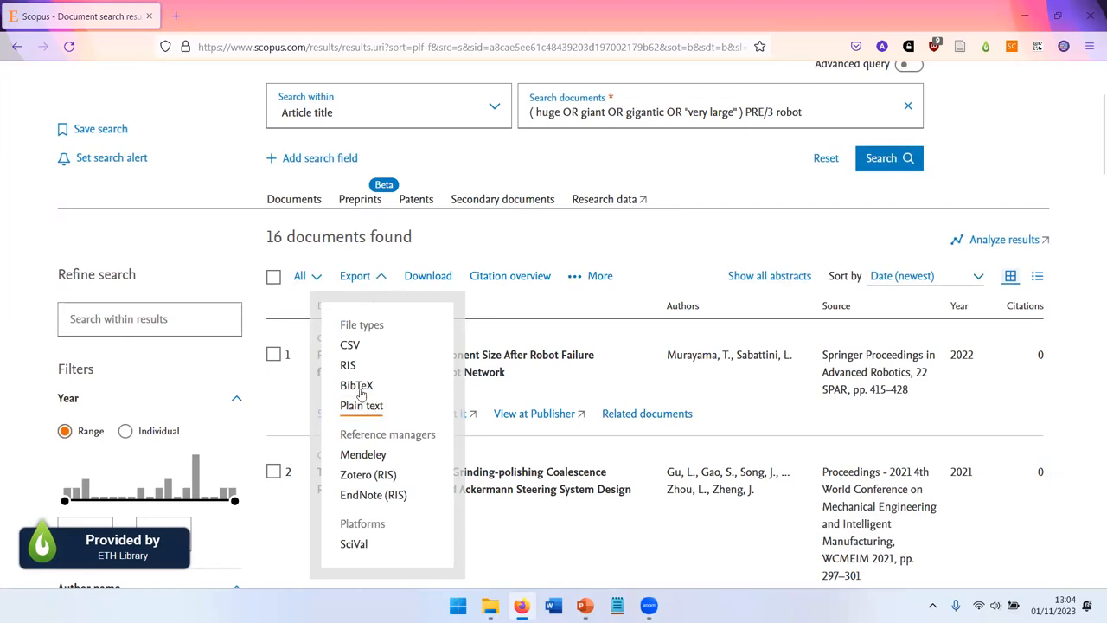
{"action": "mouse_move", "coordinate": [357, 384]}
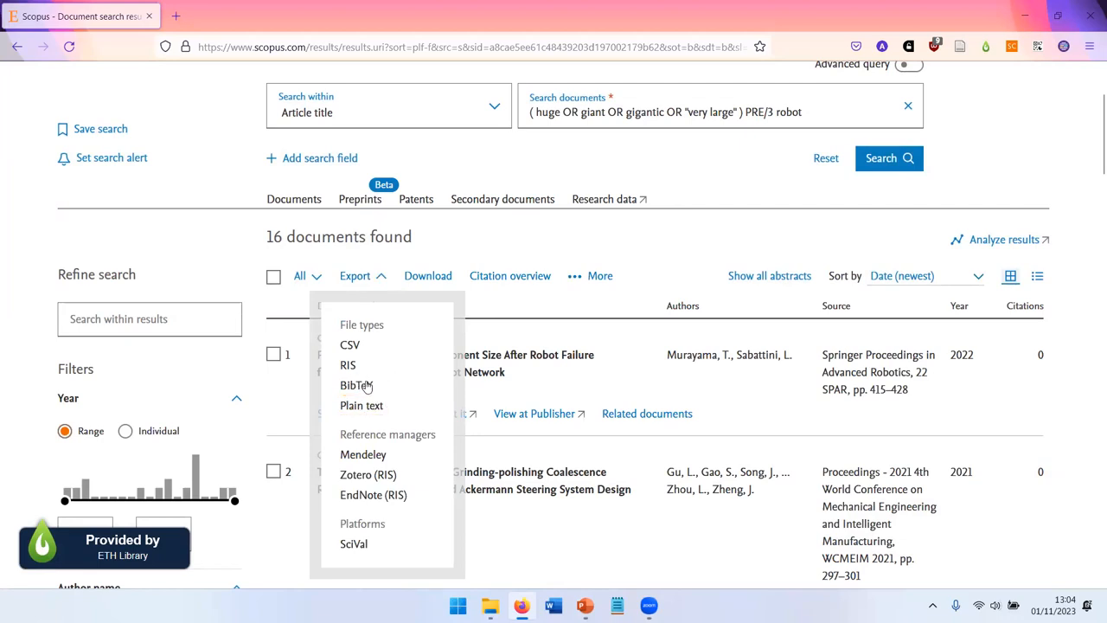
{"action": "mouse_move", "coordinate": [412, 443]}
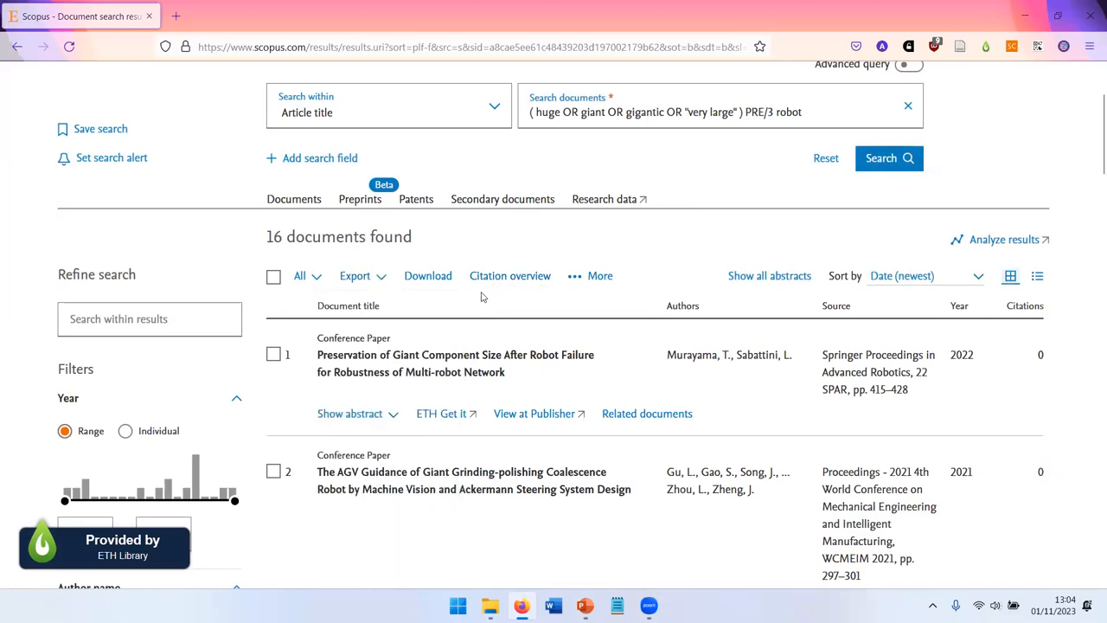
{"action": "mouse_move", "coordinate": [464, 284]}
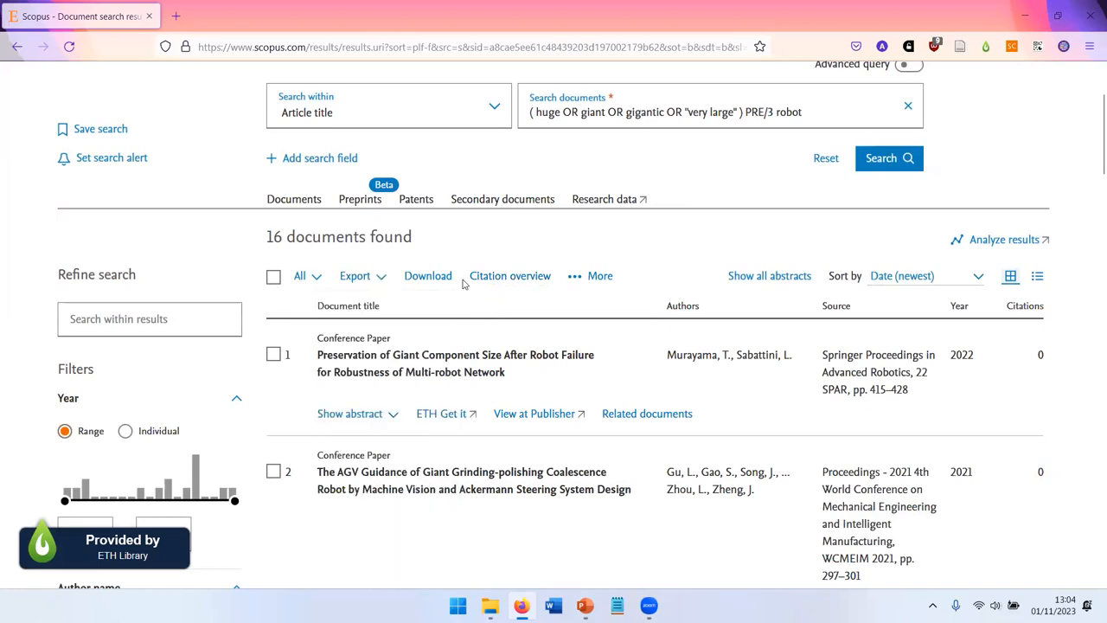
{"action": "left_click", "coordinate": [457, 355]}
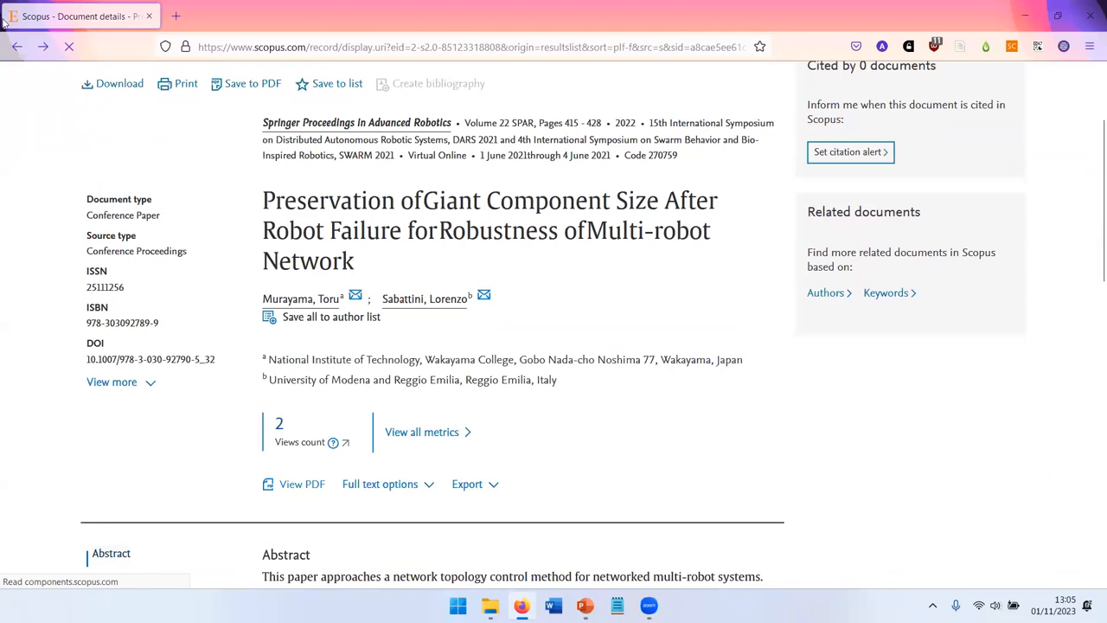
- Go back to the 178-result advanced NMR spectroscopy search for ETH Zurich after 2017
{"action": "left_click", "coordinate": [17, 47]}
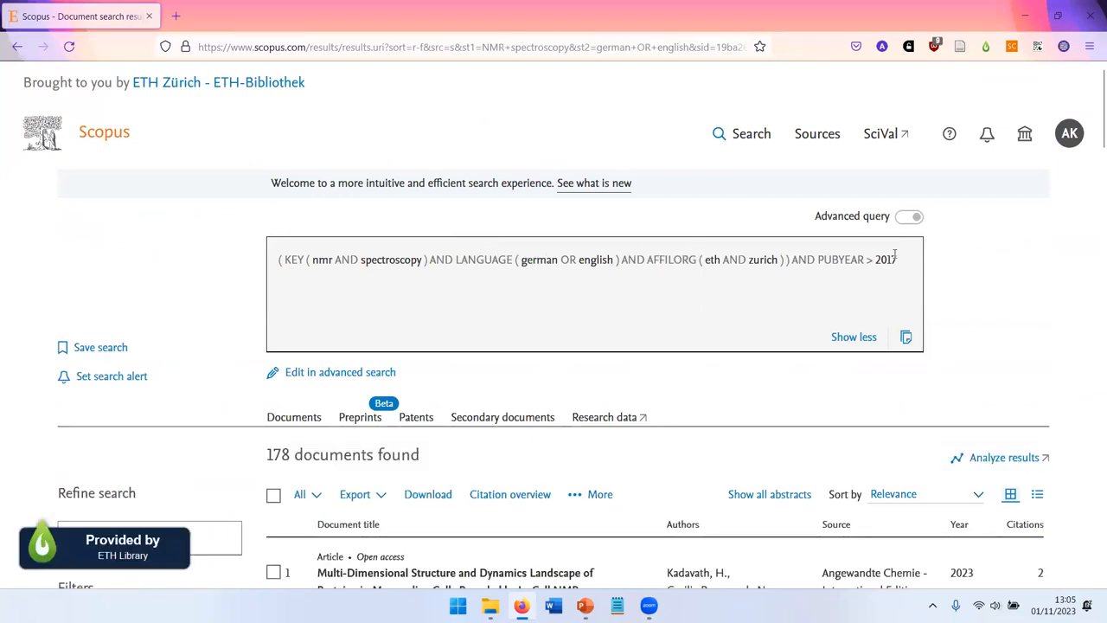
{"action": "scroll", "scroll_direction": "down", "scroll_amount": 3}
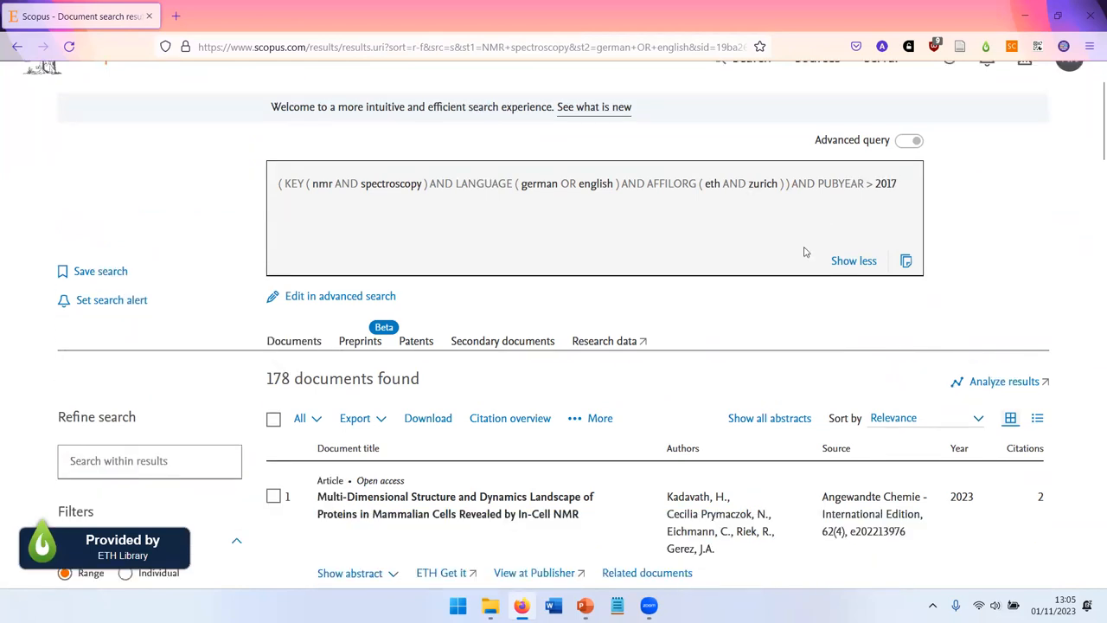
{"action": "scroll", "scroll_direction": "down", "scroll_amount": 3}
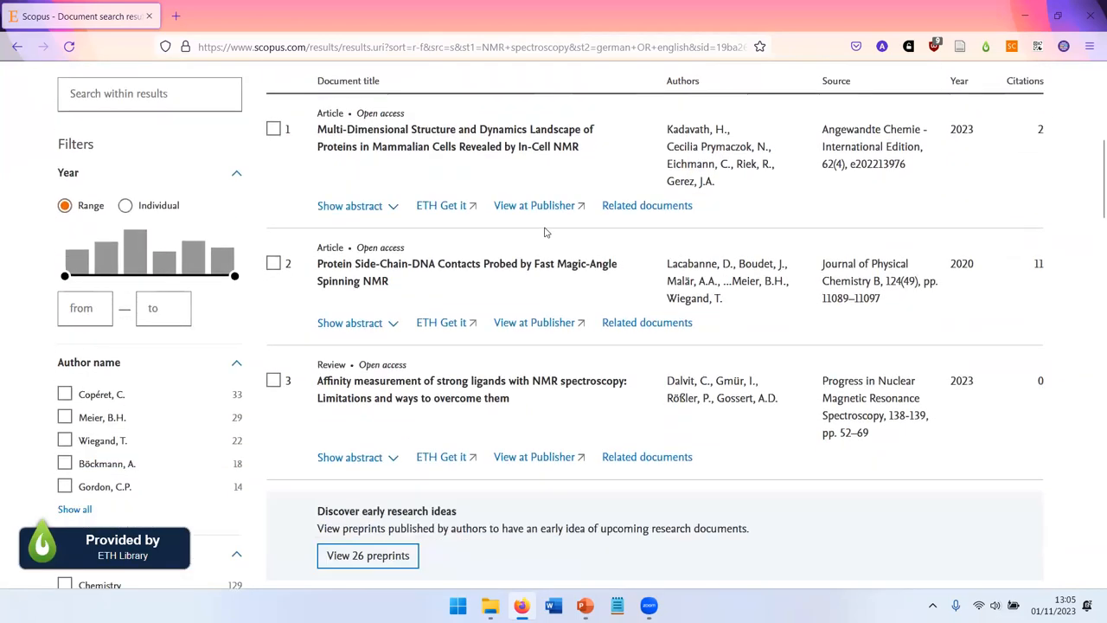
{"action": "scroll", "scroll_direction": "down", "scroll_amount": 3}
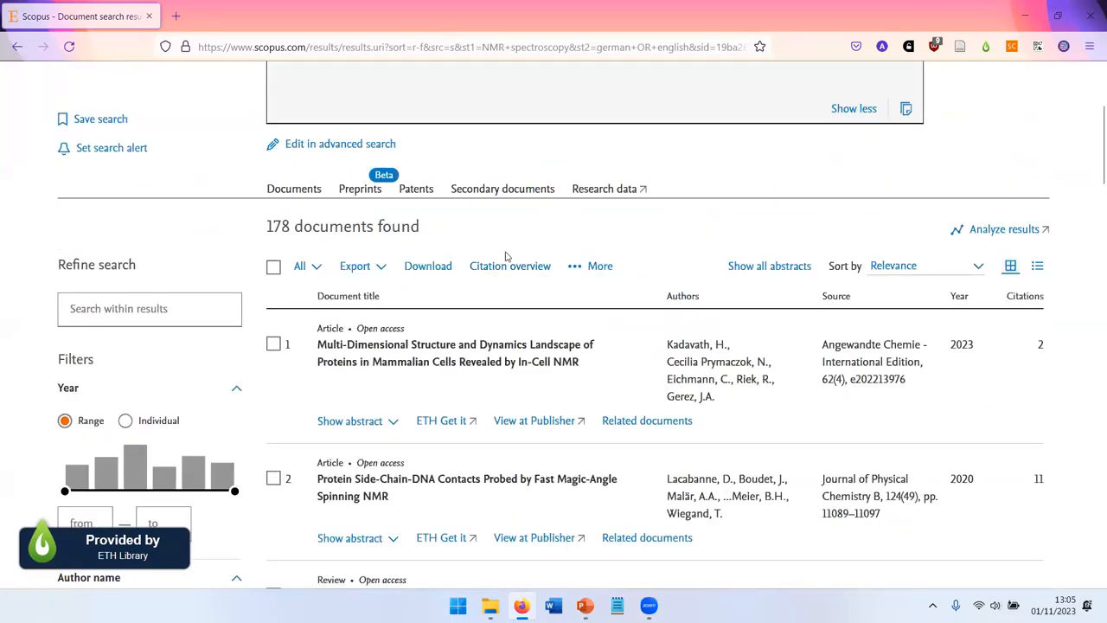
{"action": "left_click", "coordinate": [508, 266]}
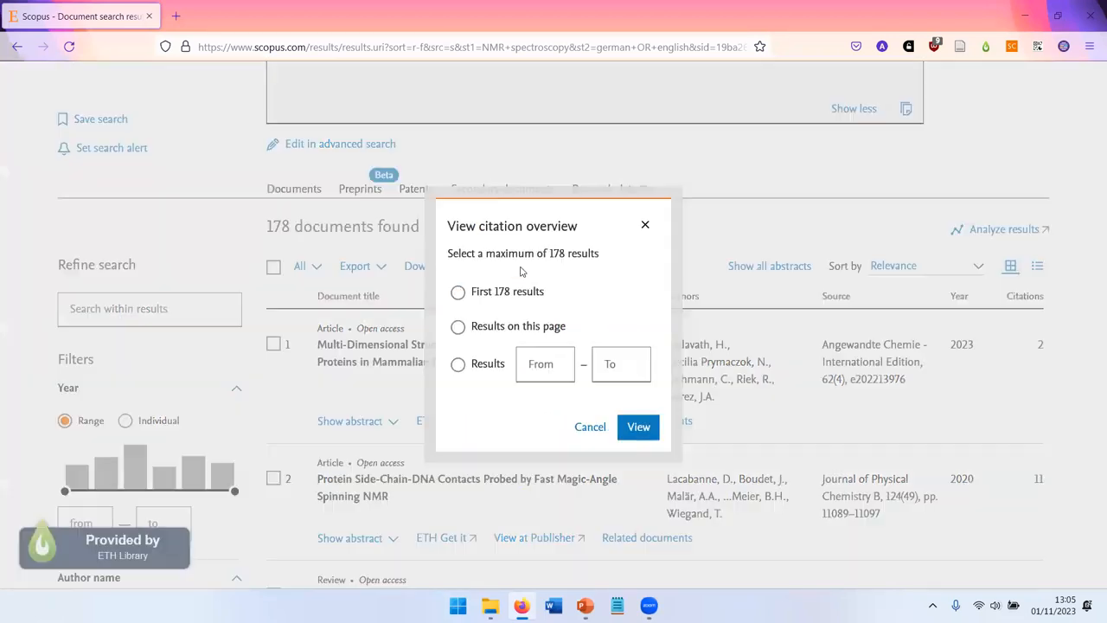
{"action": "left_click", "coordinate": [457, 291]}
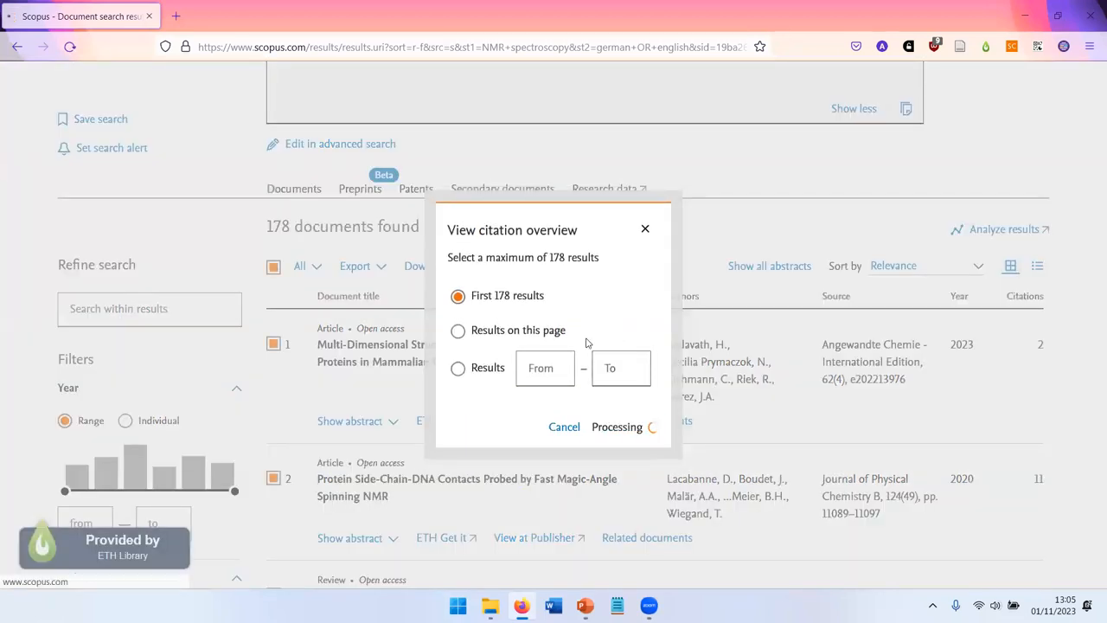
{"action": "left_click", "coordinate": [616, 425]}
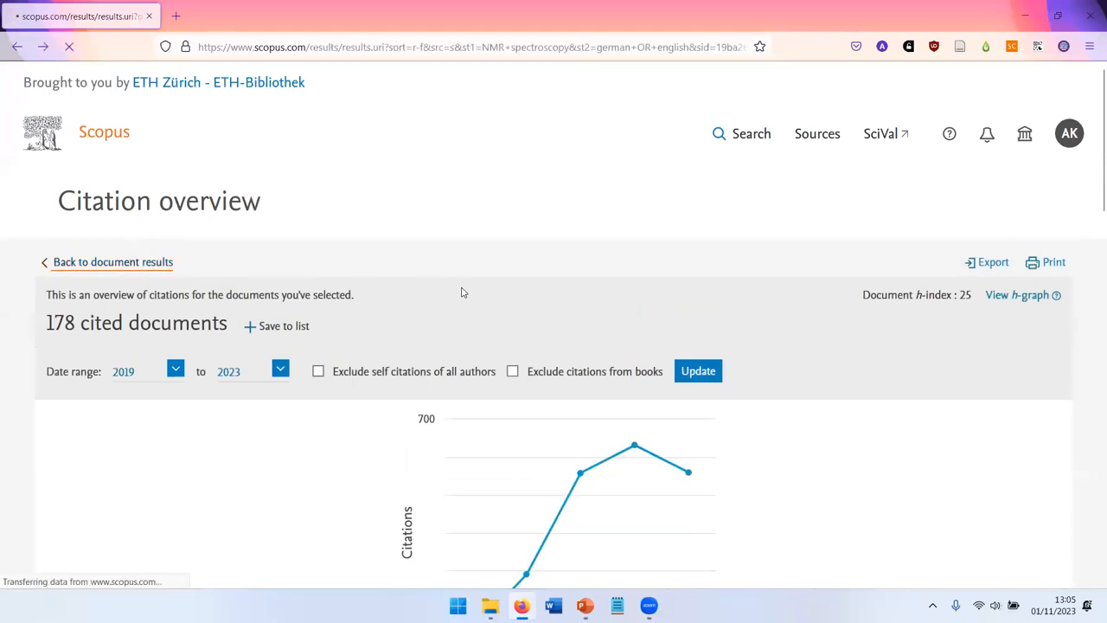
{"action": "left_click", "coordinate": [112, 263]}
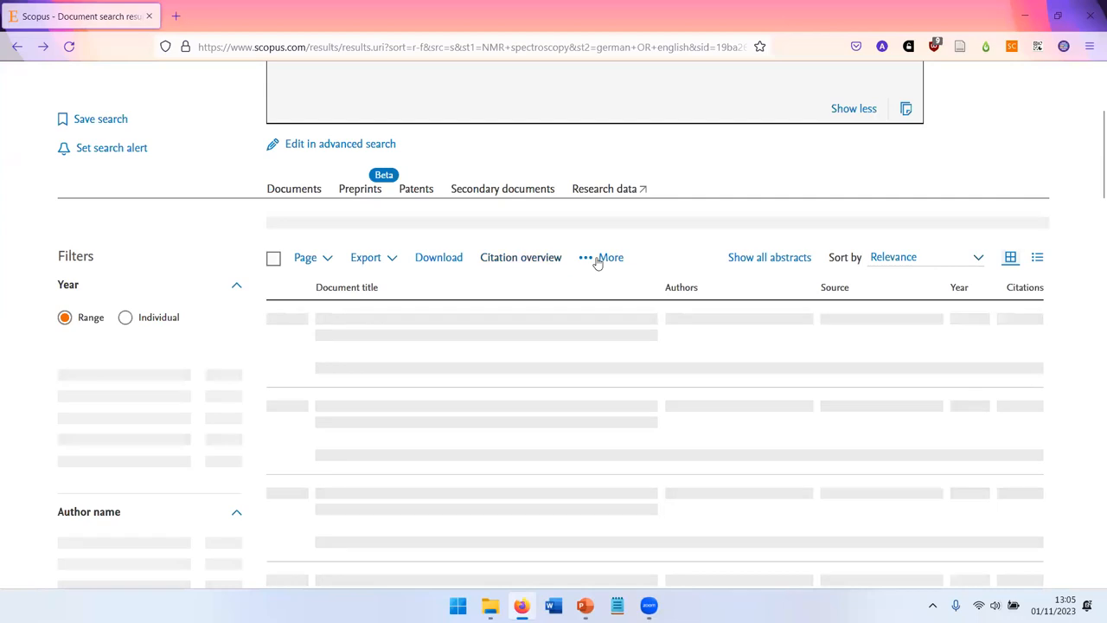
{"action": "left_click", "coordinate": [609, 256]}
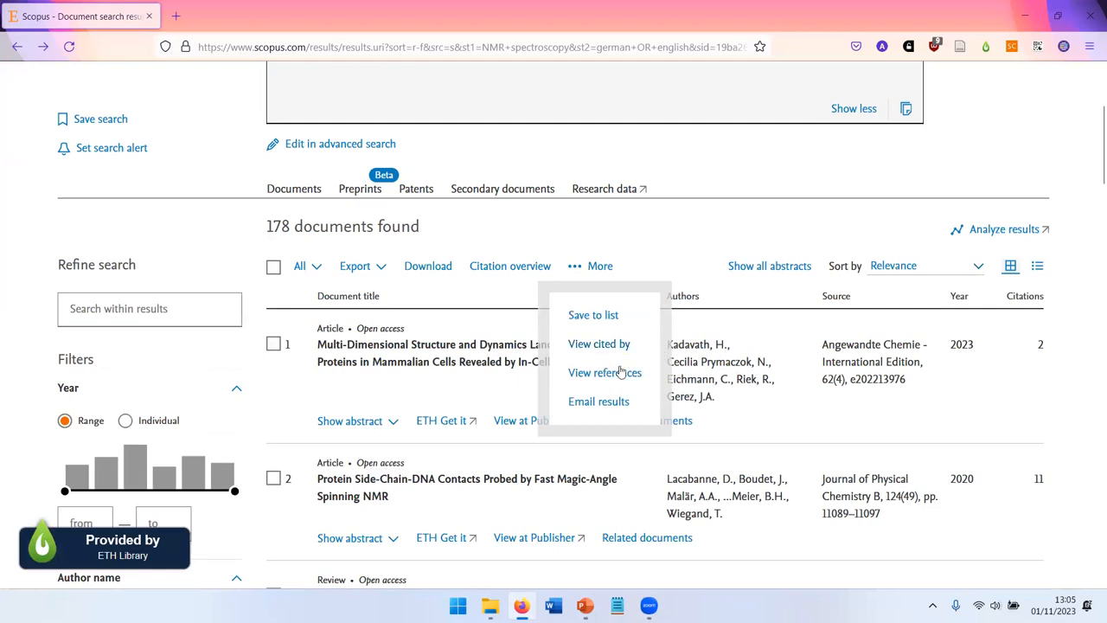
{"action": "mouse_move", "coordinate": [606, 372]}
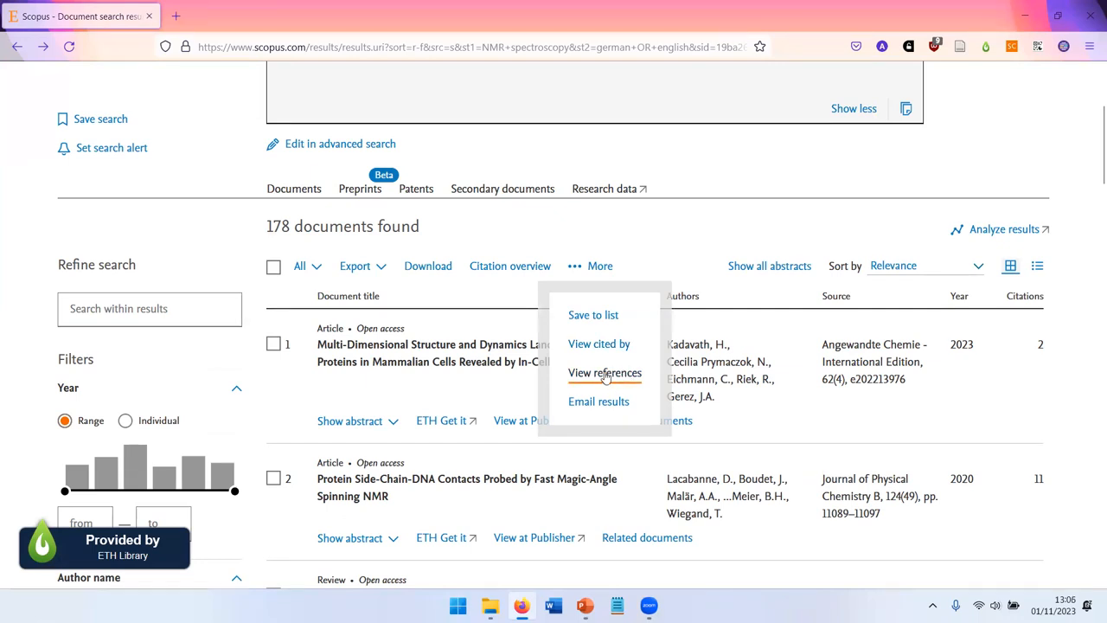
{"action": "mouse_move", "coordinate": [606, 374]}
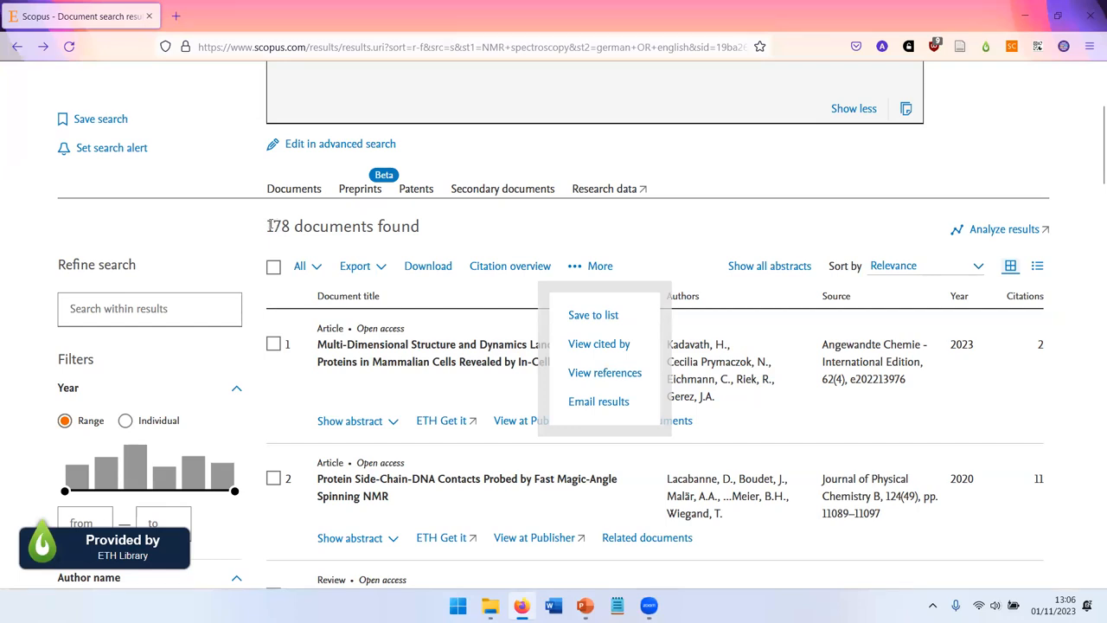
{"action": "mouse_move", "coordinate": [598, 266]}
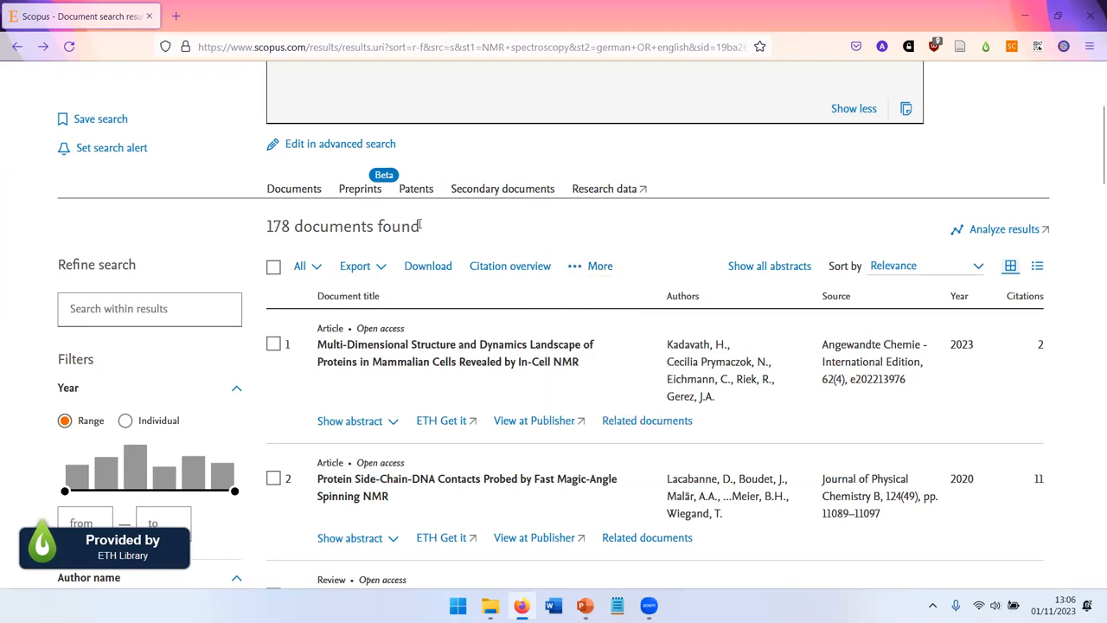
{"action": "mouse_move", "coordinate": [436, 221]}
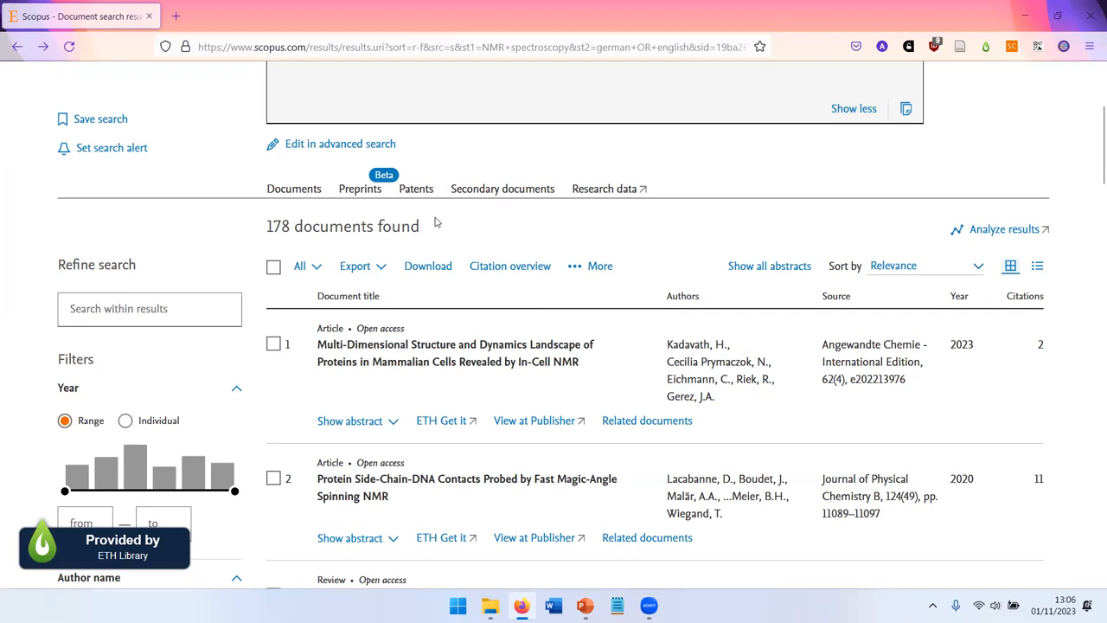
{"action": "mouse_move", "coordinate": [441, 221]}
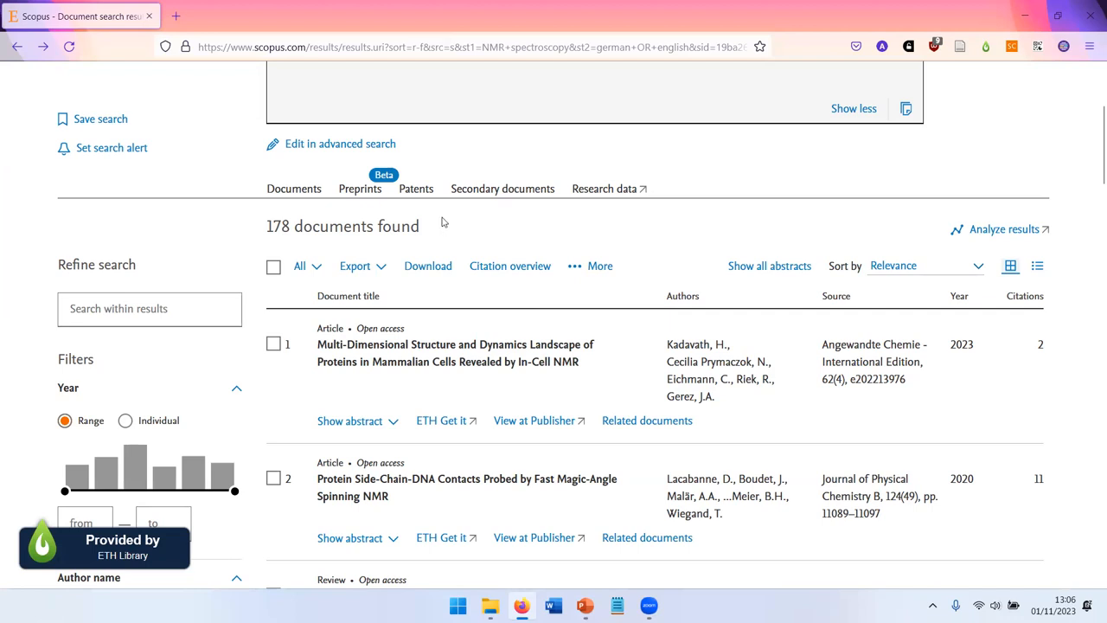
{"action": "mouse_move", "coordinate": [1028, 222]}
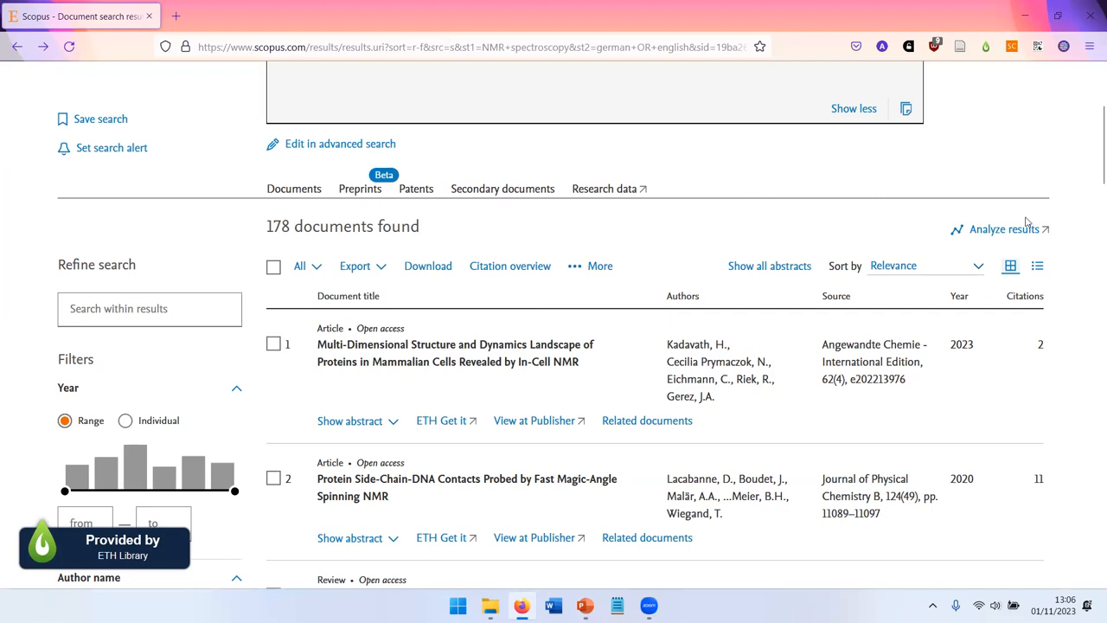
- Analyze the 178 NMR results by year per source, then by subject area led by Chemistry (129)
{"action": "left_click", "coordinate": [1004, 228]}
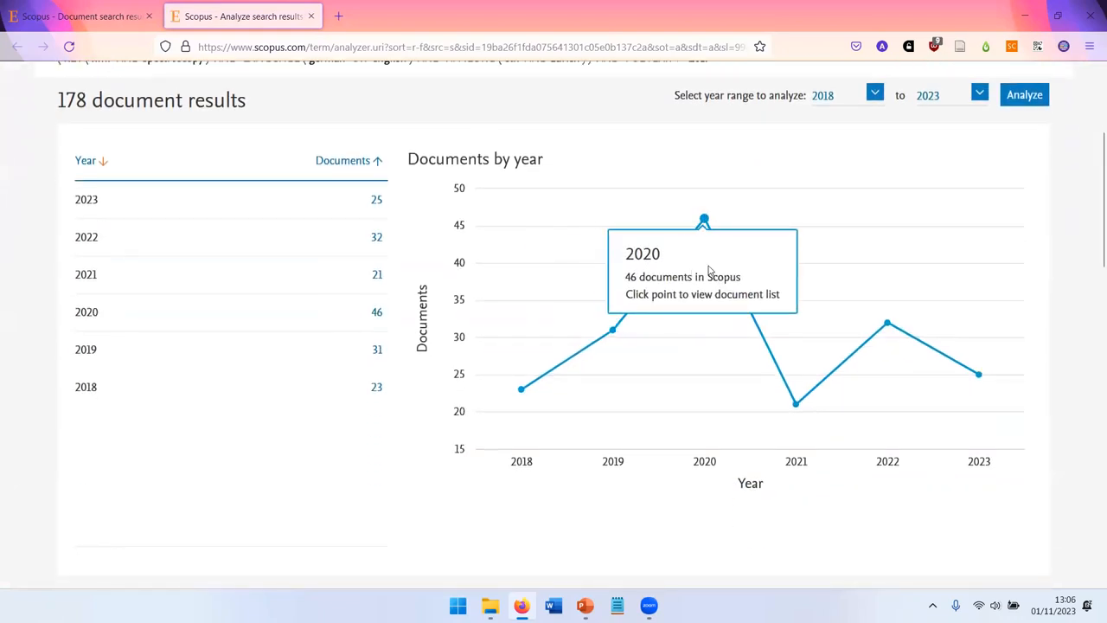
{"action": "scroll", "scroll_direction": "down", "scroll_amount": 3}
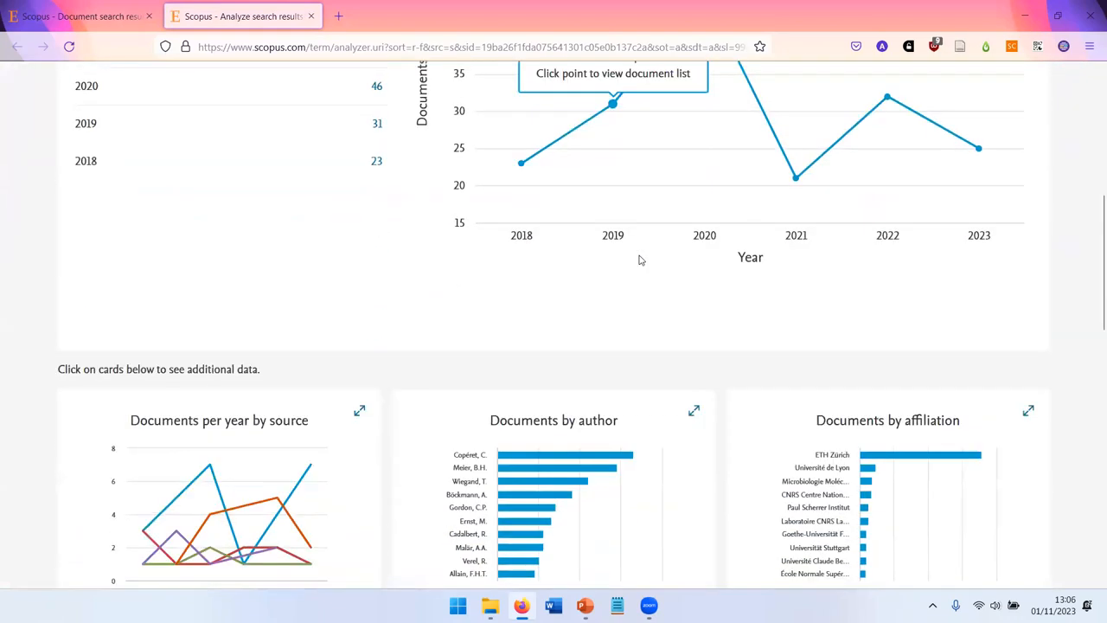
{"action": "scroll", "scroll_direction": "down", "scroll_amount": 3}
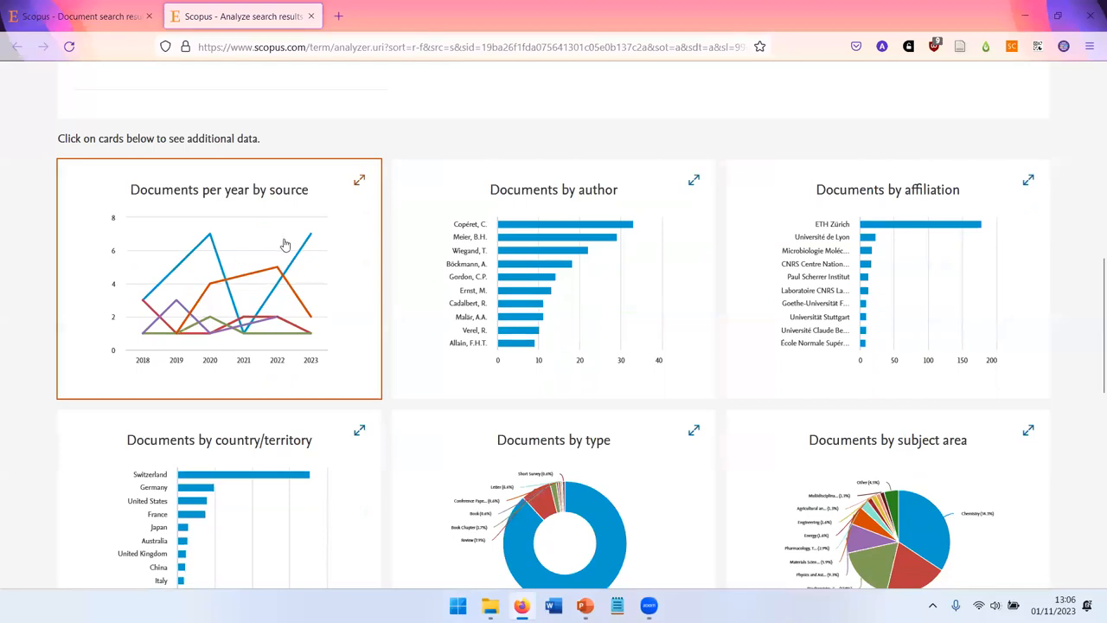
{"action": "left_click", "coordinate": [360, 180]}
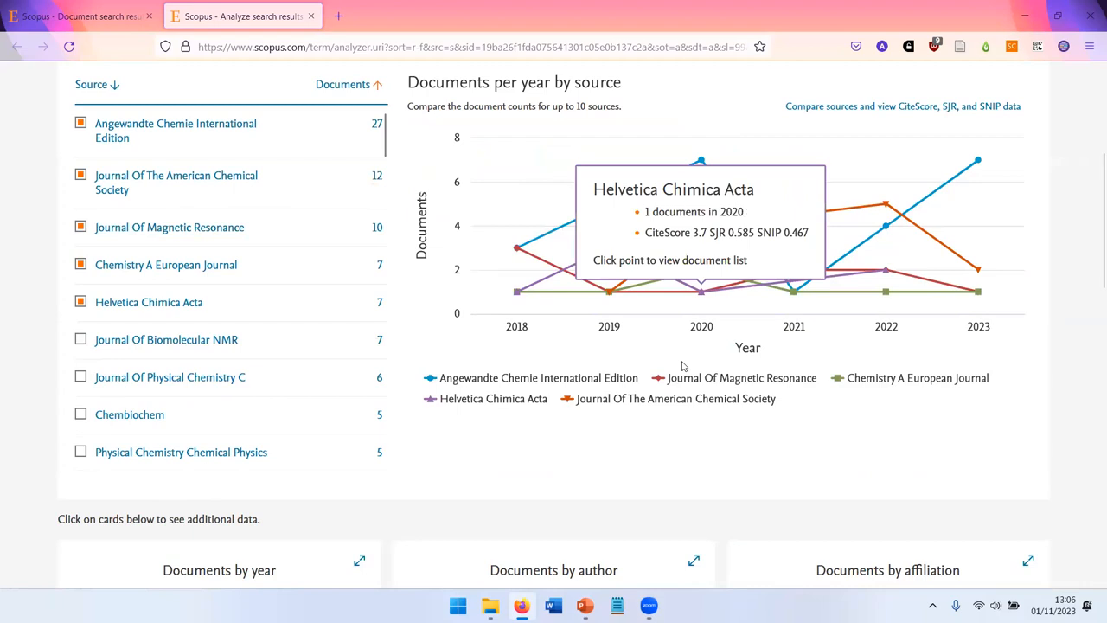
{"action": "scroll", "scroll_direction": "down", "scroll_amount": 3}
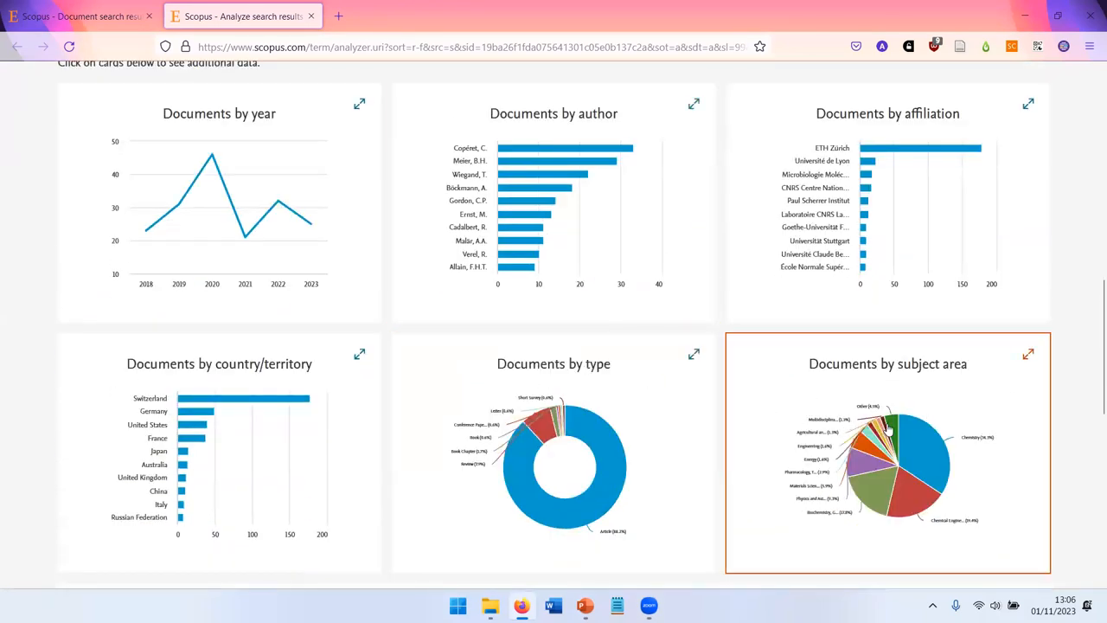
{"action": "left_click", "coordinate": [1028, 353]}
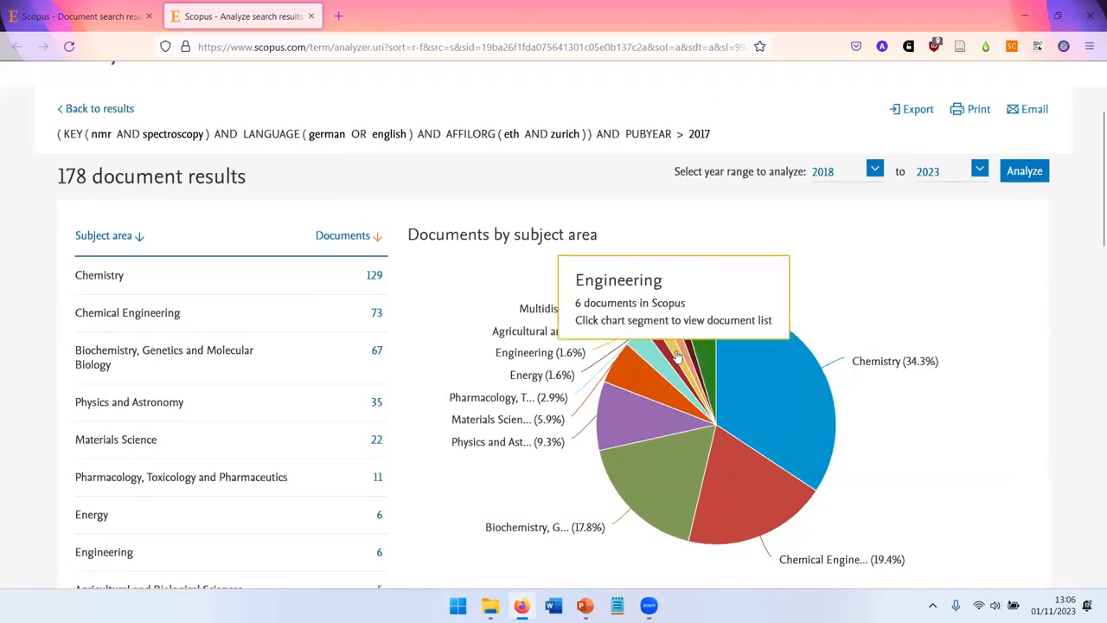
{"action": "mouse_move", "coordinate": [639, 374]}
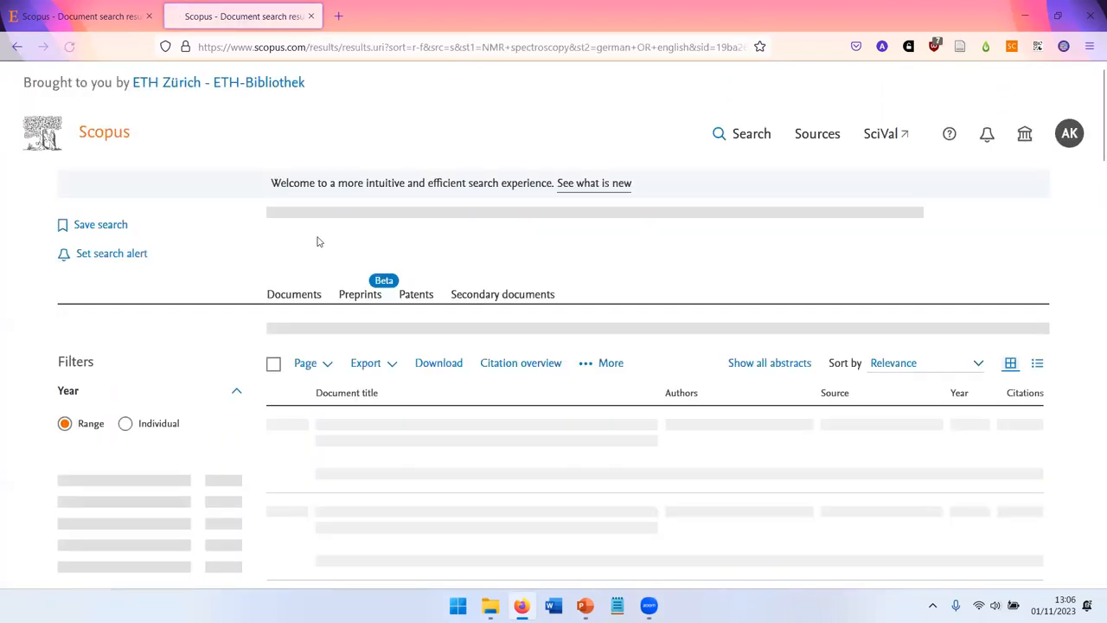
- Open Christophe Copéret's author profile from result 8, the CO2 hydrogenation paper
{"action": "scroll", "scroll_direction": "down", "scroll_amount": 3}
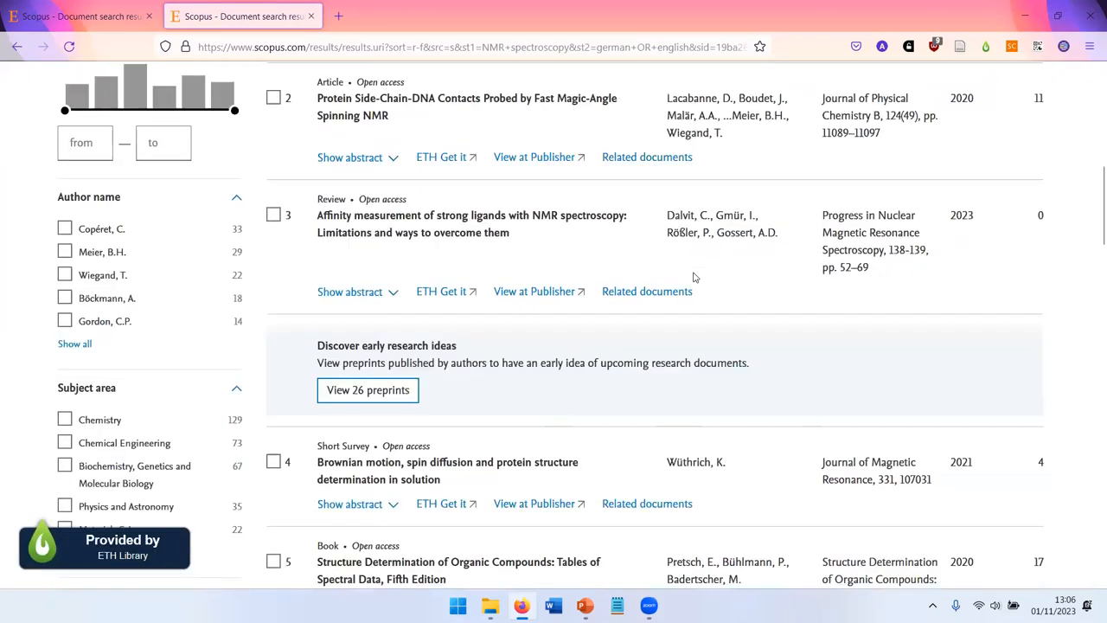
{"action": "scroll", "scroll_direction": "down", "scroll_amount": 3}
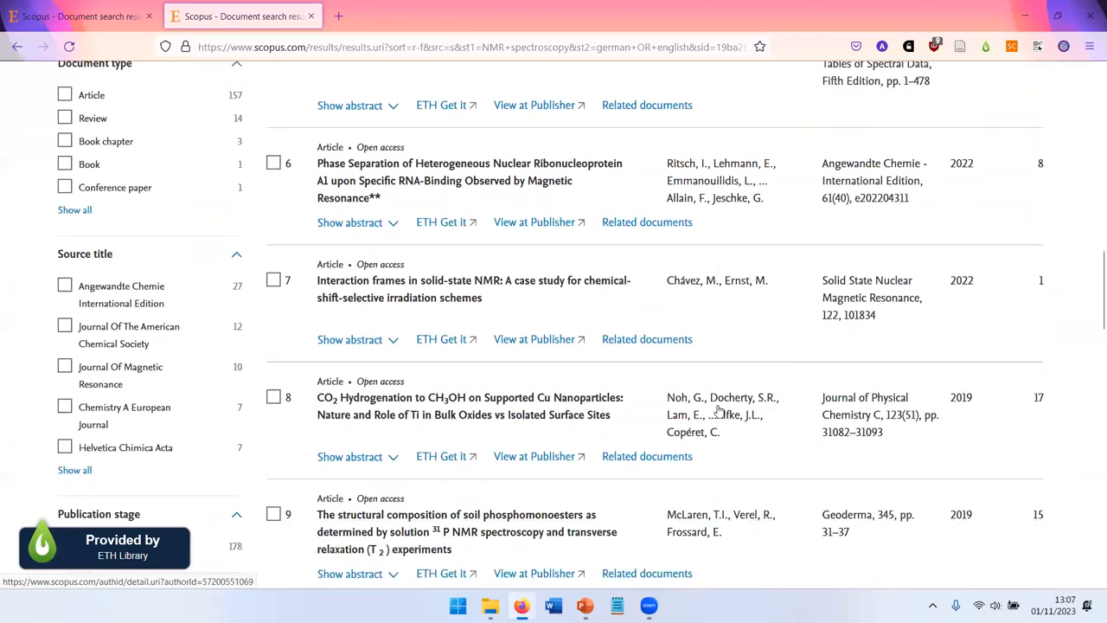
{"action": "mouse_move", "coordinate": [693, 433]}
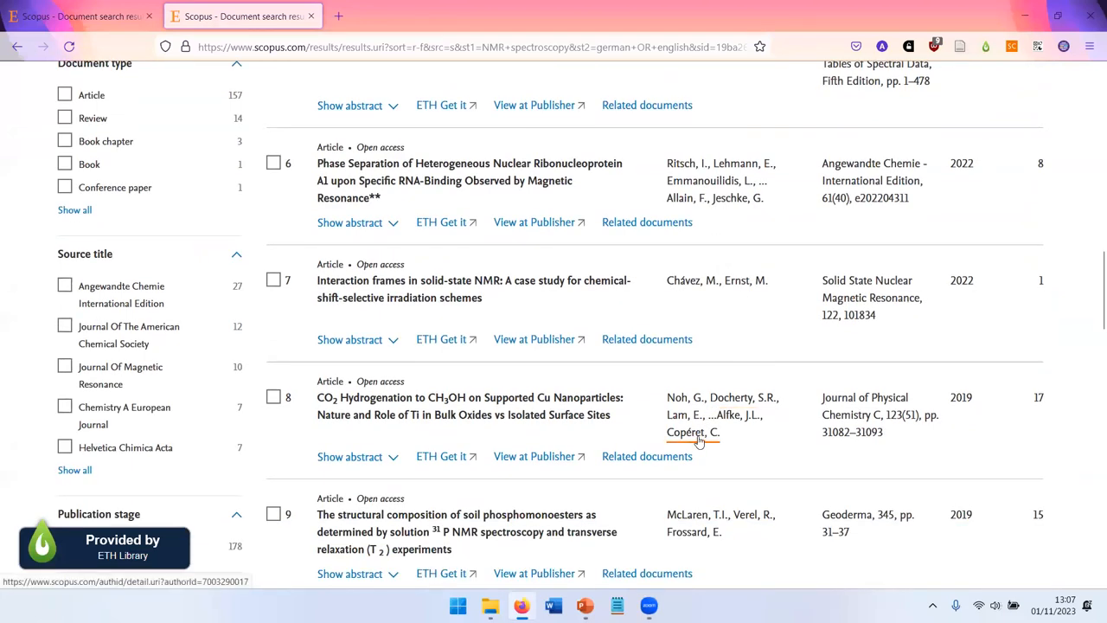
{"action": "left_click", "coordinate": [692, 433]}
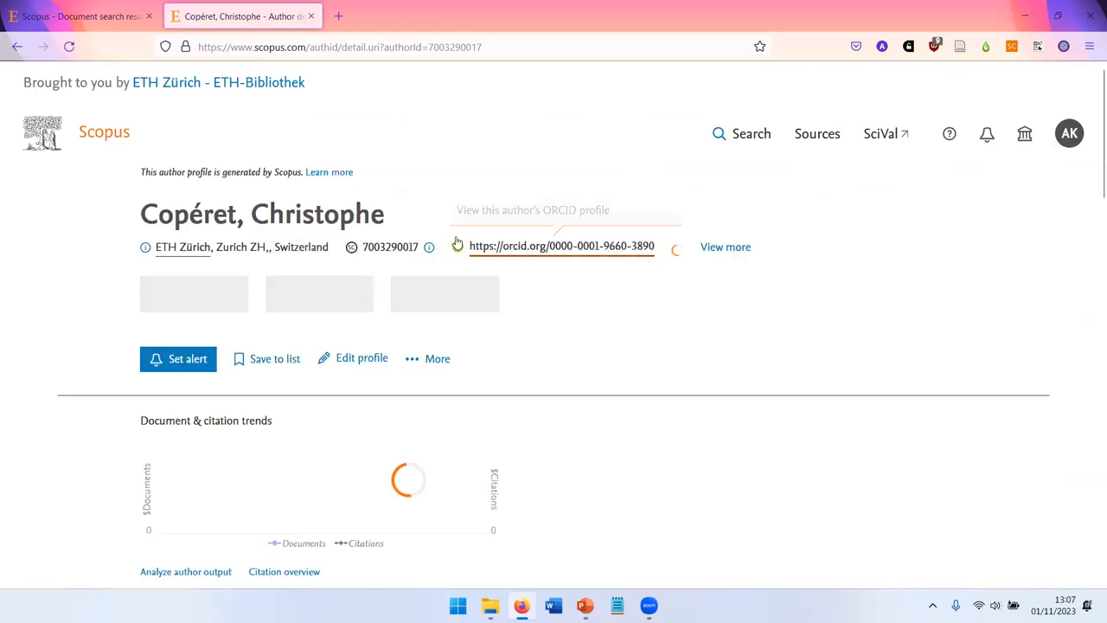
- Review Copéret's citation trends and documents, then go to the Sources list of journal titles
{"action": "scroll", "scroll_direction": "down", "scroll_amount": 3}
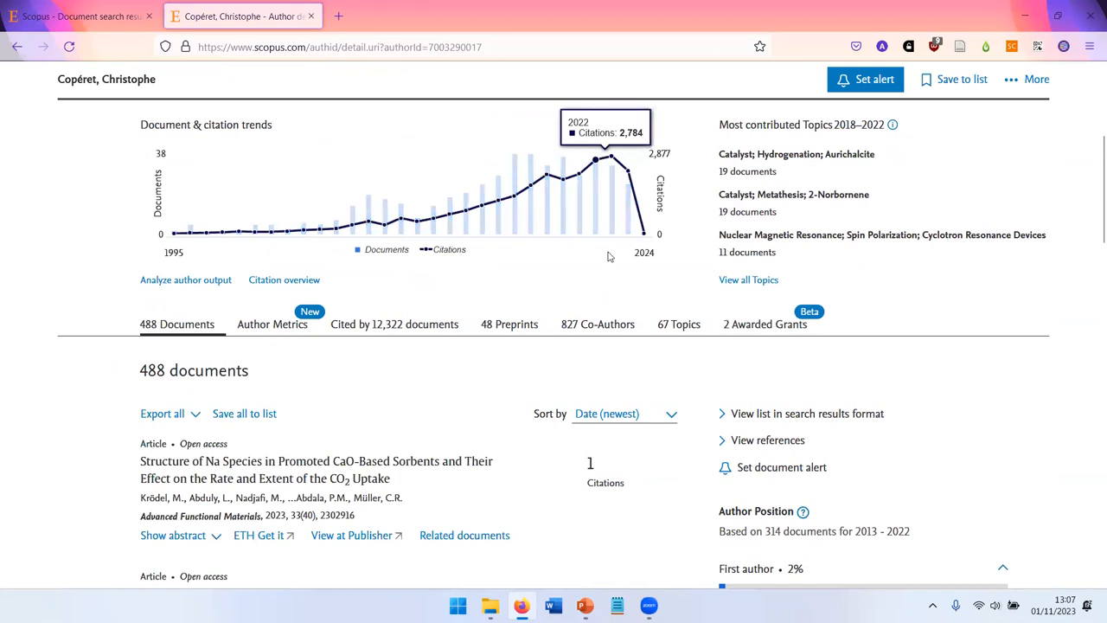
{"action": "scroll", "scroll_direction": "down", "scroll_amount": 3}
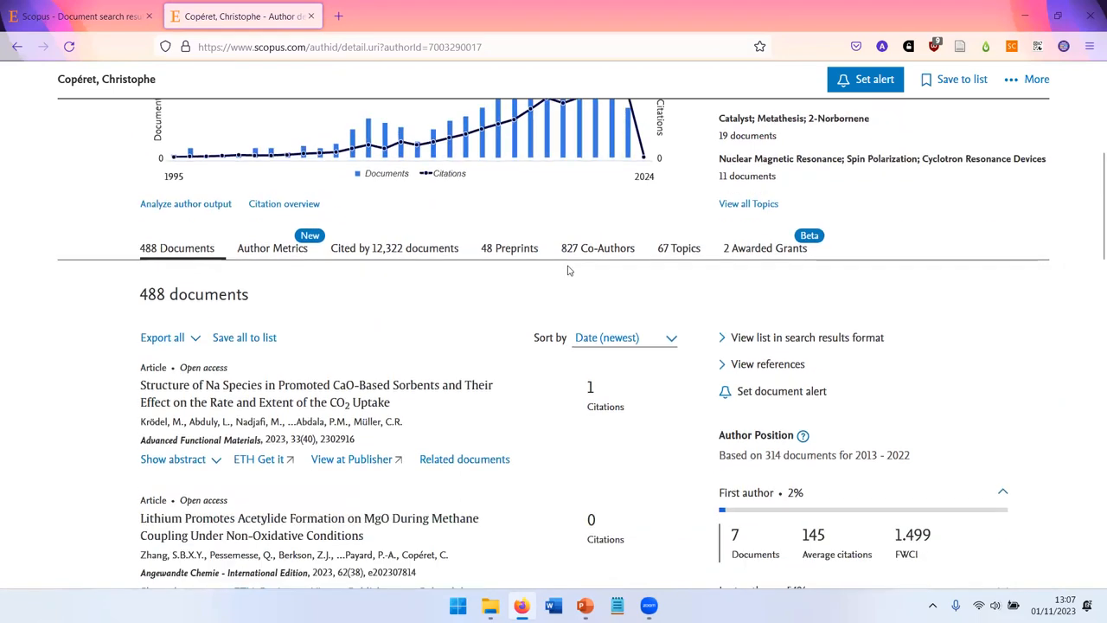
{"action": "scroll", "scroll_direction": "down", "scroll_amount": 3}
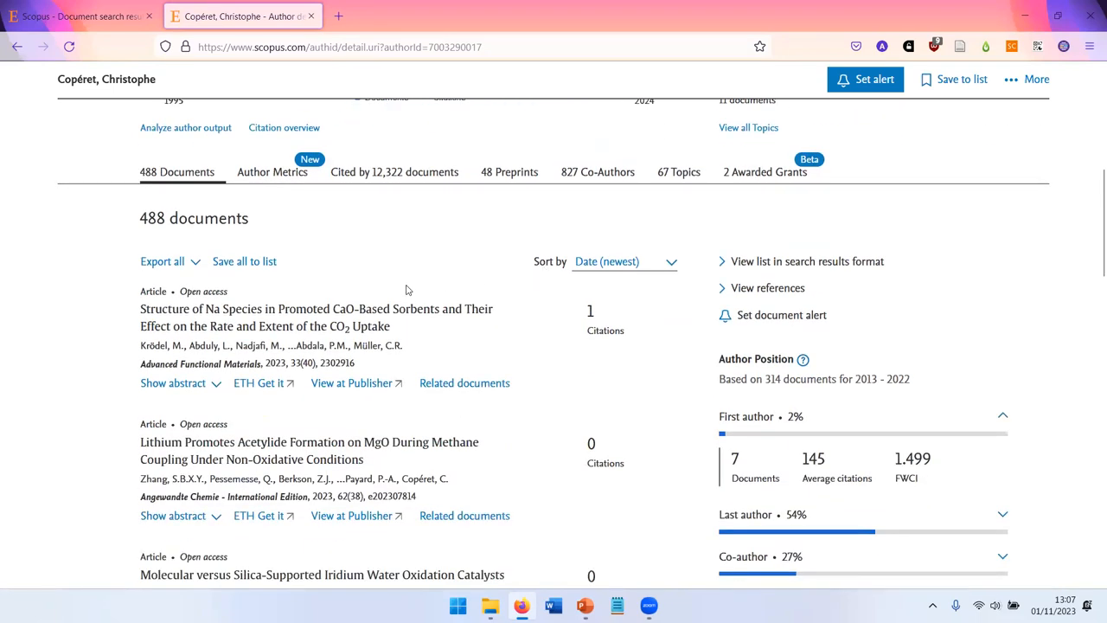
{"action": "scroll", "scroll_direction": "down", "scroll_amount": 3}
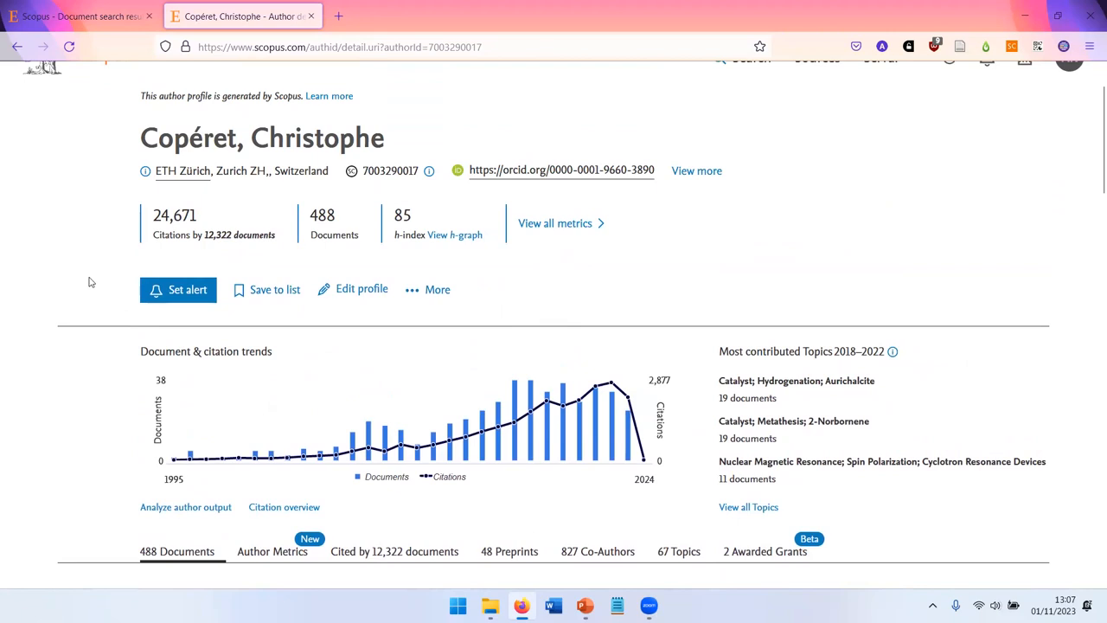
{"action": "mouse_move", "coordinate": [87, 287]}
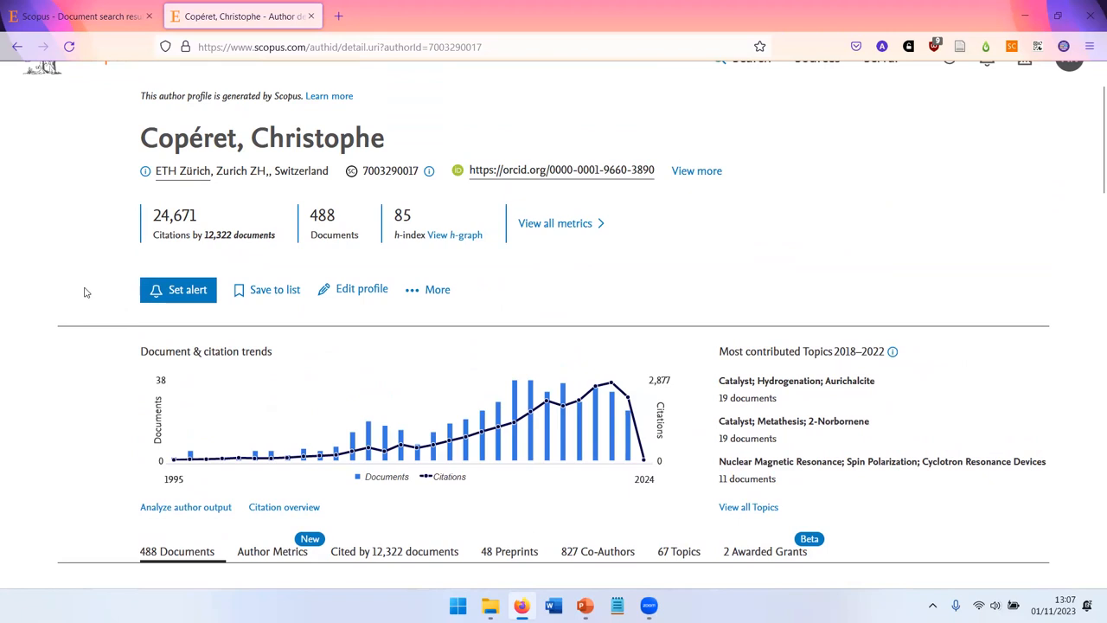
{"action": "mouse_move", "coordinate": [14, 263]}
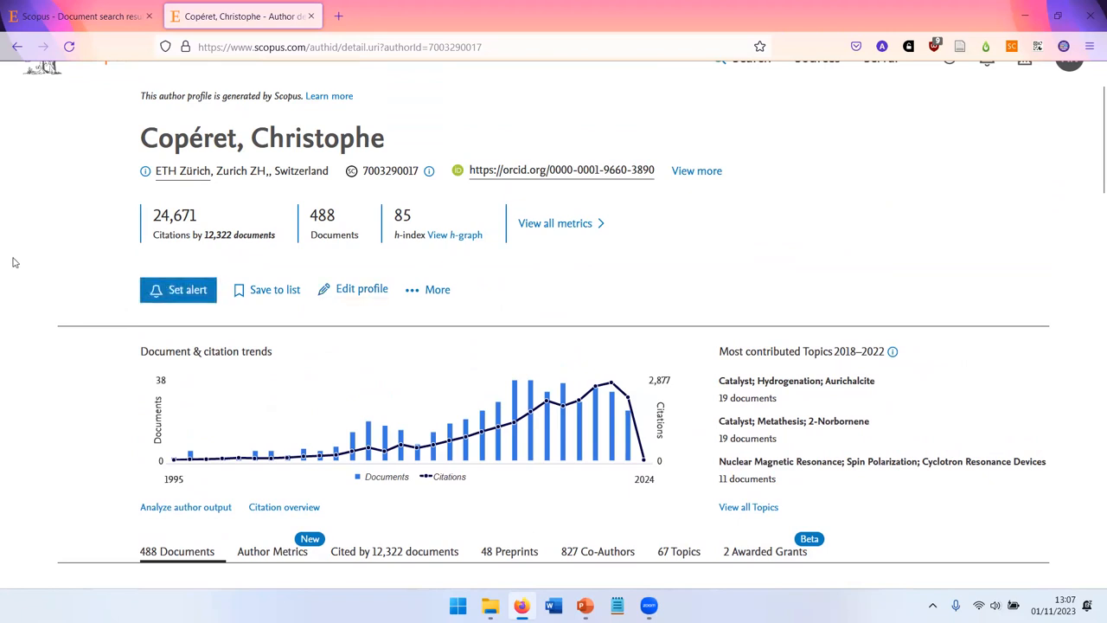
{"action": "mouse_move", "coordinate": [178, 291]}
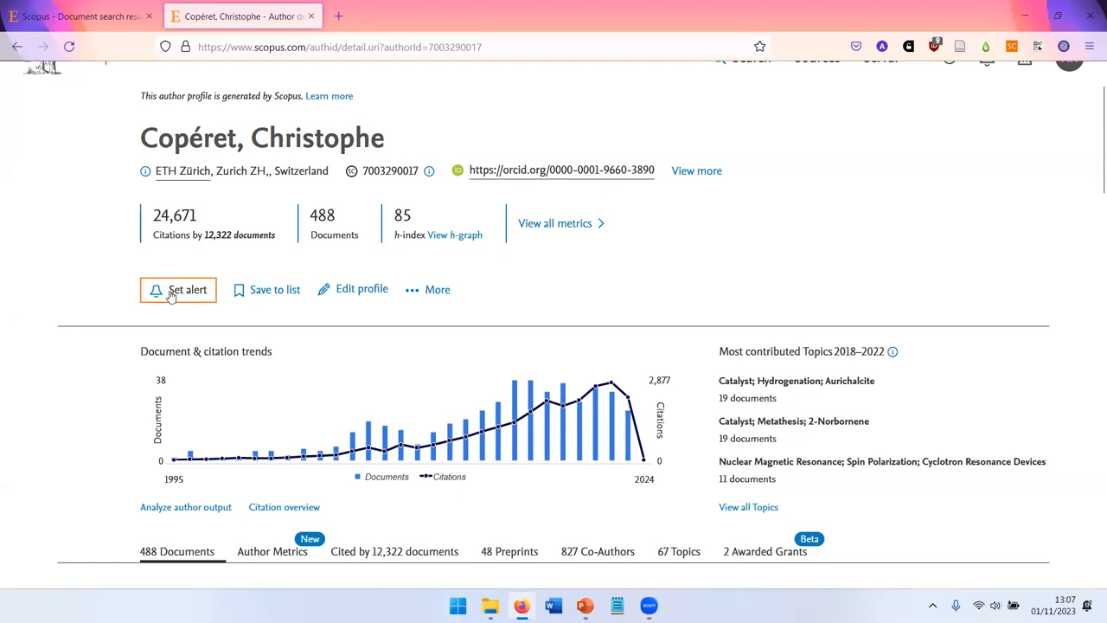
{"action": "left_click", "coordinate": [178, 289]}
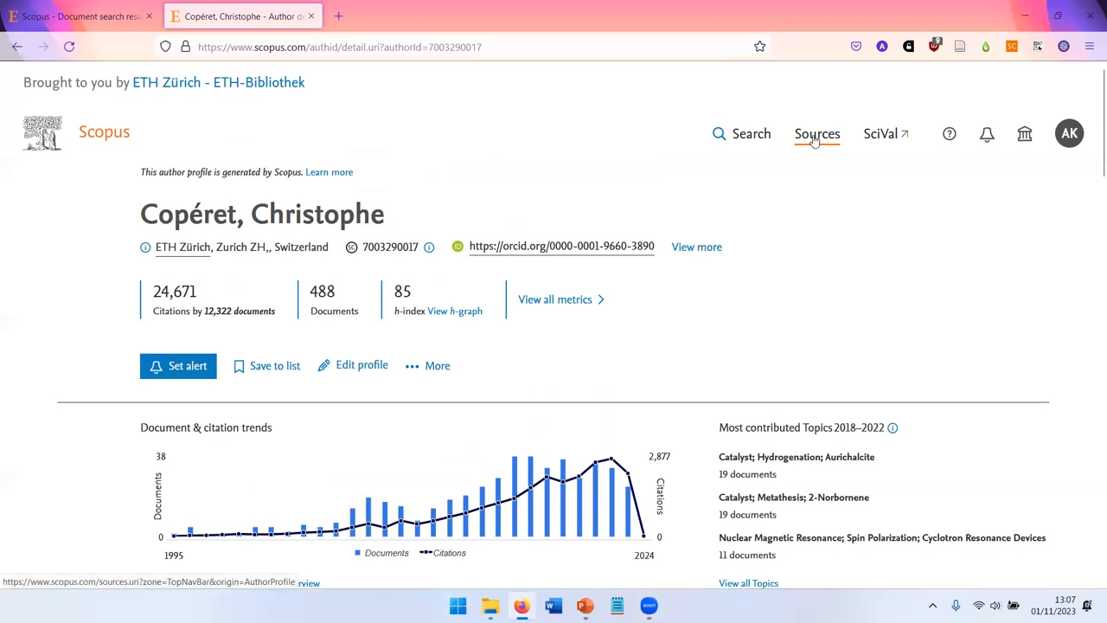
{"action": "left_click", "coordinate": [817, 133]}
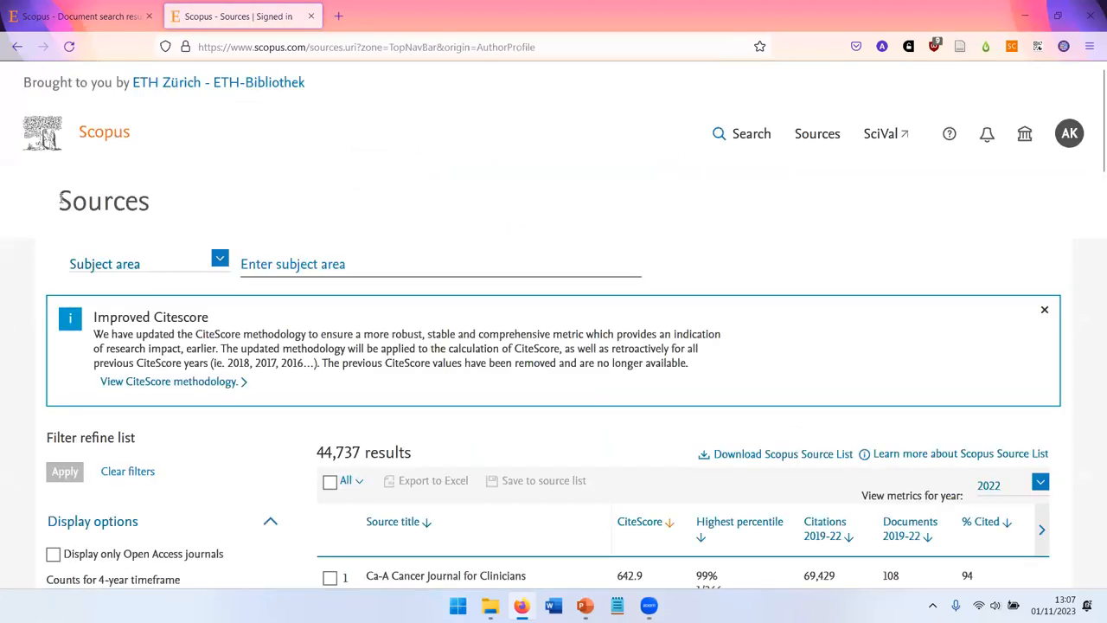
- Filter the Sources list by subject area to Electrochemistry under Chemistry
{"action": "scroll", "scroll_direction": "down", "scroll_amount": 3}
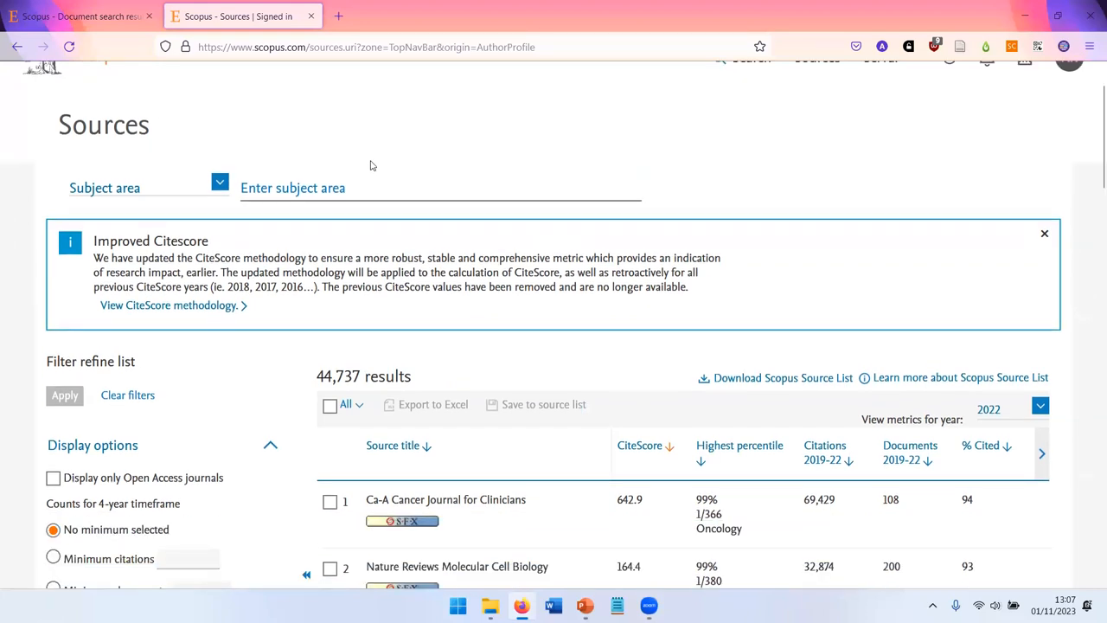
{"action": "scroll", "scroll_direction": "down", "scroll_amount": 3}
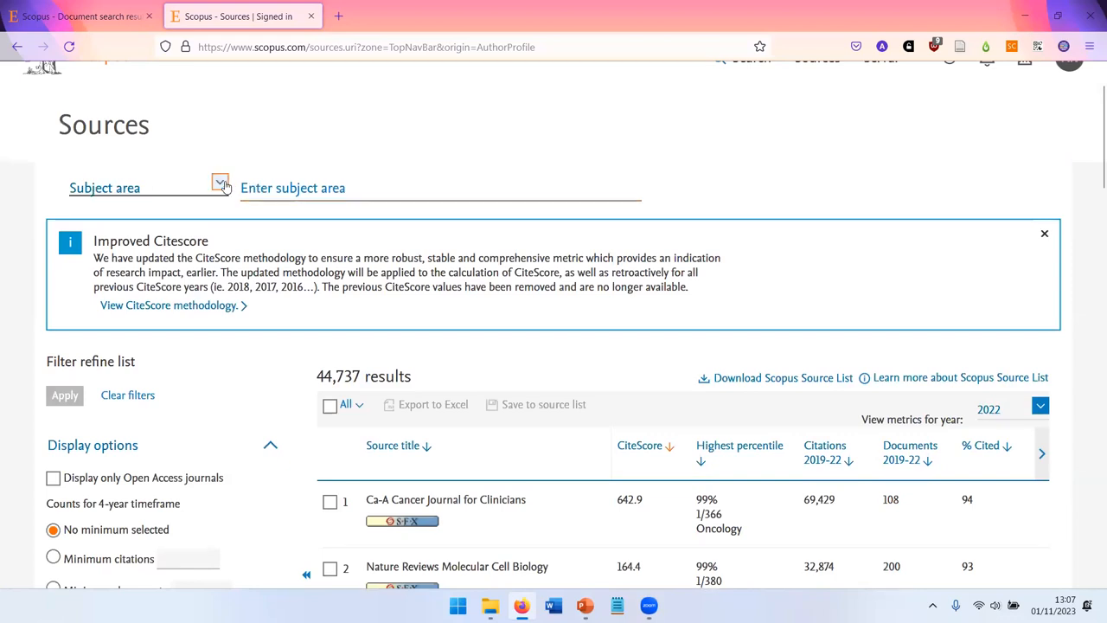
{"action": "left_click", "coordinate": [220, 182]}
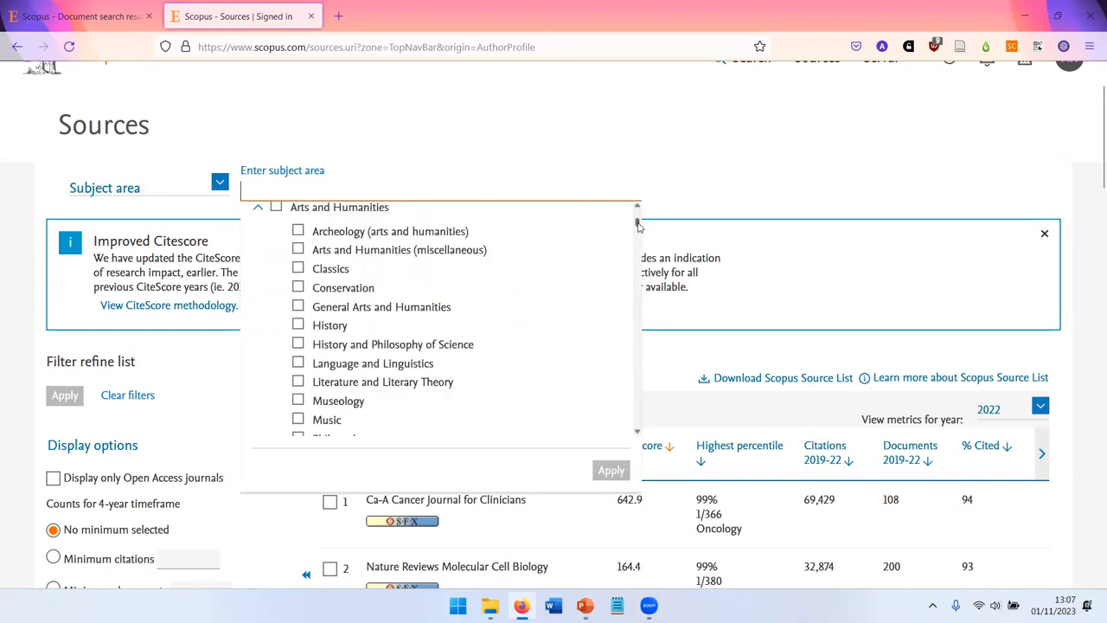
{"action": "scroll", "scroll_direction": "down", "scroll_amount": 3}
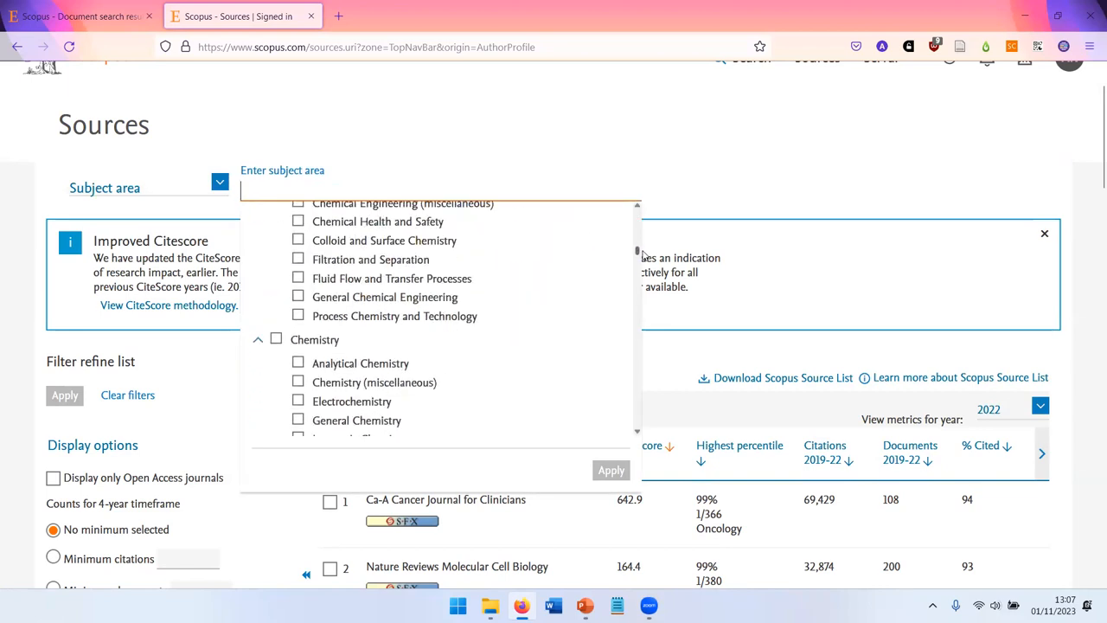
{"action": "scroll", "scroll_direction": "down", "scroll_amount": 3}
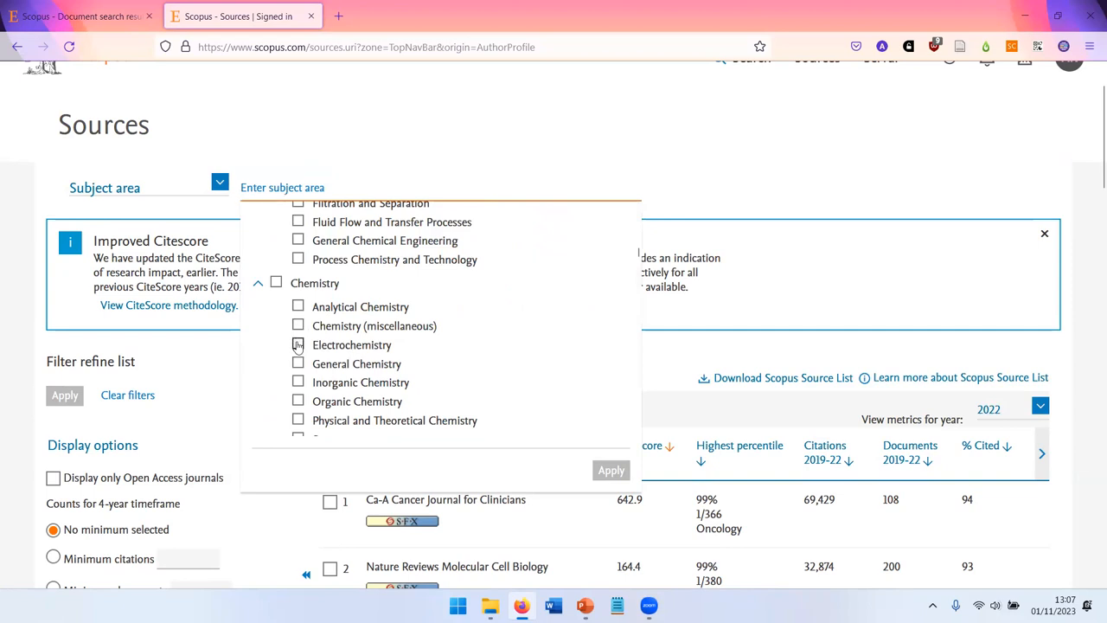
{"action": "left_click", "coordinate": [297, 344]}
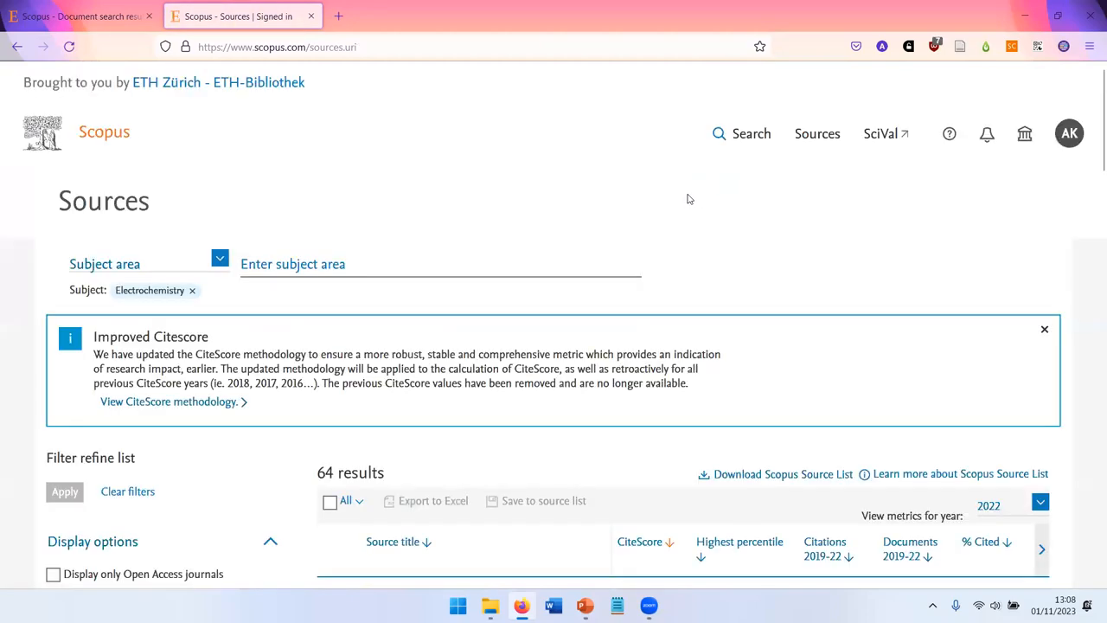
- Limit the Electrochemistry sources to open access journals only, then return to the search start page
{"action": "scroll", "scroll_direction": "down", "scroll_amount": 3}
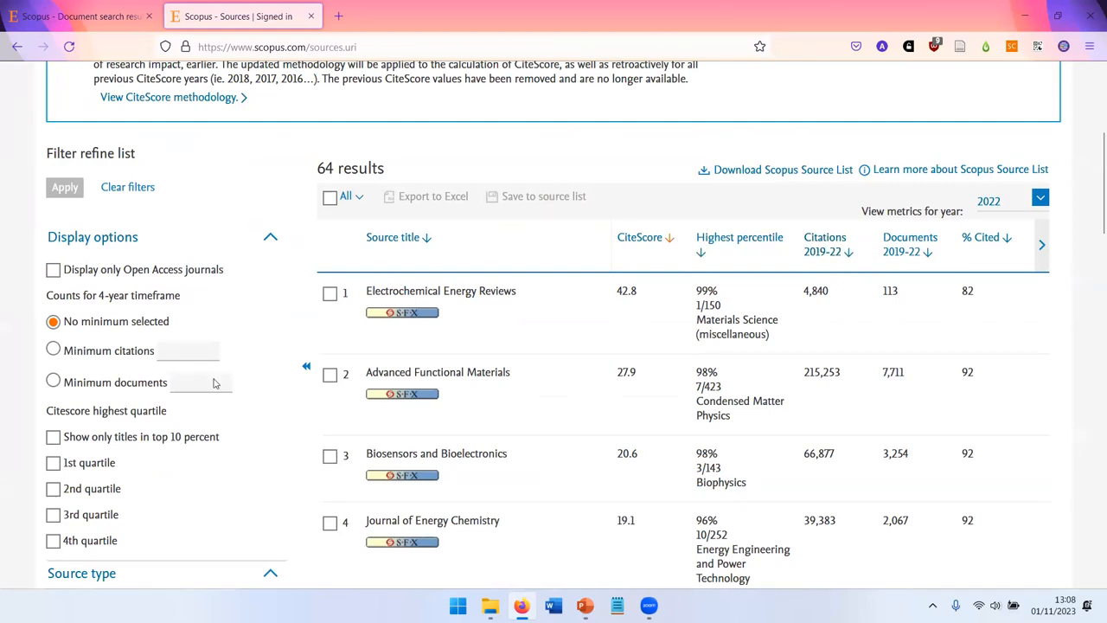
{"action": "scroll", "scroll_direction": "down", "scroll_amount": 3}
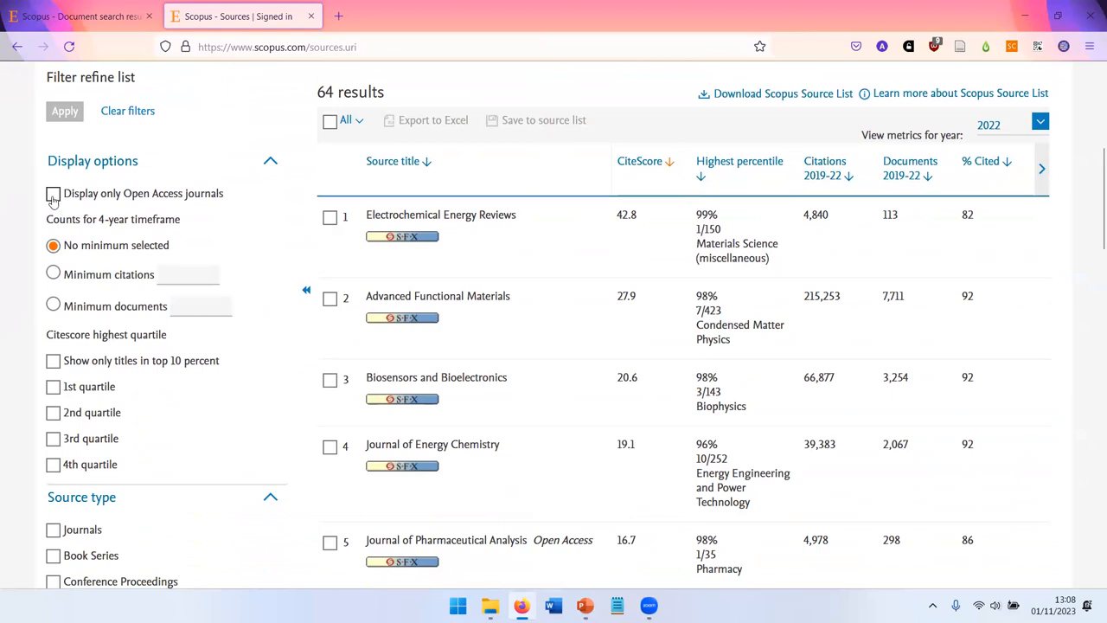
{"action": "mouse_move", "coordinate": [147, 201]}
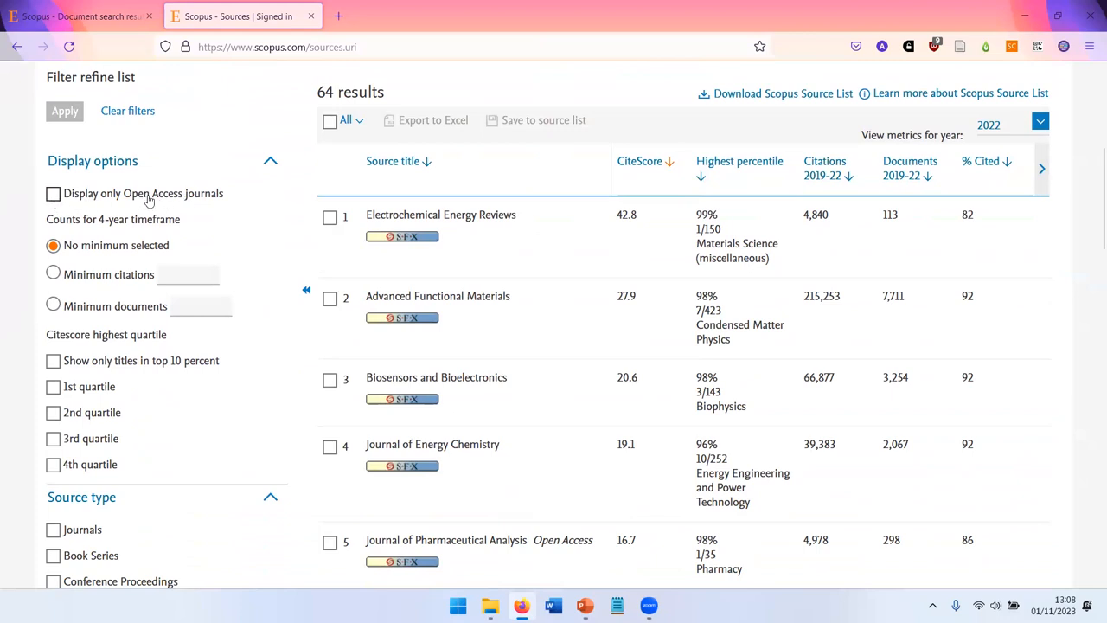
{"action": "left_click", "coordinate": [52, 193]}
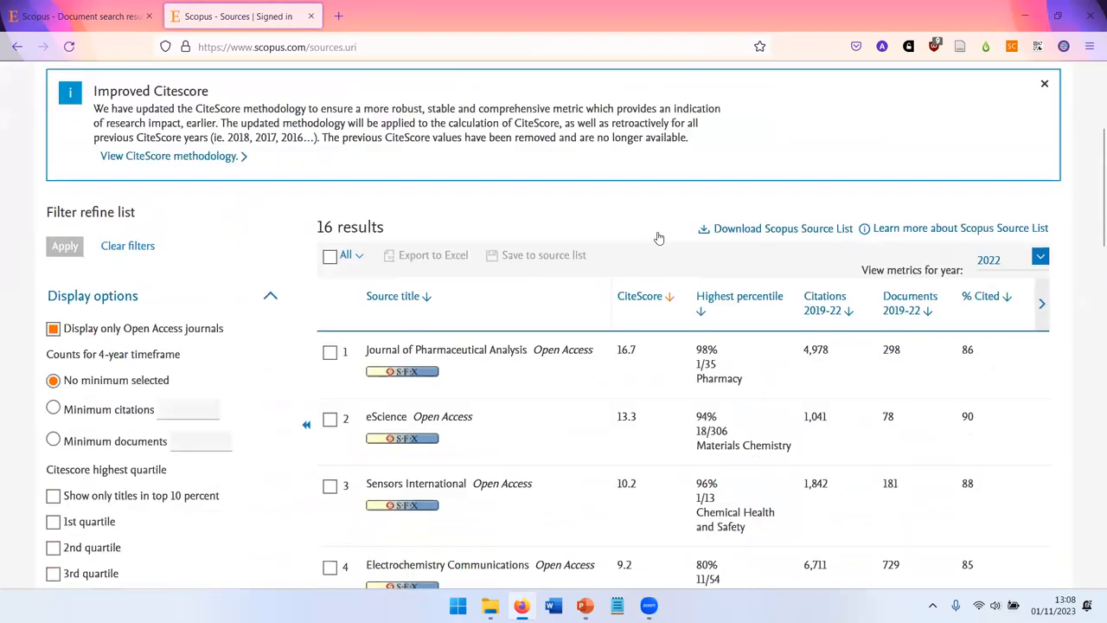
{"action": "scroll", "scroll_direction": "down", "scroll_amount": 3}
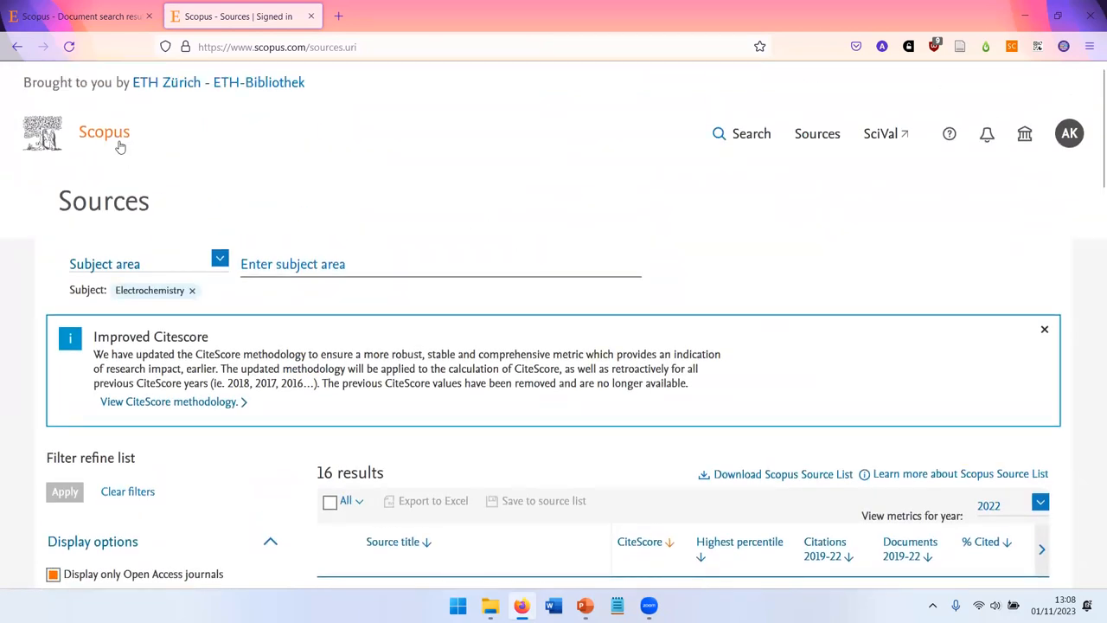
{"action": "left_click", "coordinate": [741, 133]}
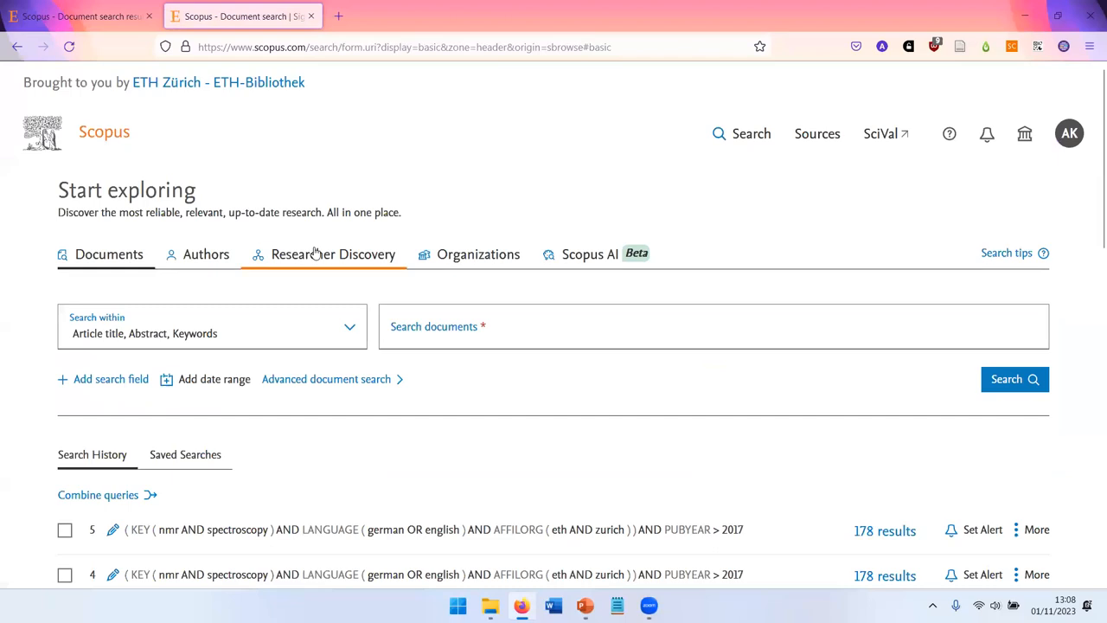
{"action": "mouse_move", "coordinate": [315, 258]}
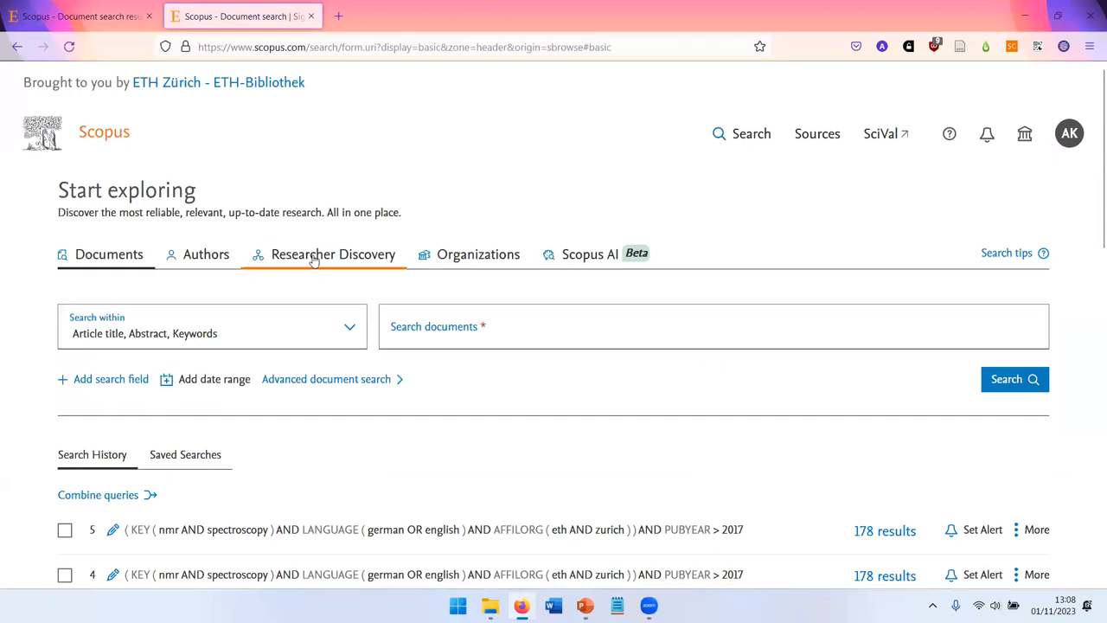
- Search Researcher Discovery for 'radiochemistry' and show all countries in the country filter
{"action": "left_click", "coordinate": [332, 252]}
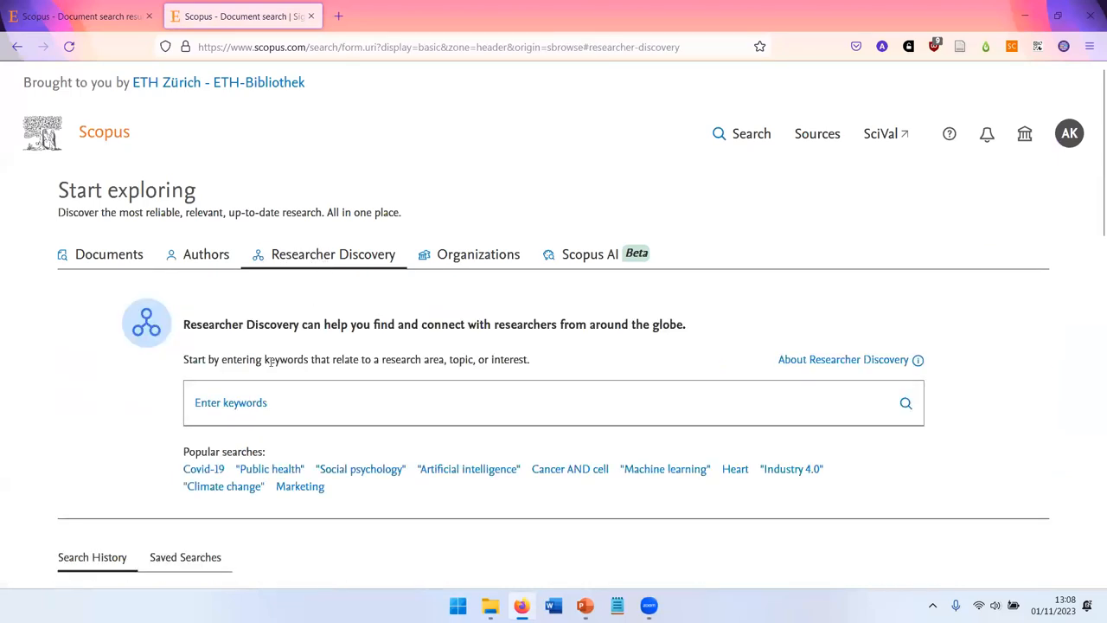
{"action": "left_click", "coordinate": [554, 401]}
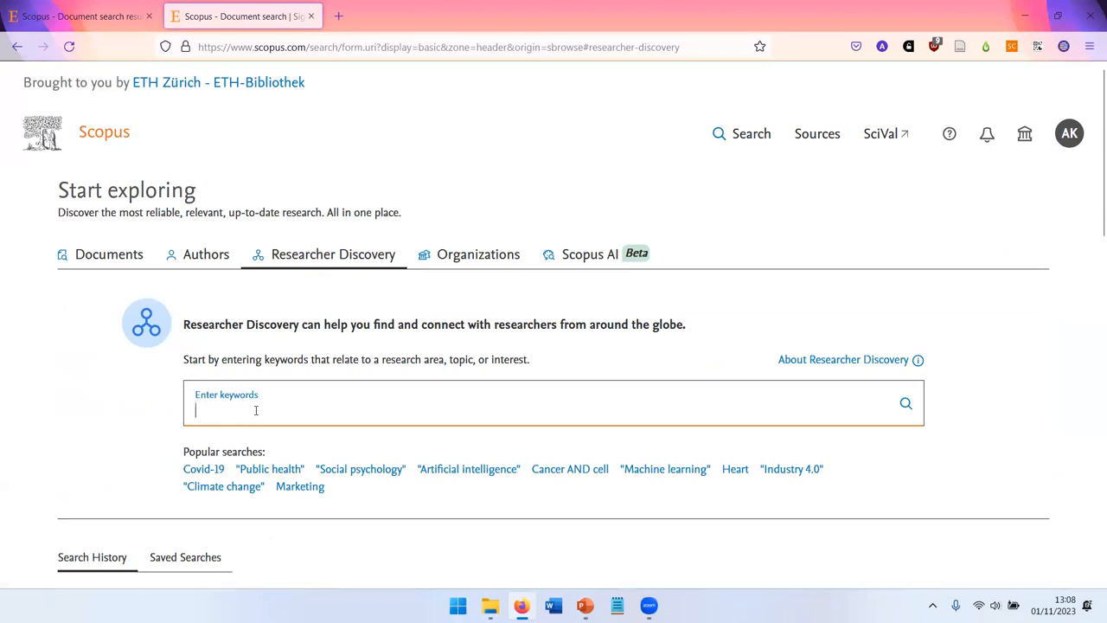
{"action": "type", "text": "radiochemsi"}
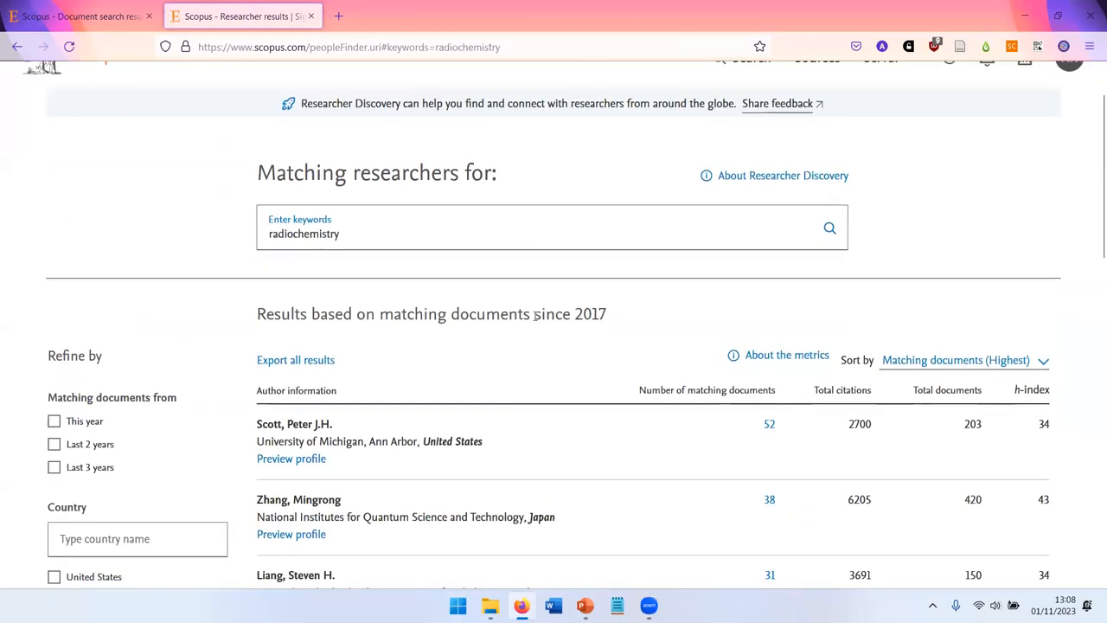
{"action": "scroll", "scroll_direction": "down", "scroll_amount": 3}
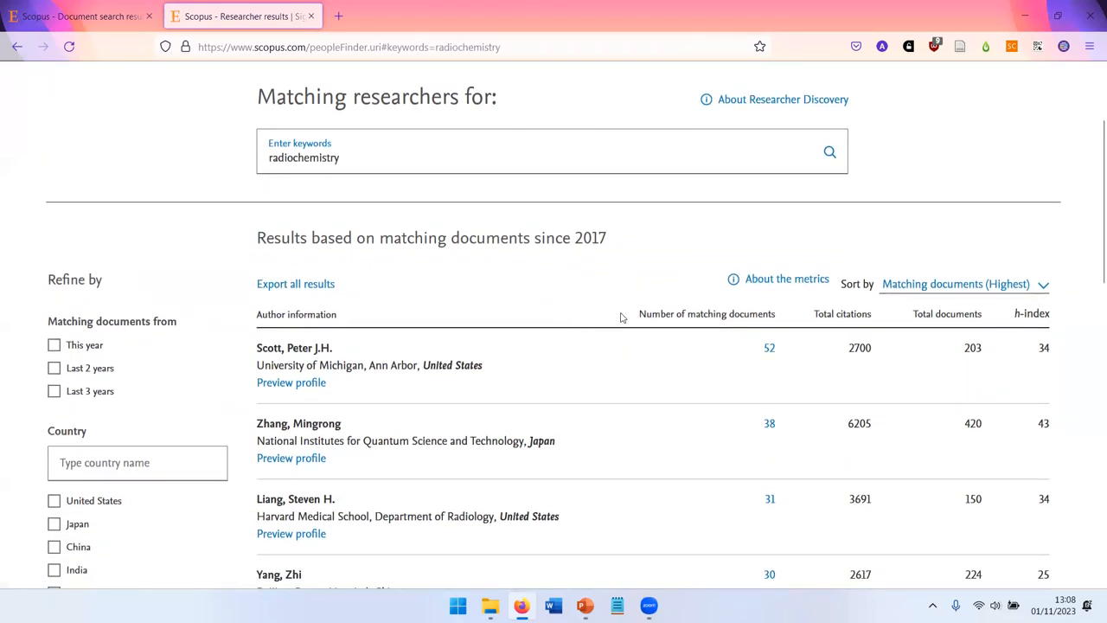
{"action": "mouse_move", "coordinate": [521, 348]}
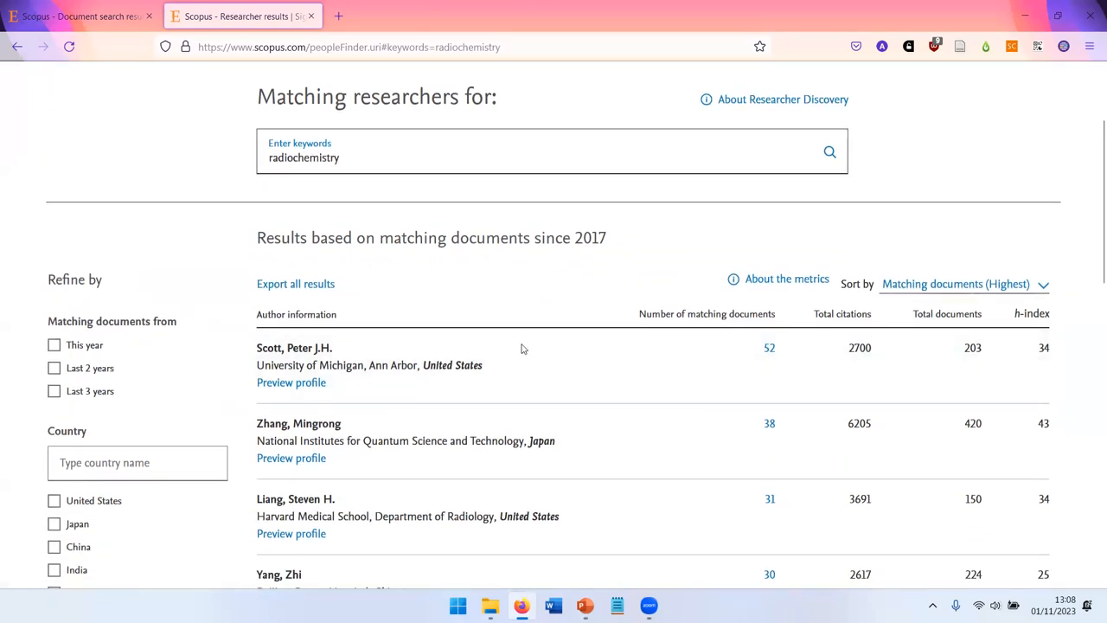
{"action": "scroll", "scroll_direction": "down", "scroll_amount": 3}
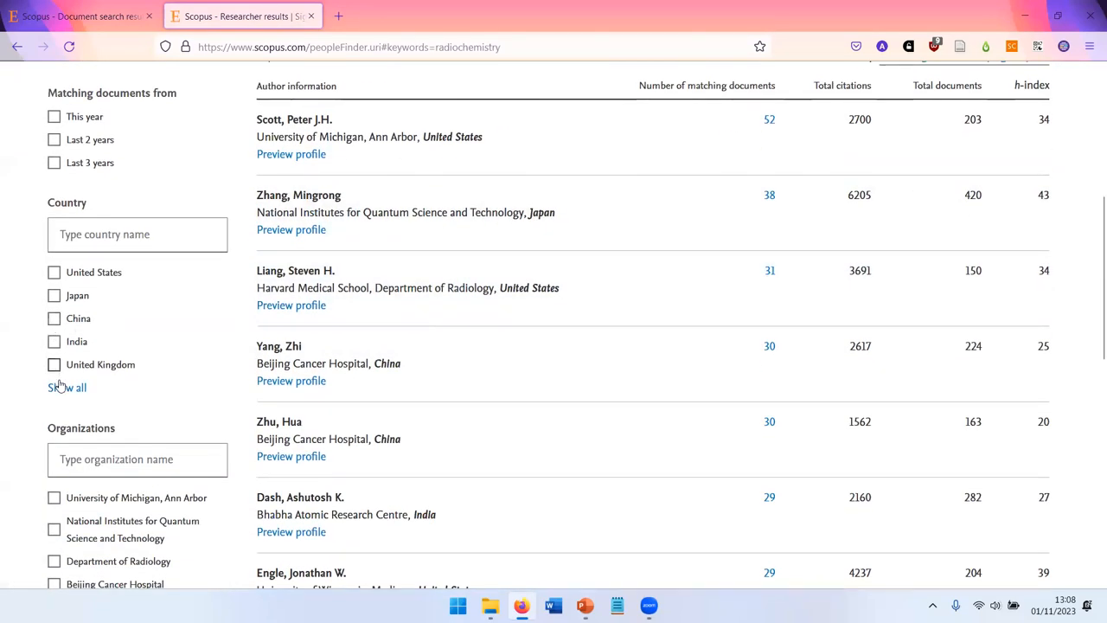
{"action": "left_click", "coordinate": [66, 388]}
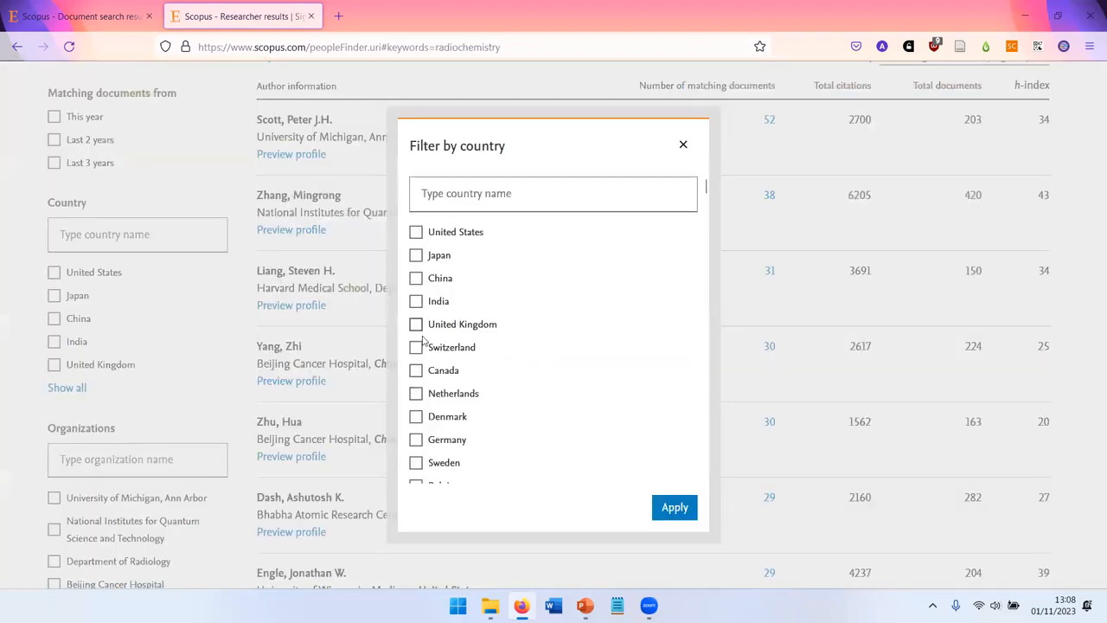
- Filter the radiochemistry researchers to Switzerland, sort by h-index highest first, then return to the start page
{"action": "left_click", "coordinate": [675, 507]}
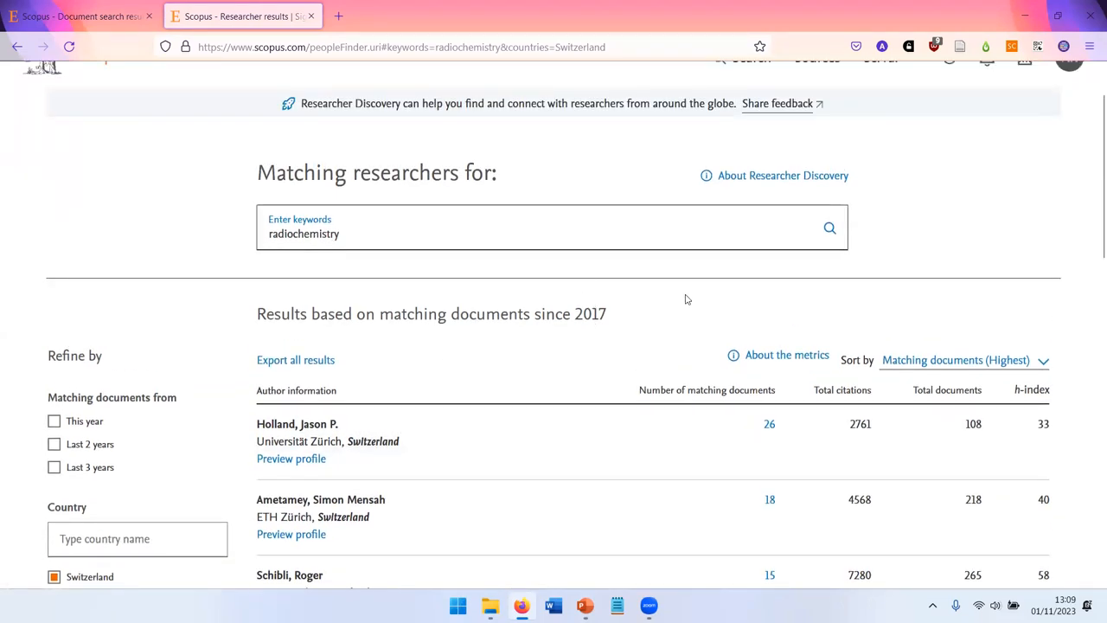
{"action": "scroll", "scroll_direction": "down", "scroll_amount": 3}
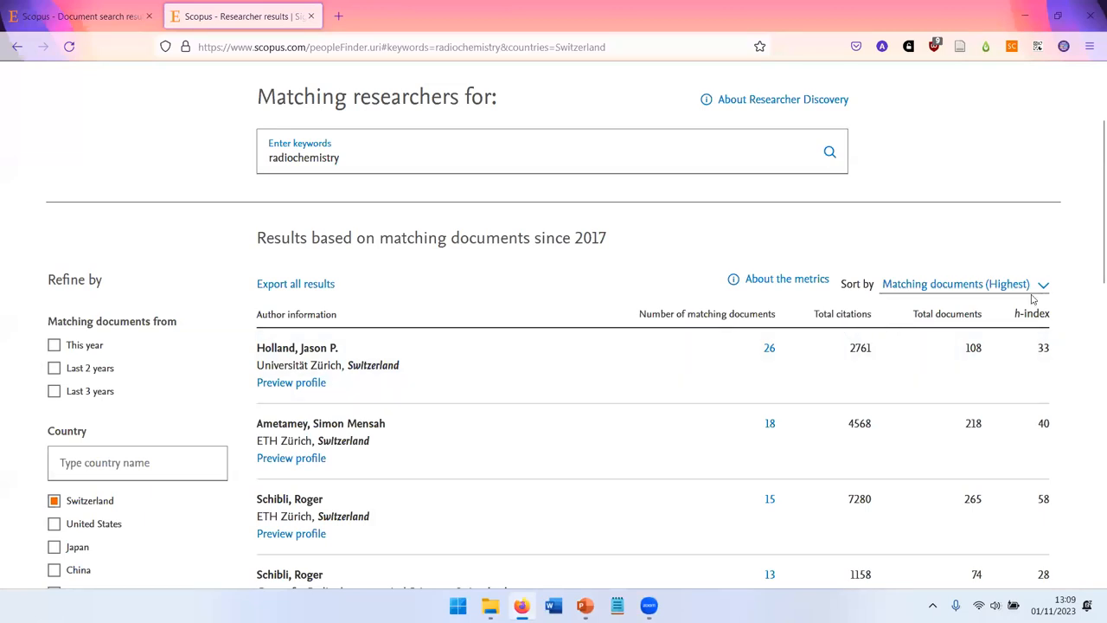
{"action": "left_click", "coordinate": [960, 284]}
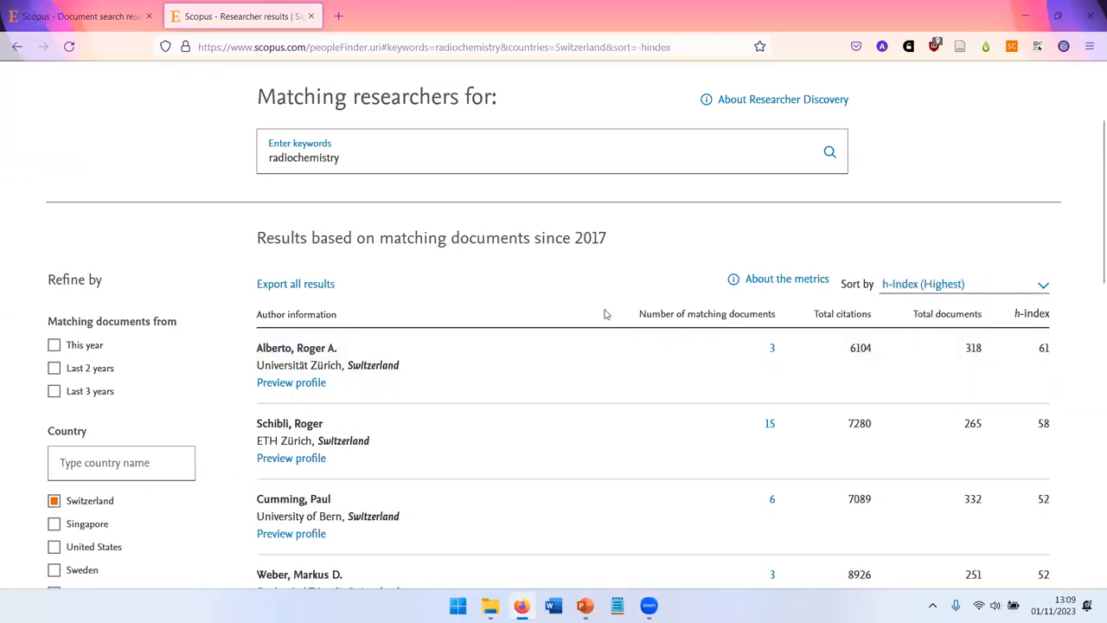
{"action": "scroll", "scroll_direction": "down", "scroll_amount": 3}
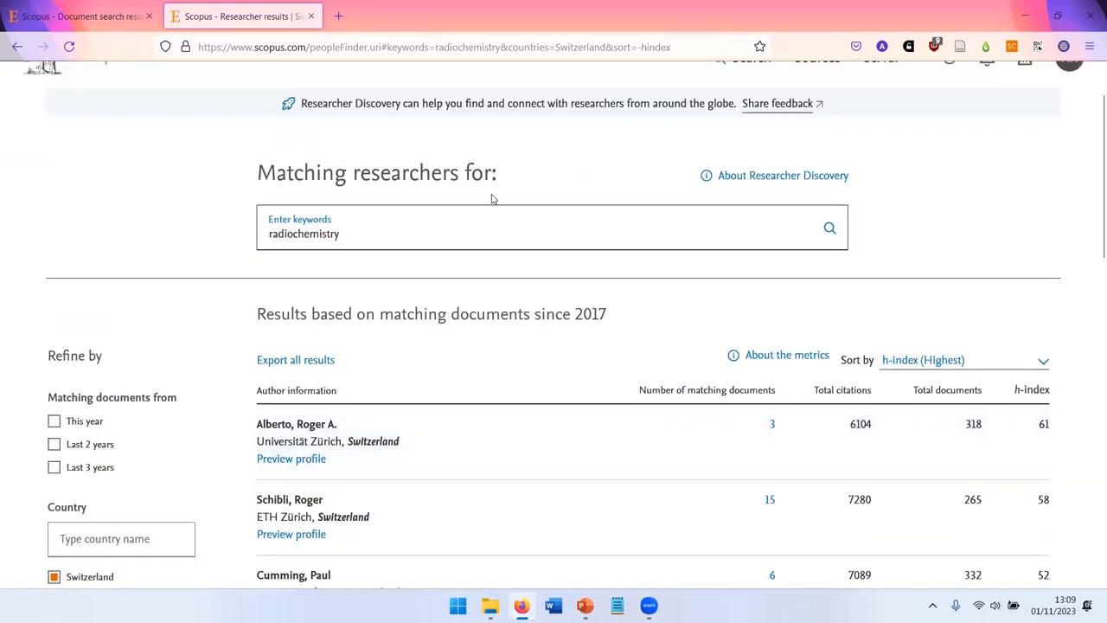
{"action": "scroll", "scroll_direction": "up", "scroll_amount": 3}
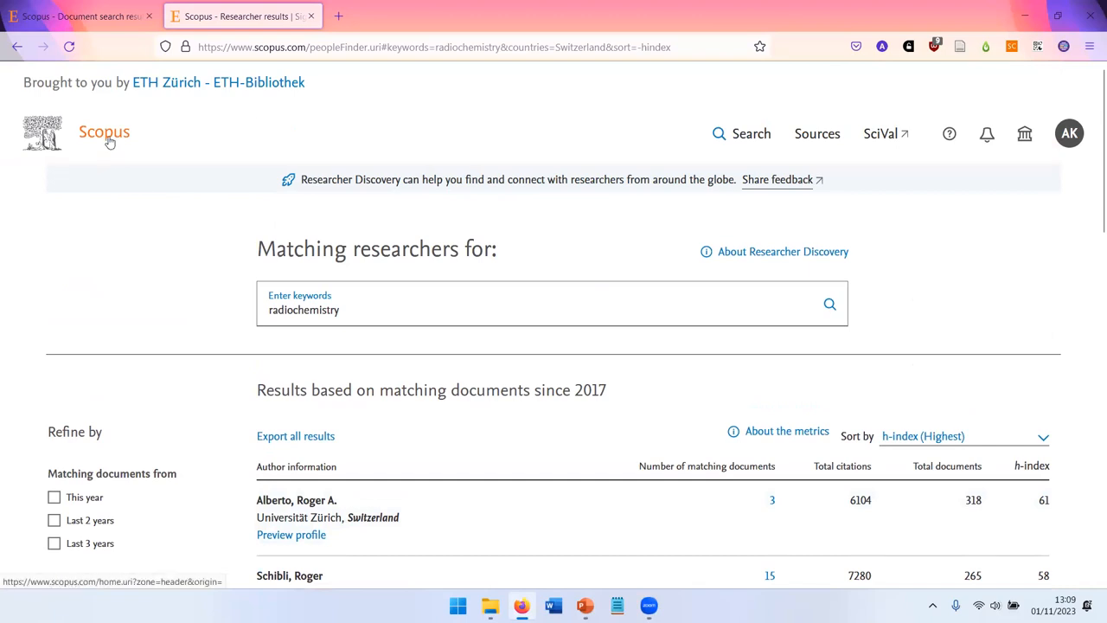
{"action": "mouse_move", "coordinate": [107, 139]}
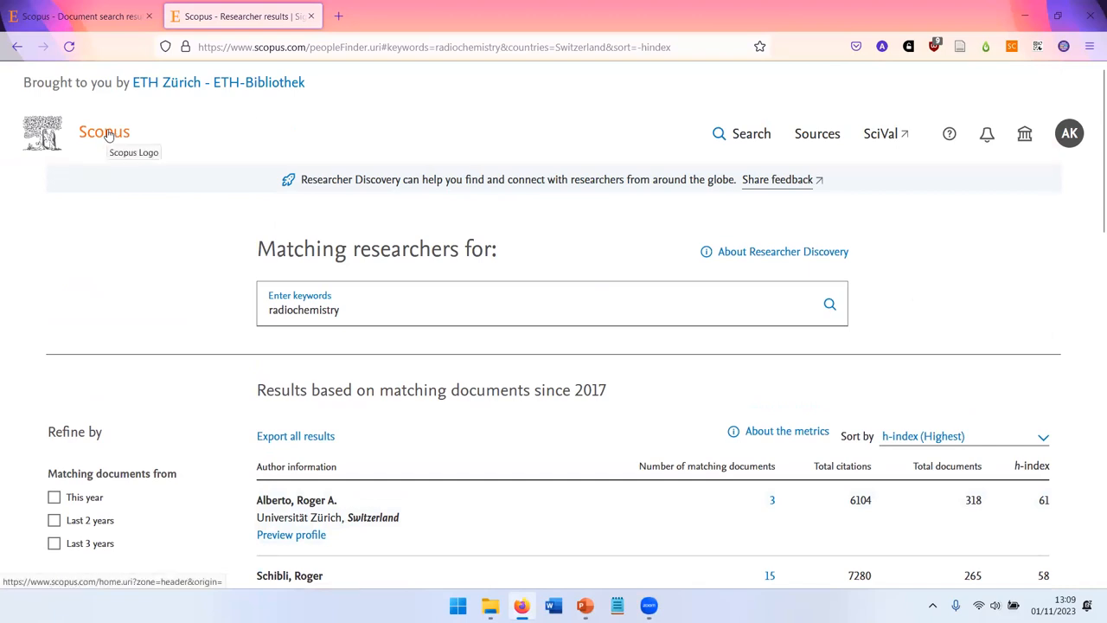
{"action": "left_click", "coordinate": [103, 131]}
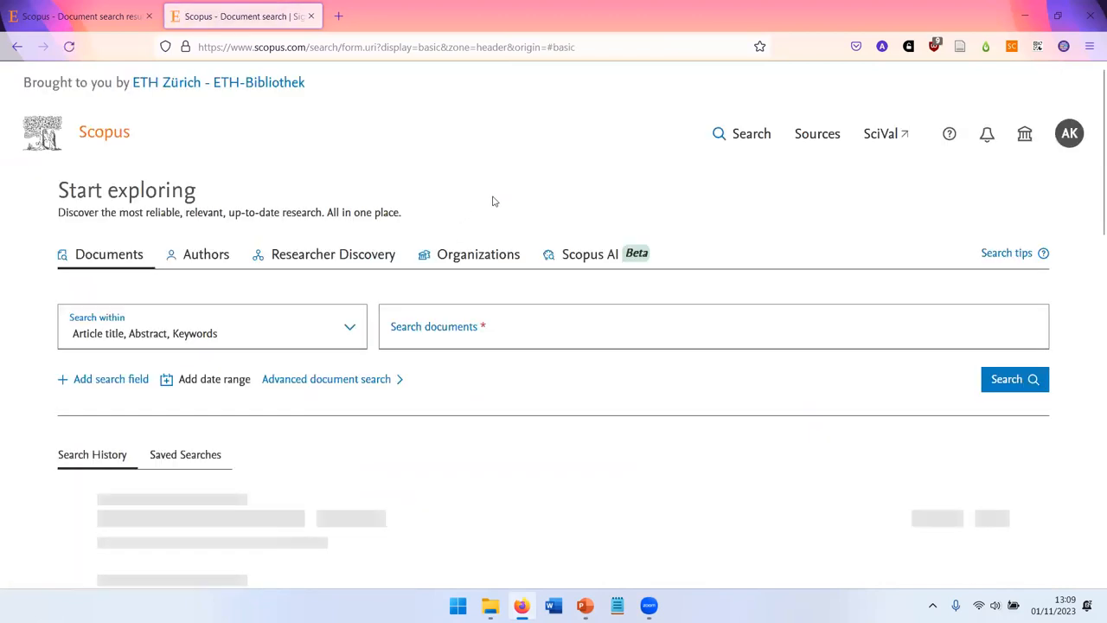
- Switch the start page to Scopus AI and look over its prompt box and example questions
{"action": "left_click", "coordinate": [590, 253]}
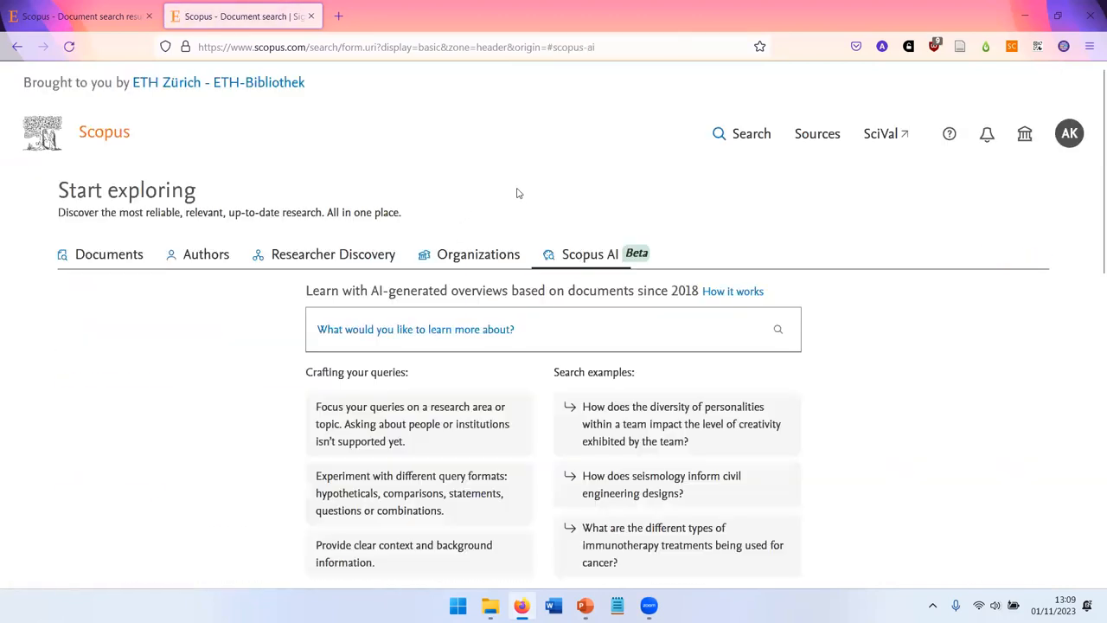
{"action": "mouse_move", "coordinate": [557, 206]}
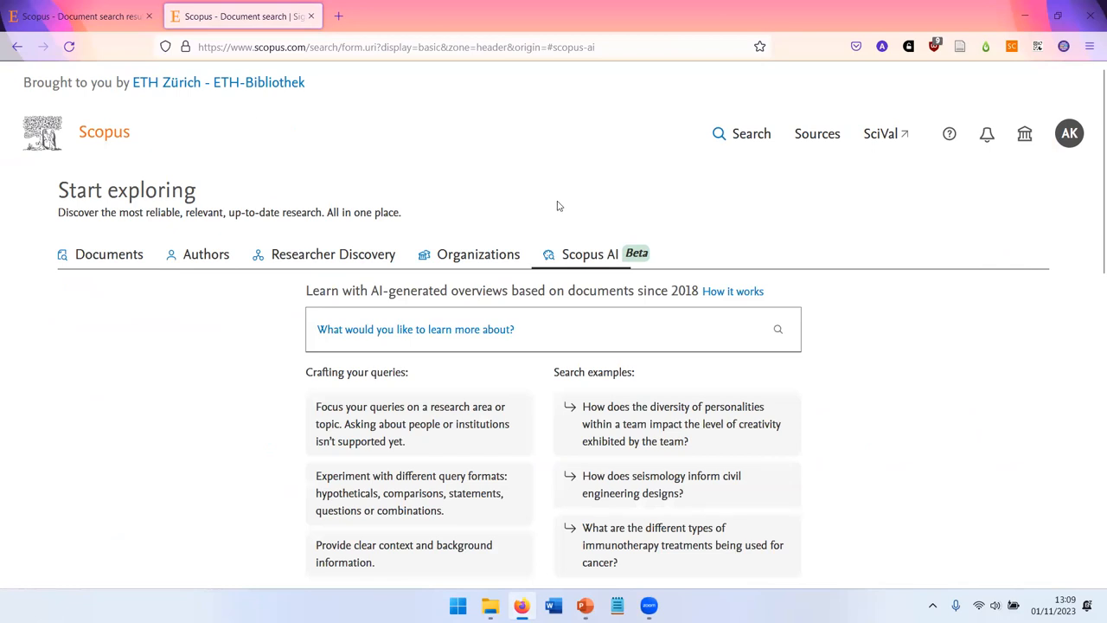
{"action": "scroll", "scroll_direction": "down", "scroll_amount": 3}
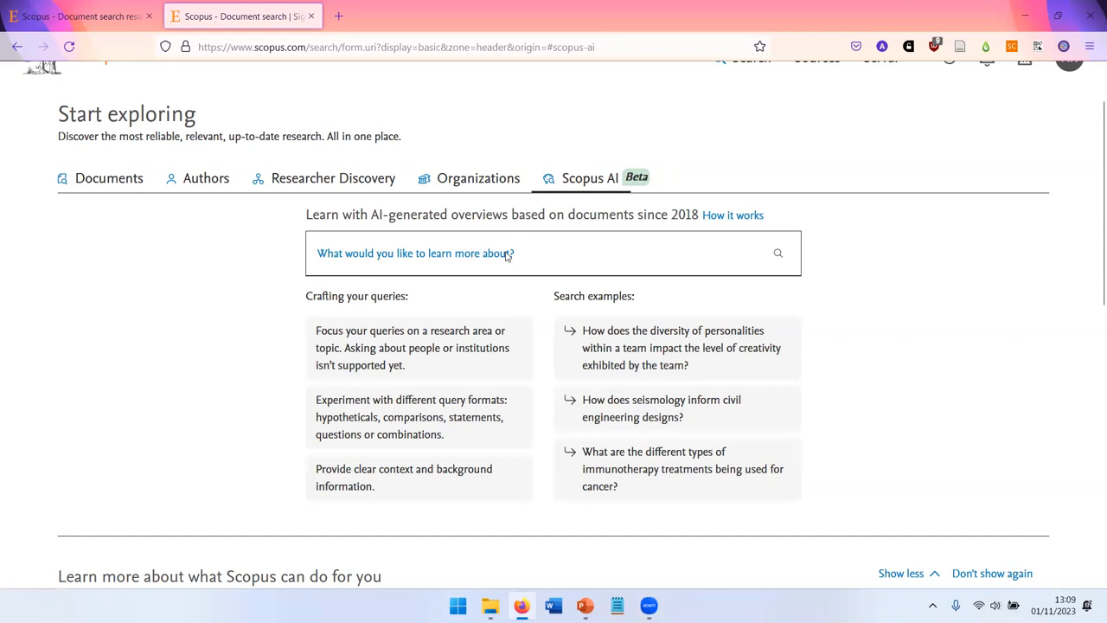
{"action": "mouse_move", "coordinate": [263, 252]}
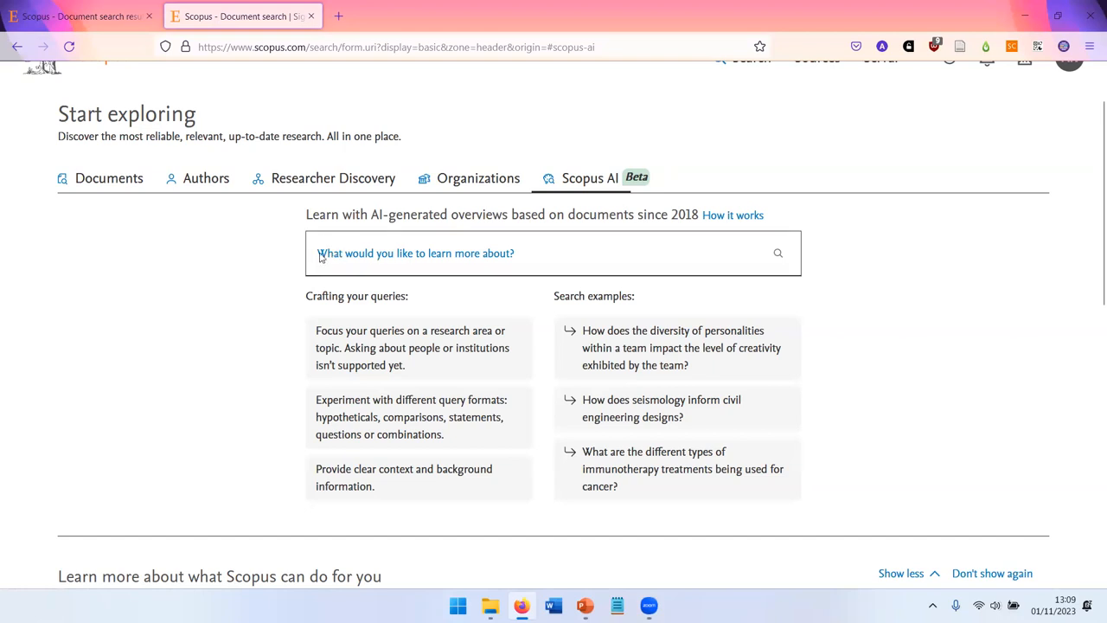
{"action": "mouse_move", "coordinate": [364, 256]}
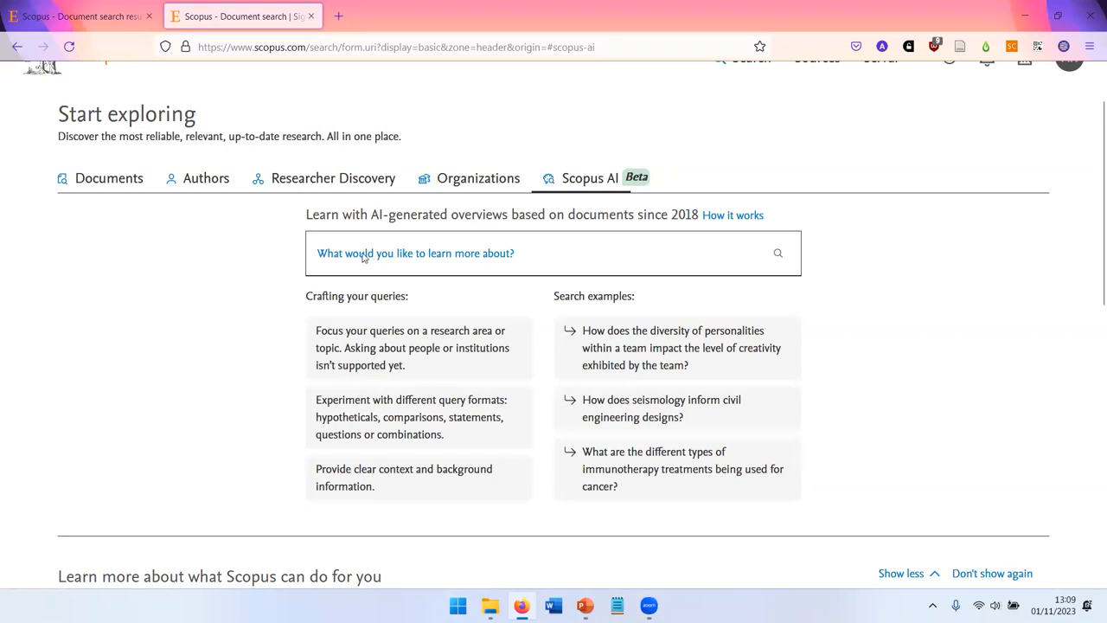
{"action": "mouse_move", "coordinate": [373, 256]}
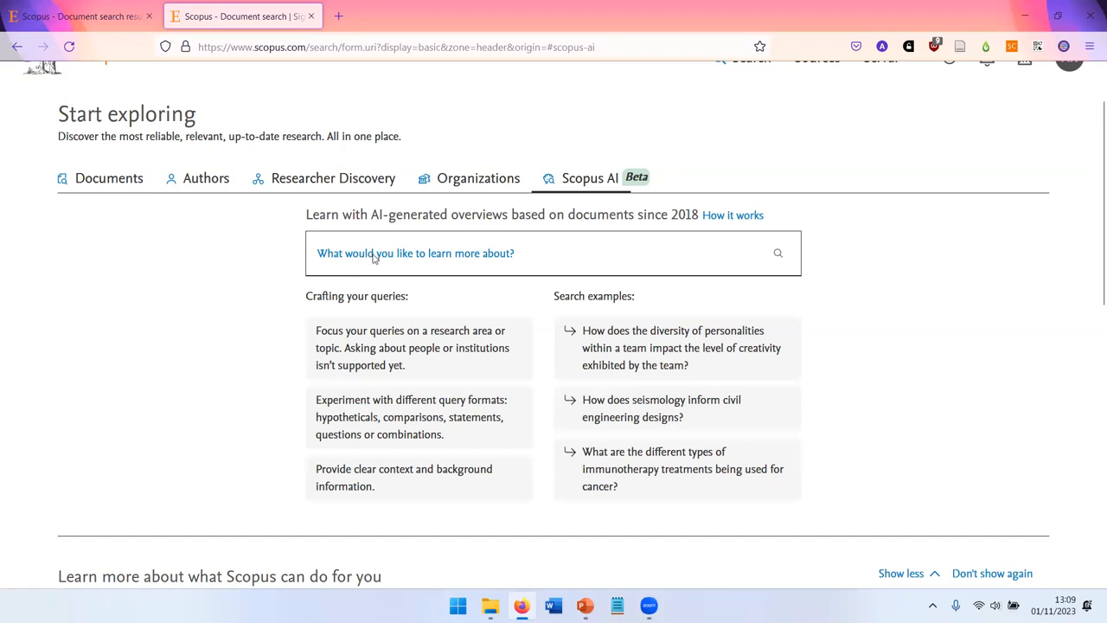
- Ask Scopus AI 'What are applications of crystallography in drug discovery and development?'
{"action": "left_click", "coordinate": [432, 253]}
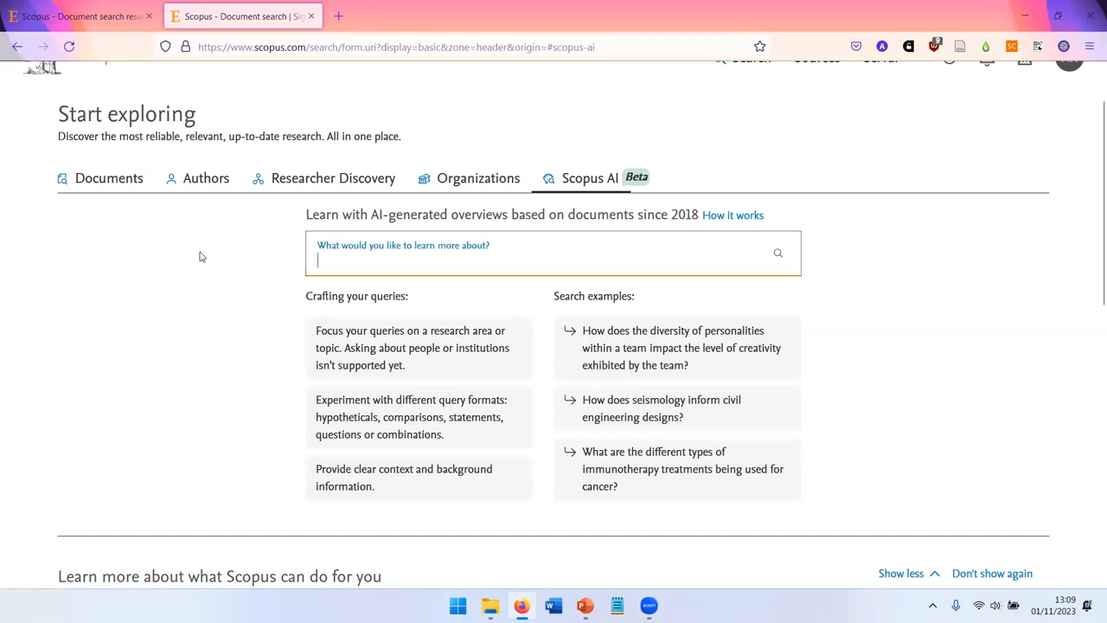
{"action": "type", "text": "What are applications of cryst"}
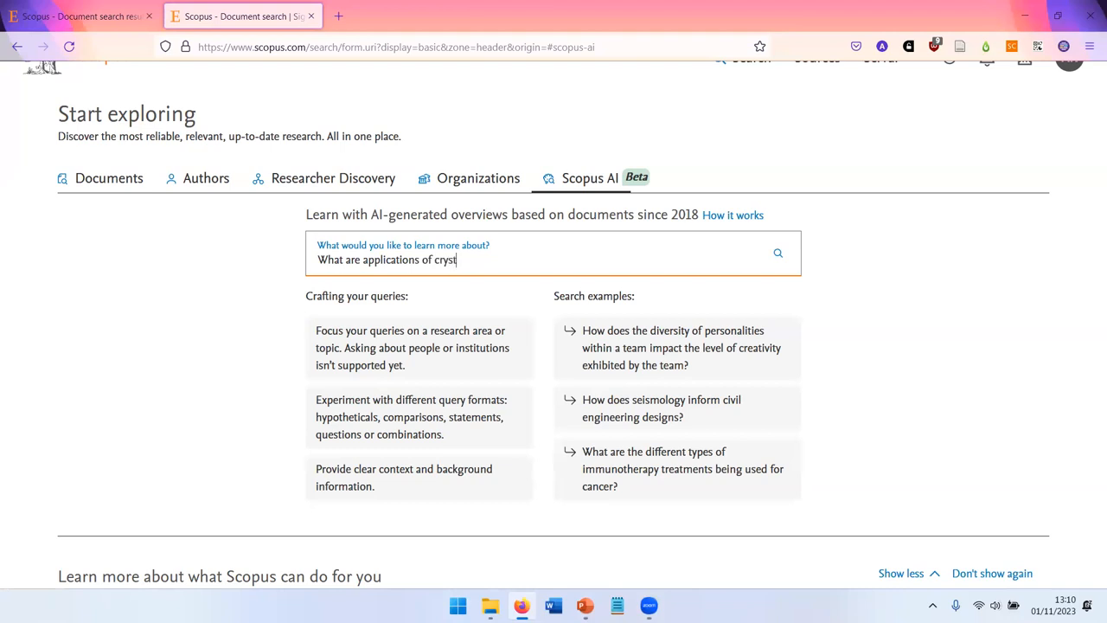
{"action": "type", "text": "allography in drug discovery and development"}
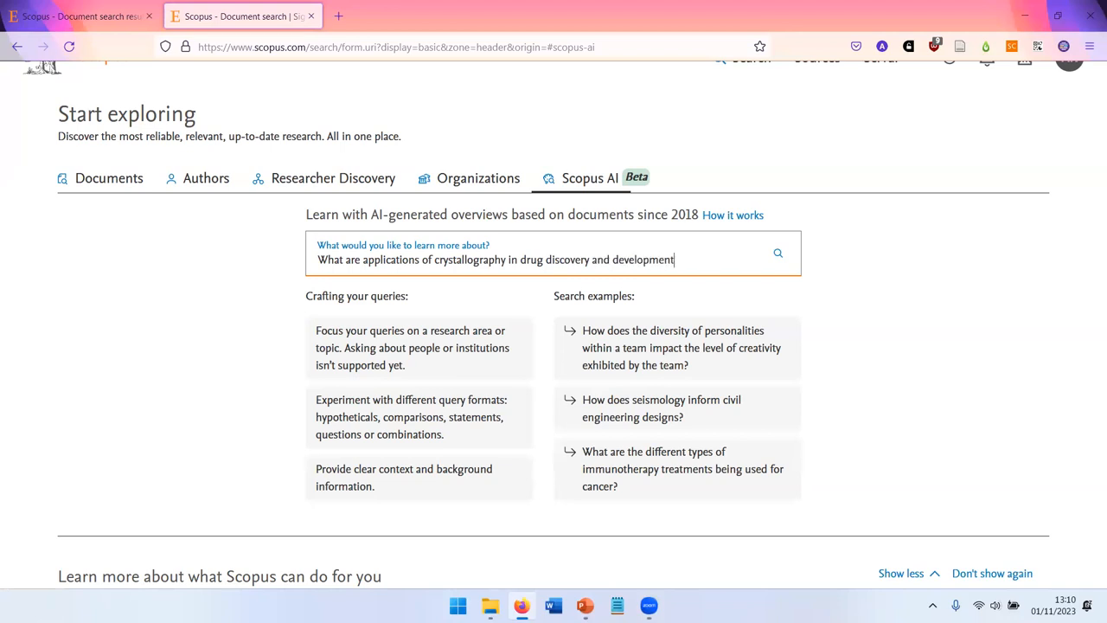
{"action": "left_click", "coordinate": [777, 253]}
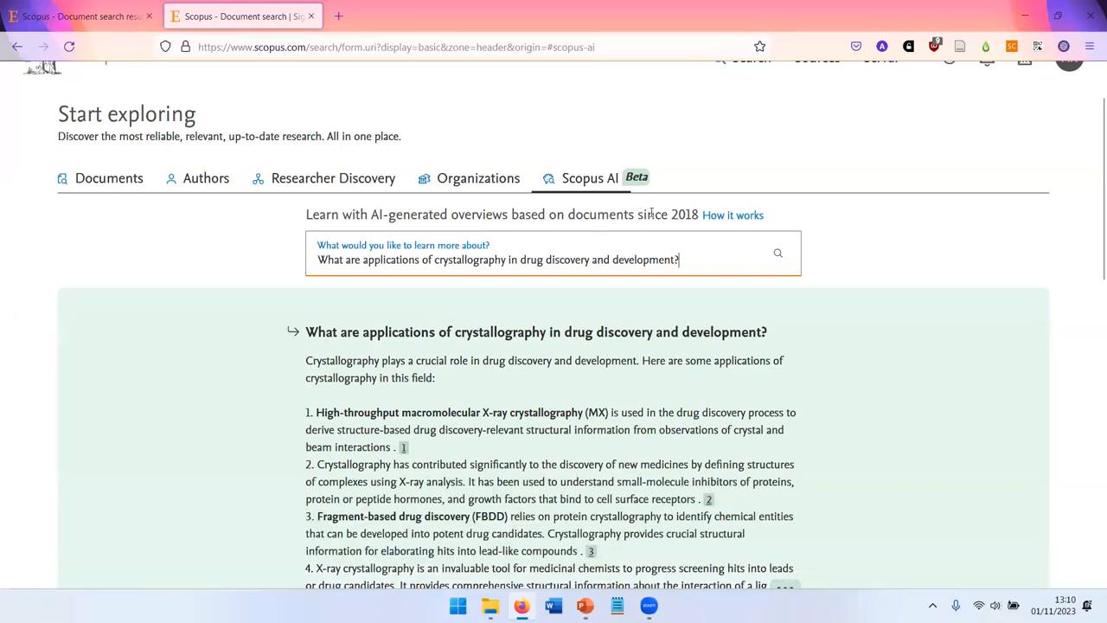
- Scroll through the cited AI answer and the Bricogne high-throughput crystallography reference summary
{"action": "scroll", "scroll_direction": "down", "scroll_amount": 3}
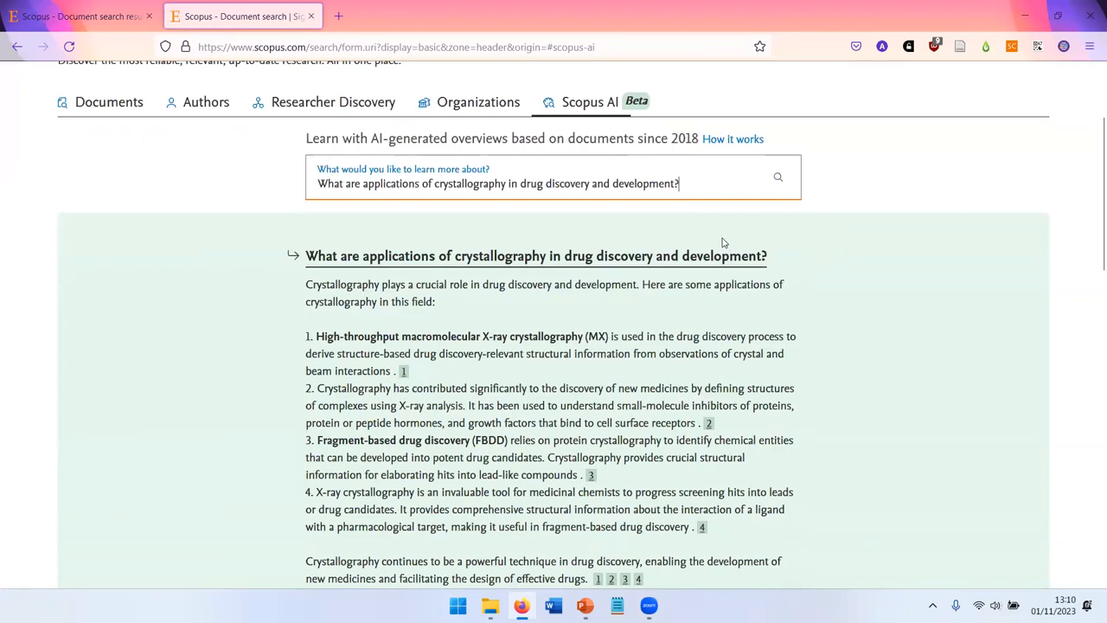
{"action": "mouse_move", "coordinate": [903, 263]}
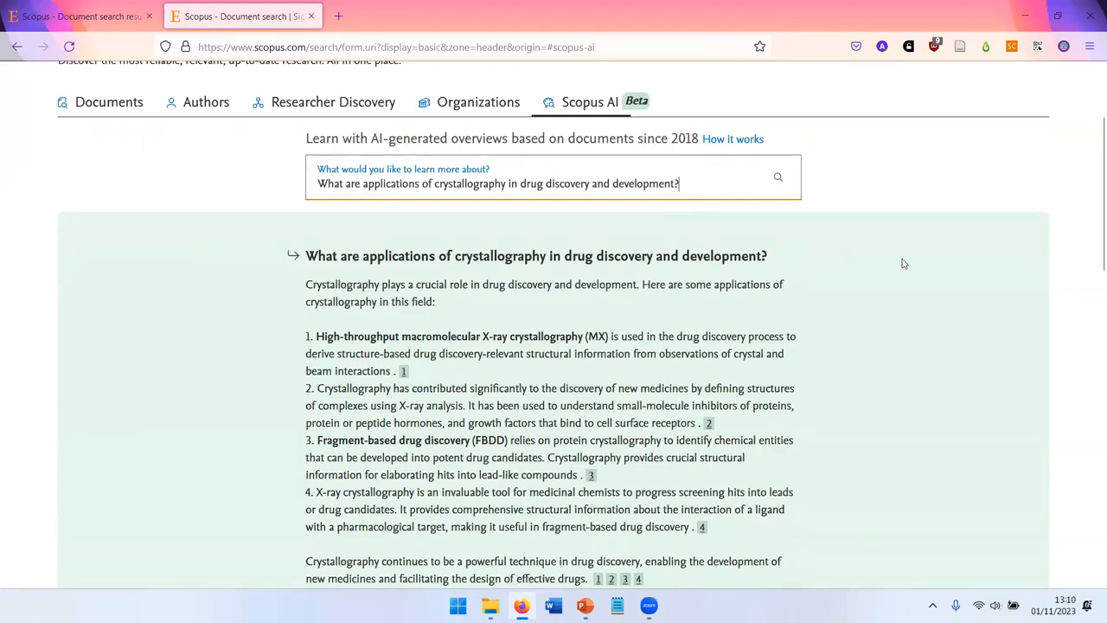
{"action": "scroll", "scroll_direction": "down", "scroll_amount": 3}
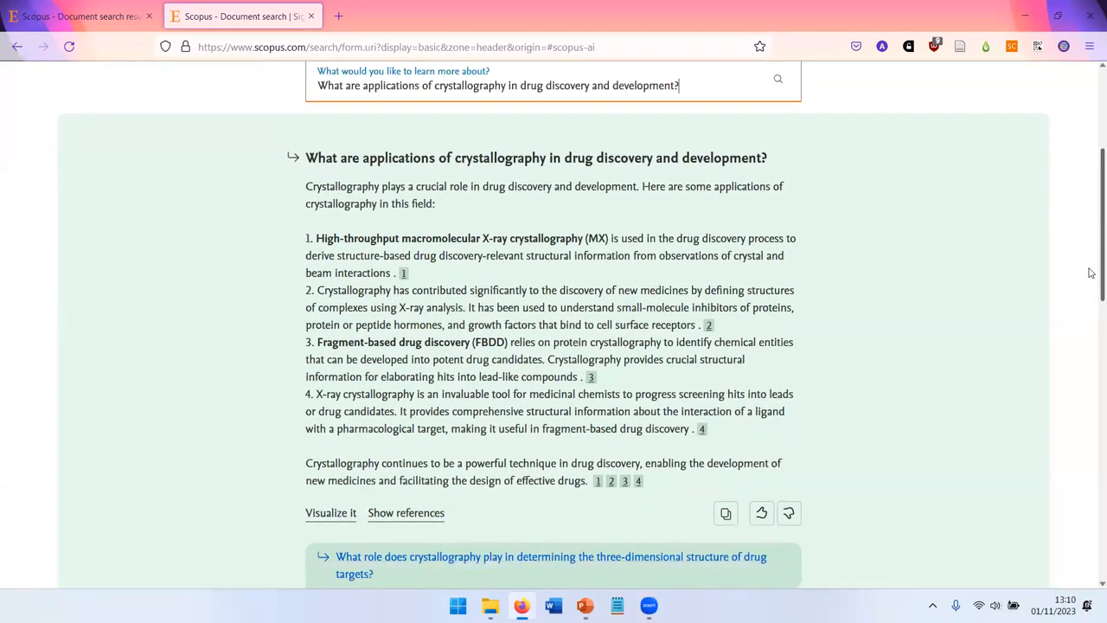
{"action": "scroll", "scroll_direction": "down", "scroll_amount": 3}
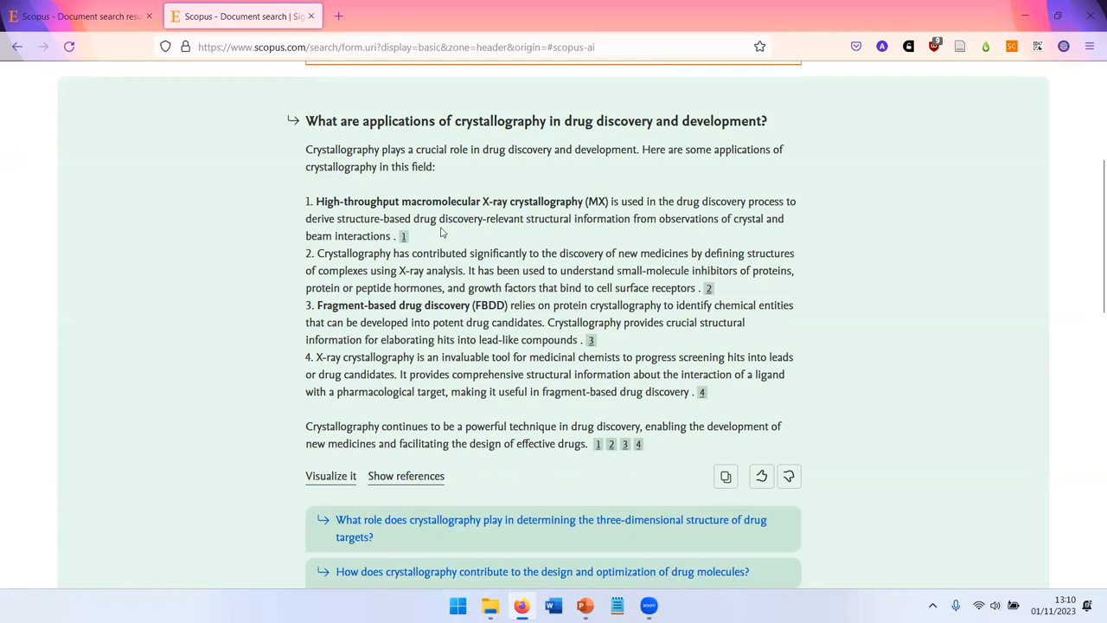
{"action": "scroll", "scroll_direction": "up", "scroll_amount": 3}
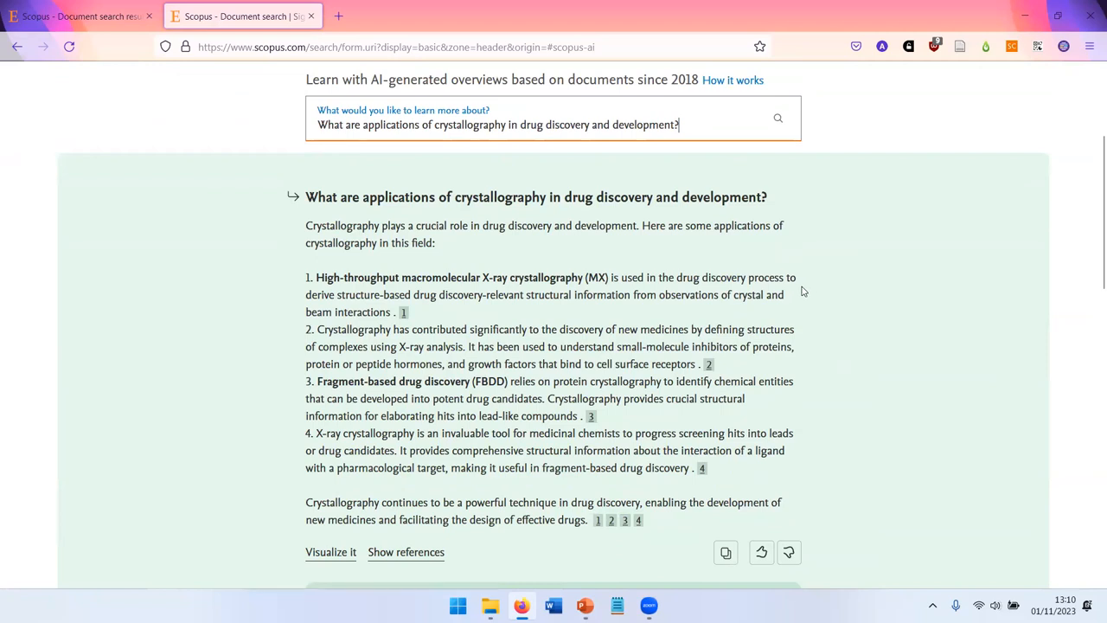
{"action": "scroll", "scroll_direction": "down", "scroll_amount": 3}
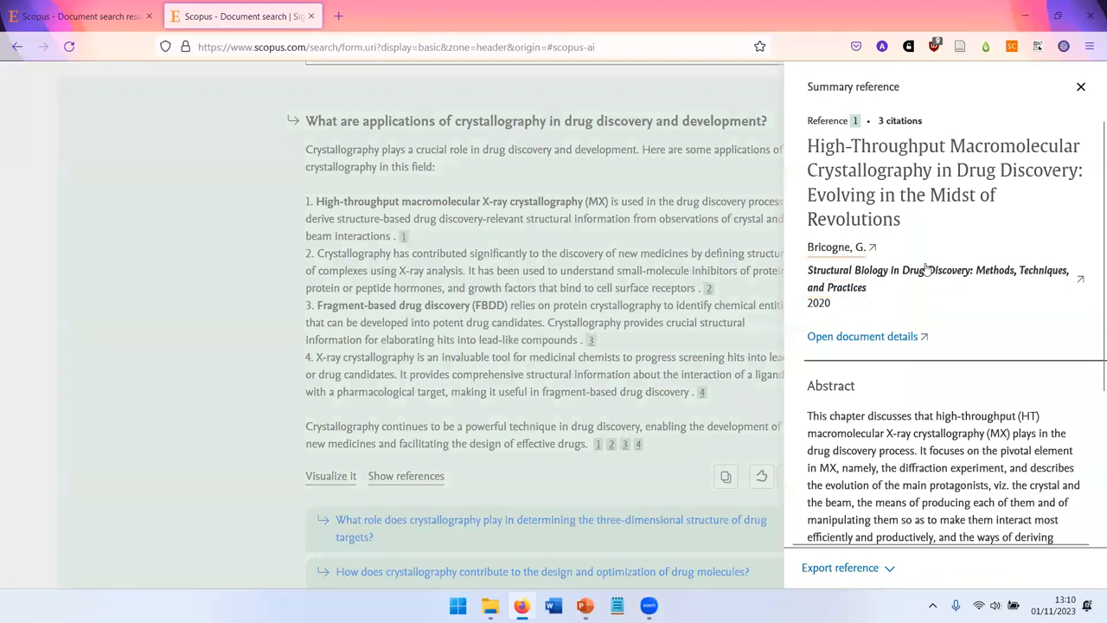
- Close the reference summary and start 'Visualize it' to build a concept map of the answer
{"action": "scroll", "scroll_direction": "down", "scroll_amount": 3}
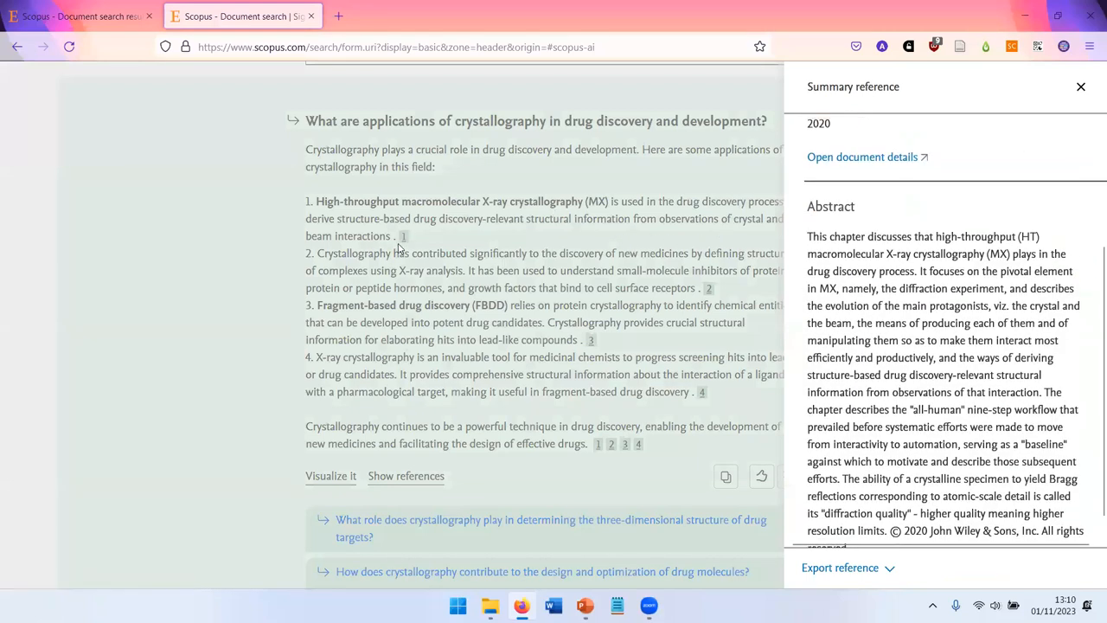
{"action": "left_click", "coordinate": [1080, 86]}
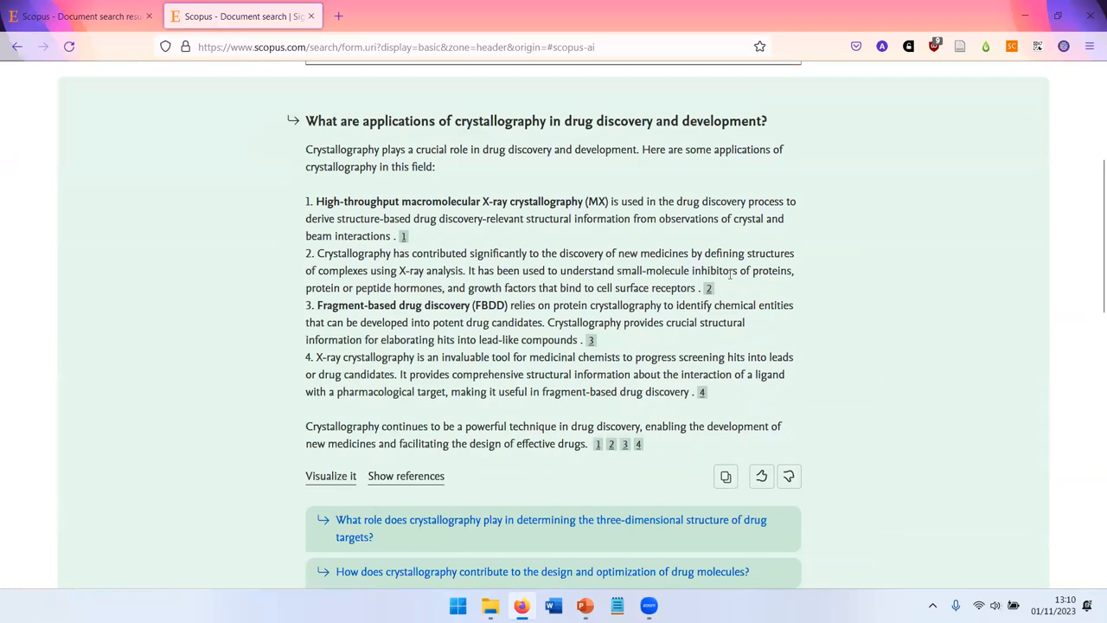
{"action": "left_click", "coordinate": [592, 339]}
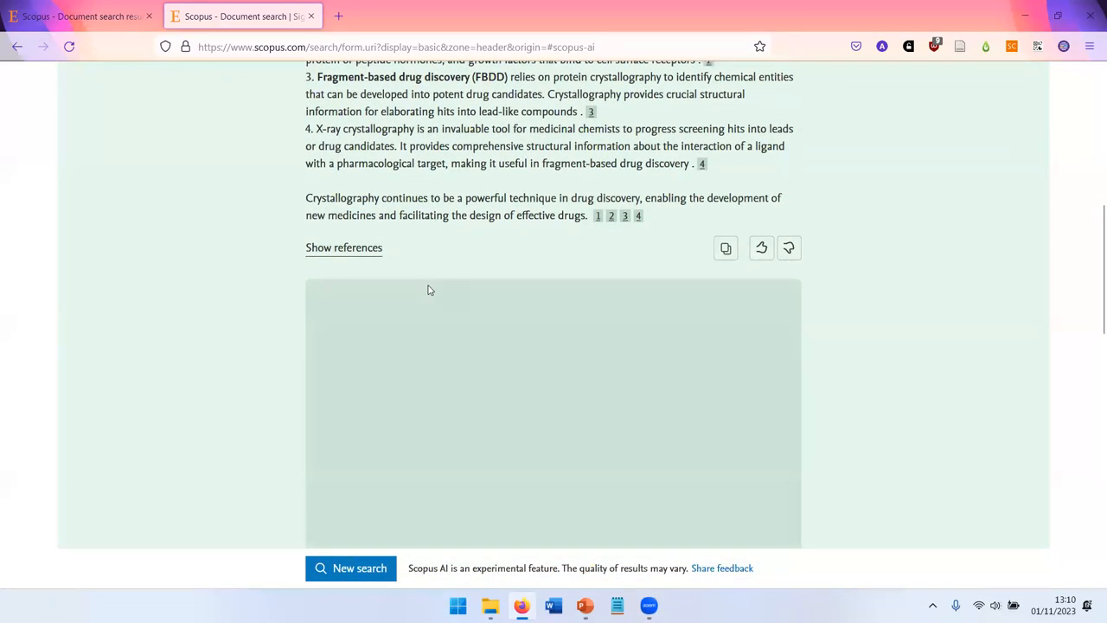
- Scroll through the concept map's X-ray, protein, high-throughput and structure-based branches
{"action": "scroll", "scroll_direction": "down", "scroll_amount": 3}
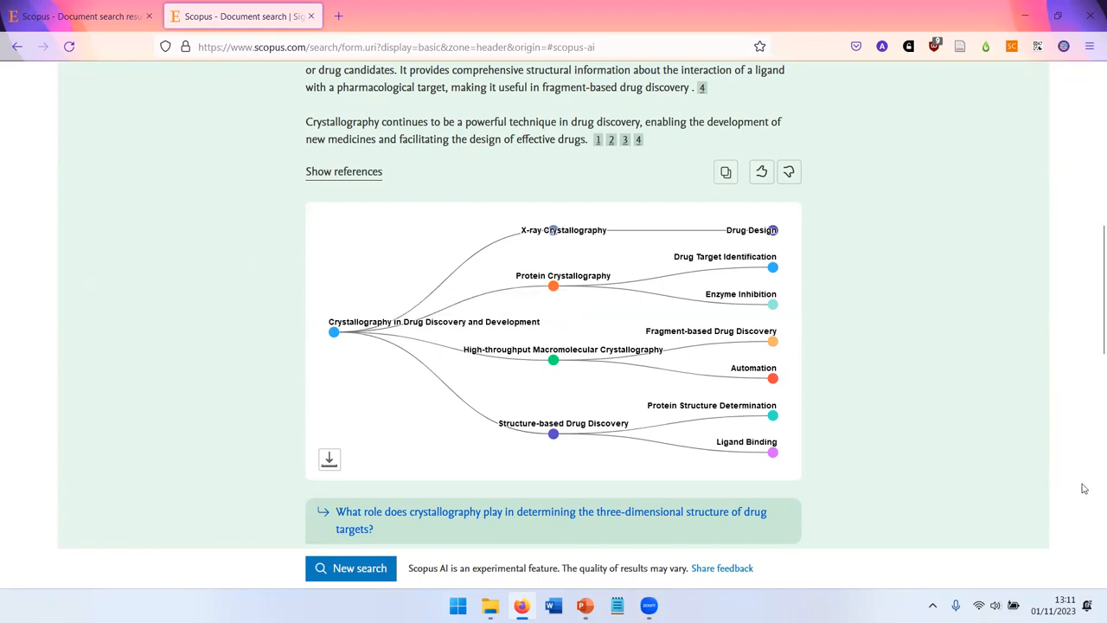
{"action": "mouse_move", "coordinate": [772, 305]}
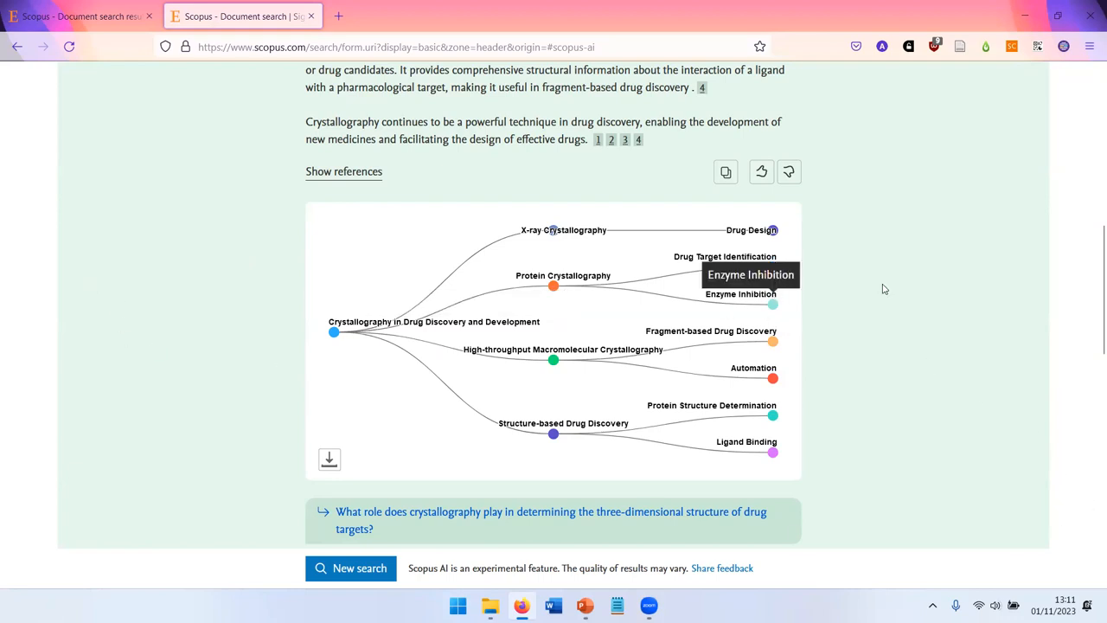
{"action": "scroll", "scroll_direction": "down", "scroll_amount": 3}
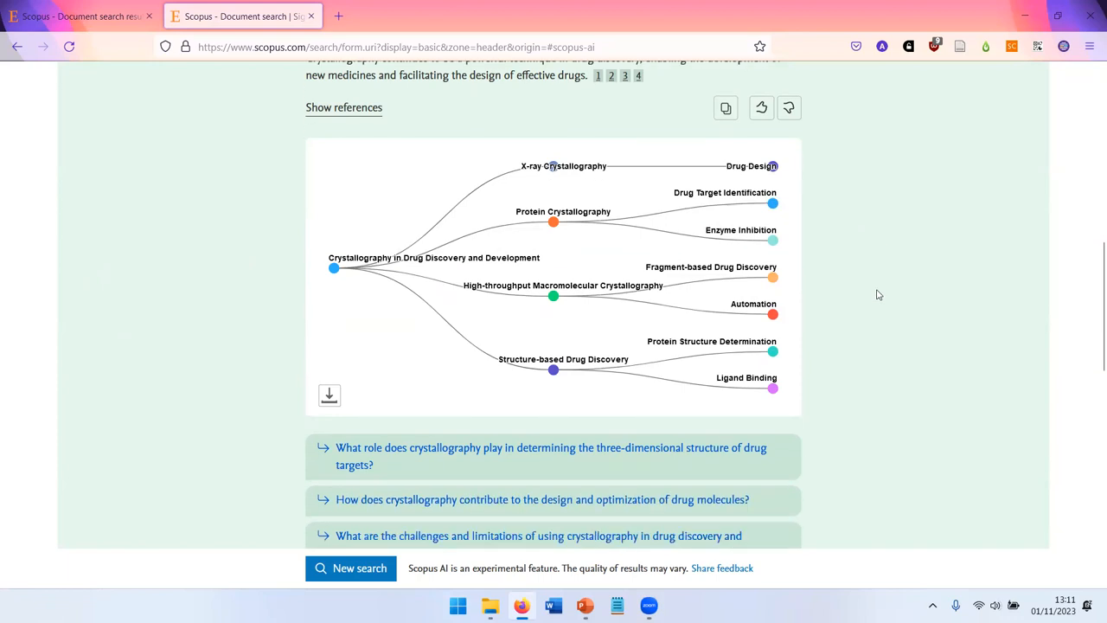
{"action": "scroll", "scroll_direction": "down", "scroll_amount": 3}
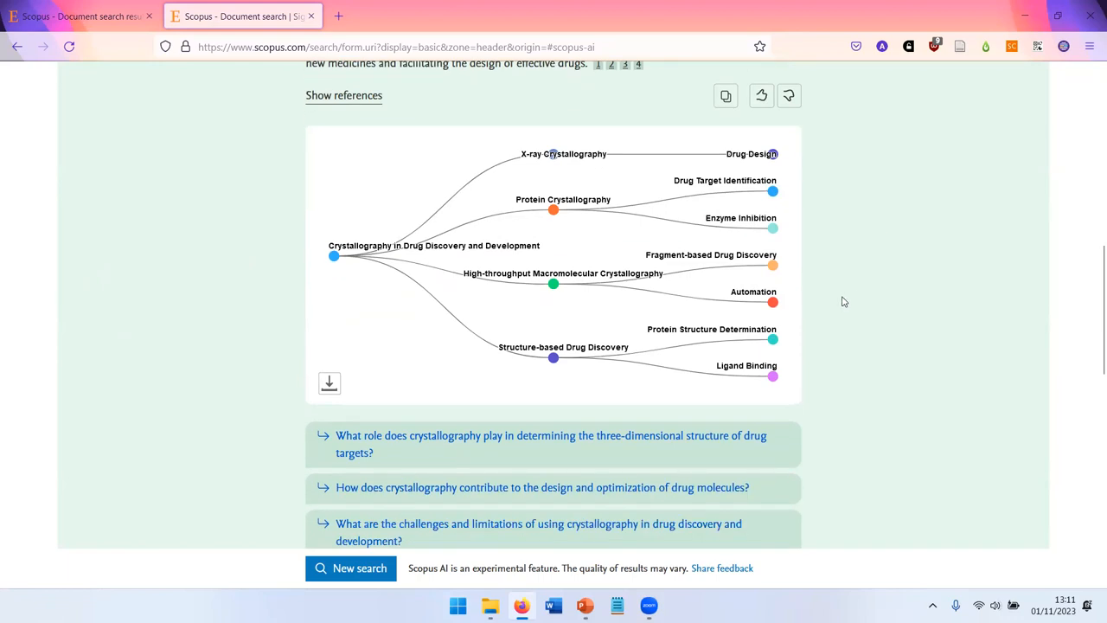
{"action": "scroll", "scroll_direction": "down", "scroll_amount": 3}
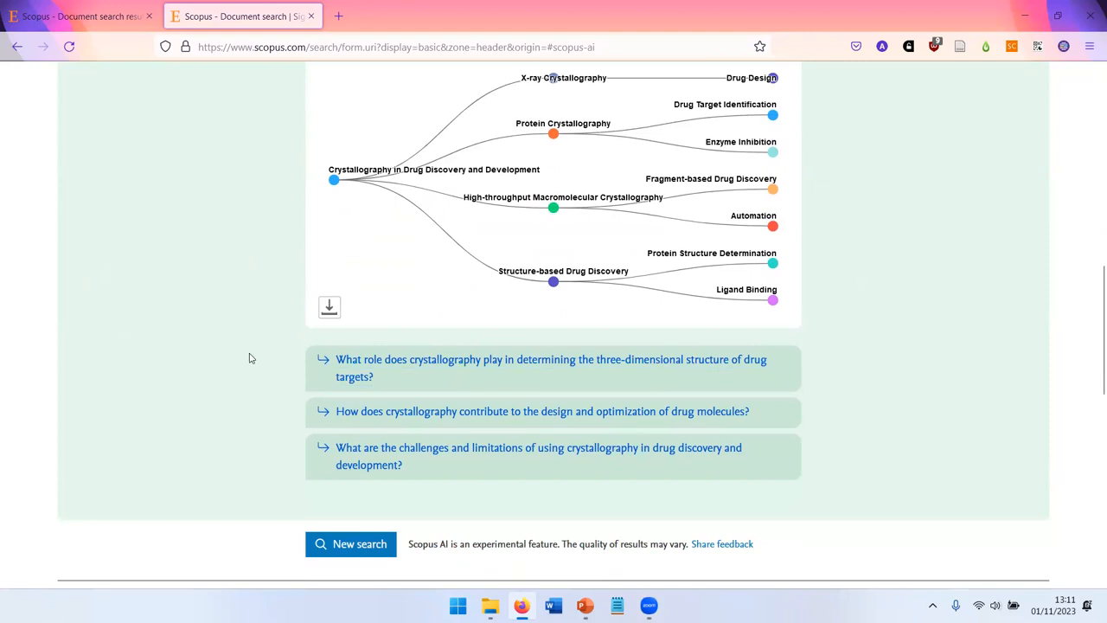
{"action": "mouse_move", "coordinate": [333, 391]}
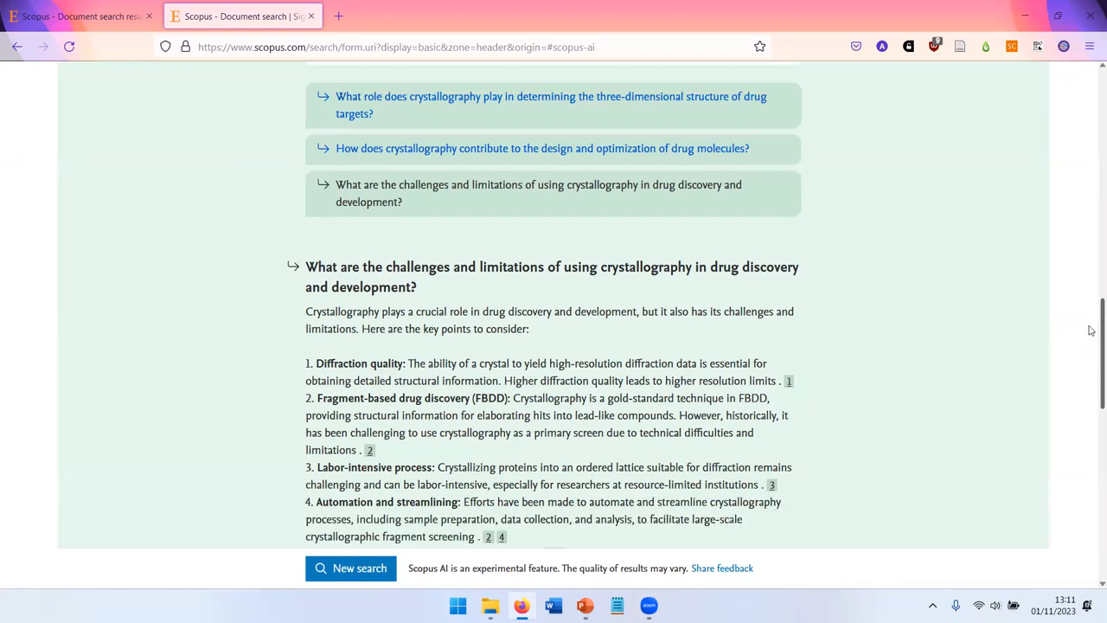
{"action": "scroll", "scroll_direction": "down", "scroll_amount": 3}
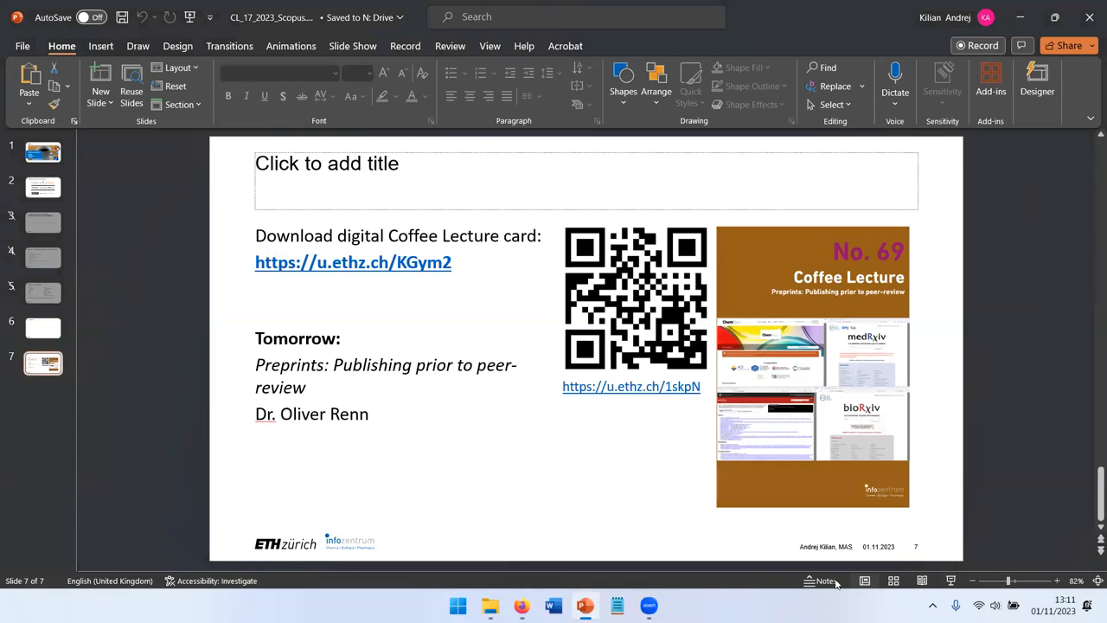
{"action": "mouse_move", "coordinate": [632, 388]}
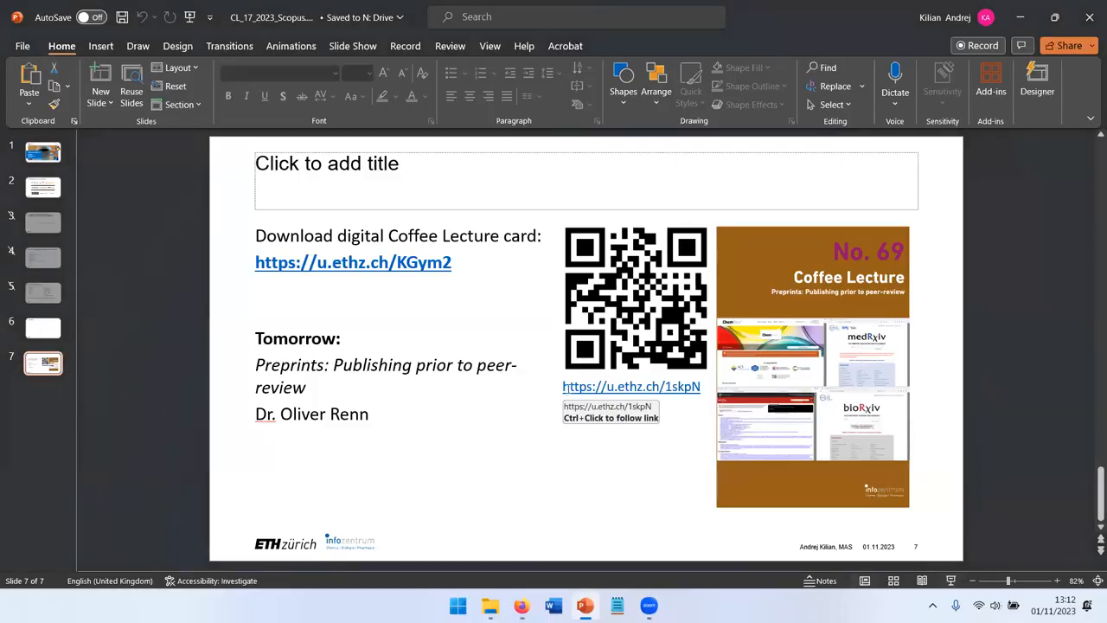
{"action": "left_click", "coordinate": [630, 386]}
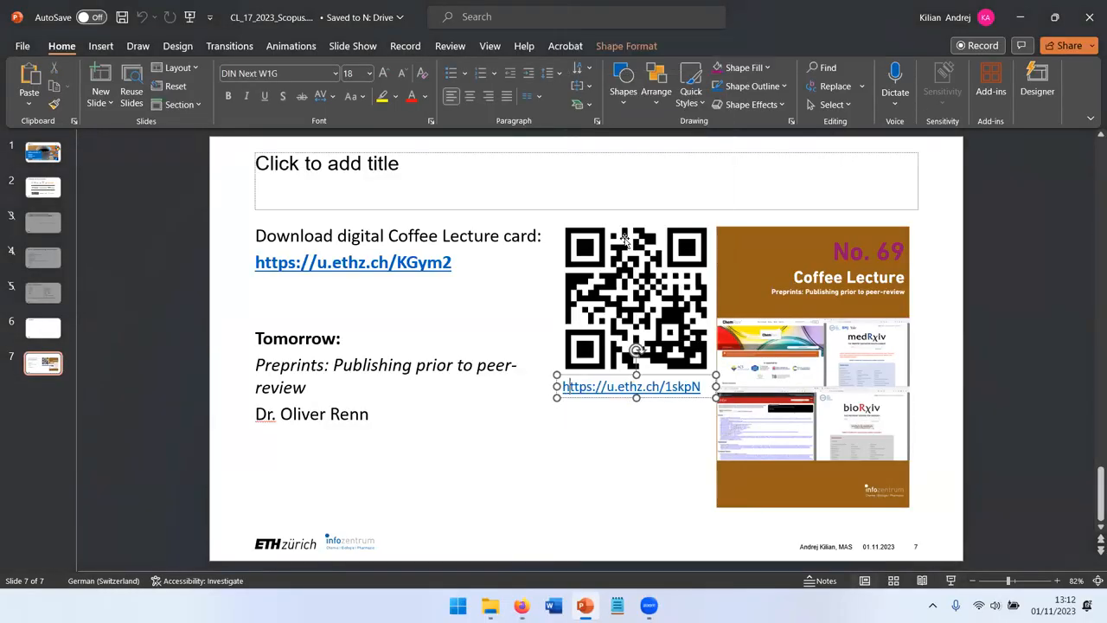
{"action": "mouse_move", "coordinate": [602, 474]}
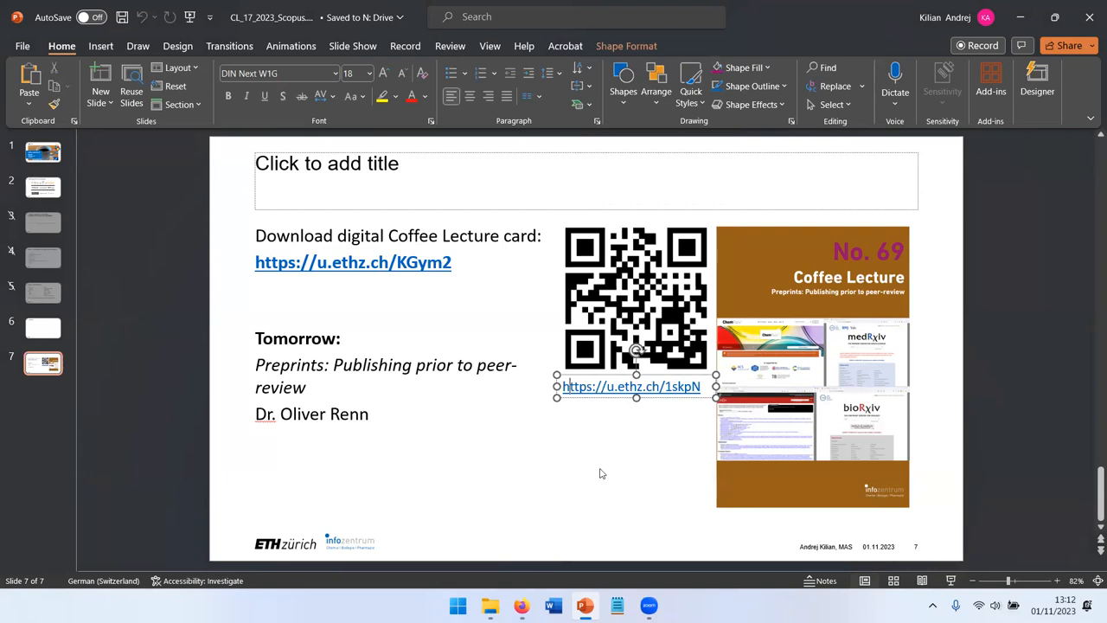
{"action": "mouse_move", "coordinate": [533, 461]}
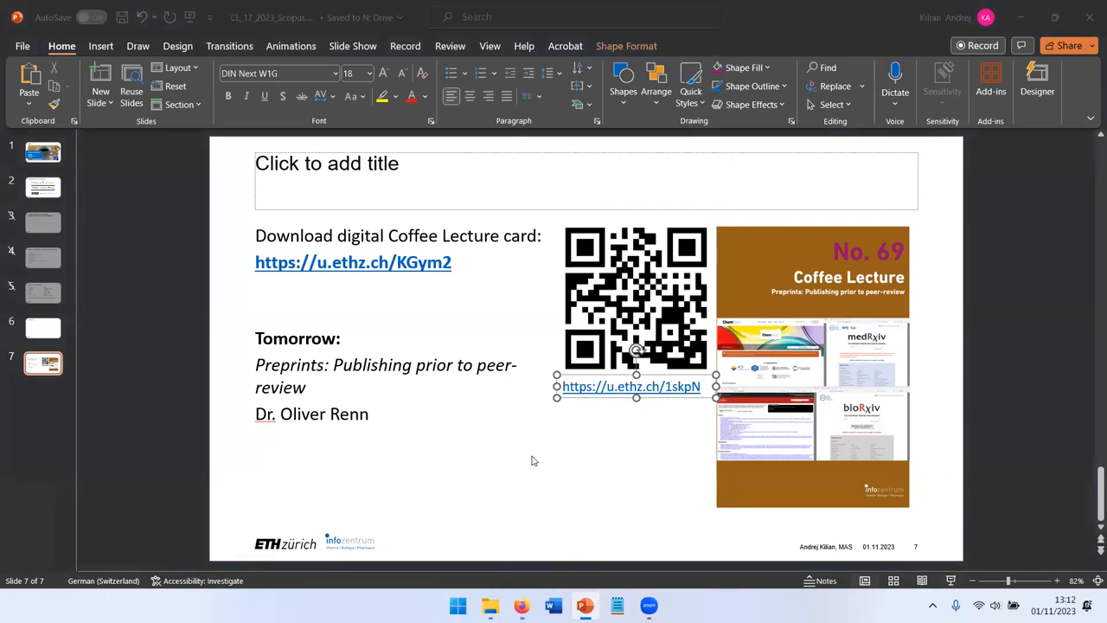
{"action": "mouse_move", "coordinate": [511, 467]}
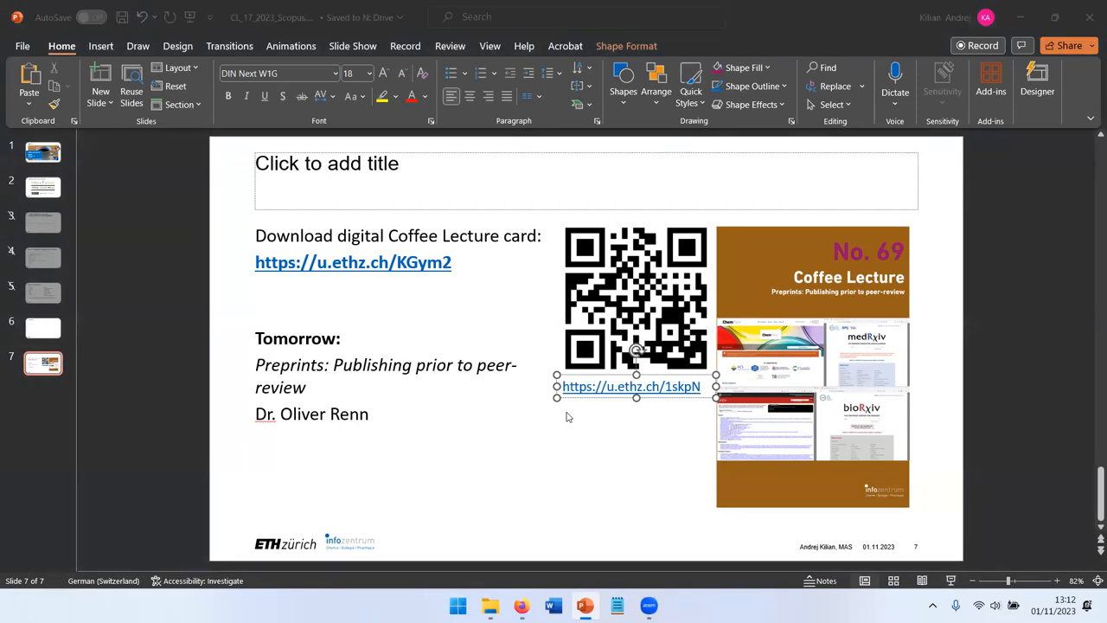
{"action": "mouse_move", "coordinate": [630, 420]}
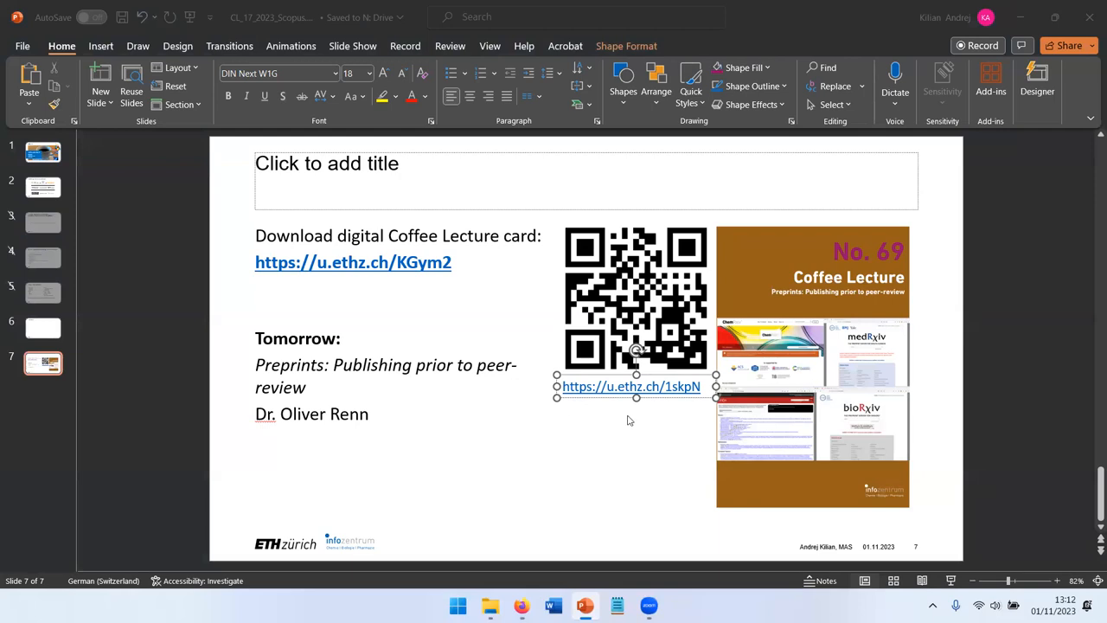
{"action": "mouse_move", "coordinate": [378, 412]}
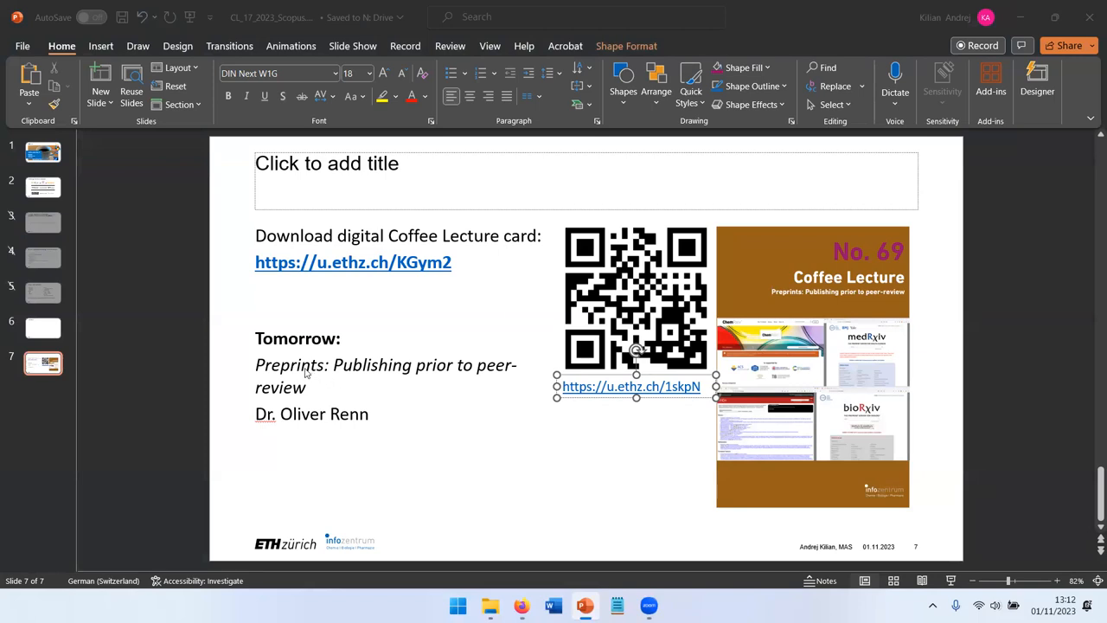
{"action": "mouse_move", "coordinate": [360, 381]}
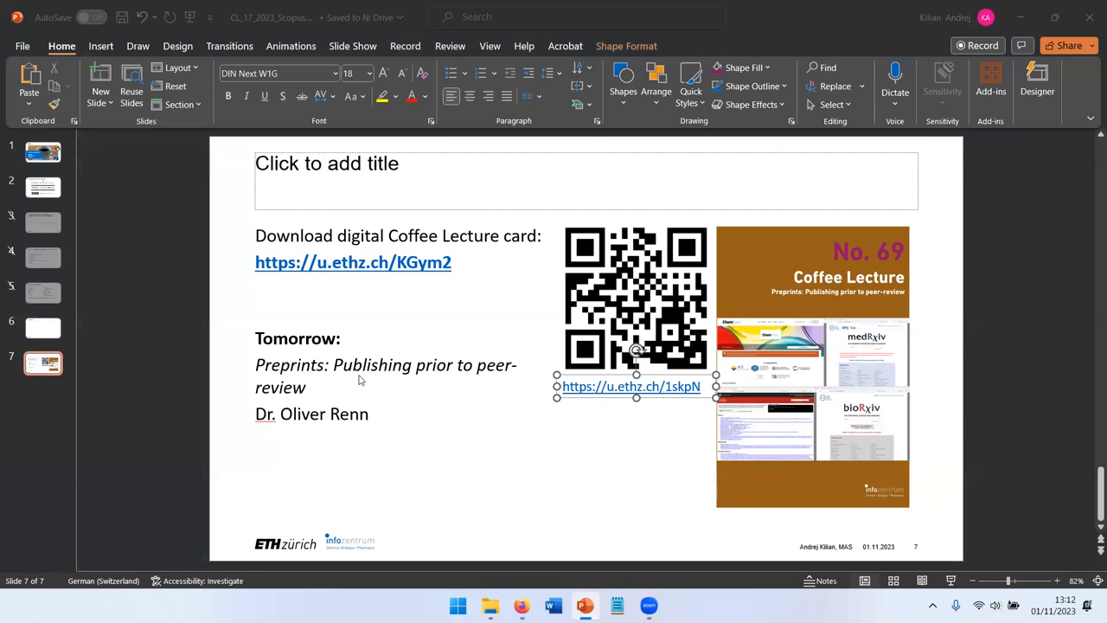
{"action": "mouse_move", "coordinate": [360, 379]}
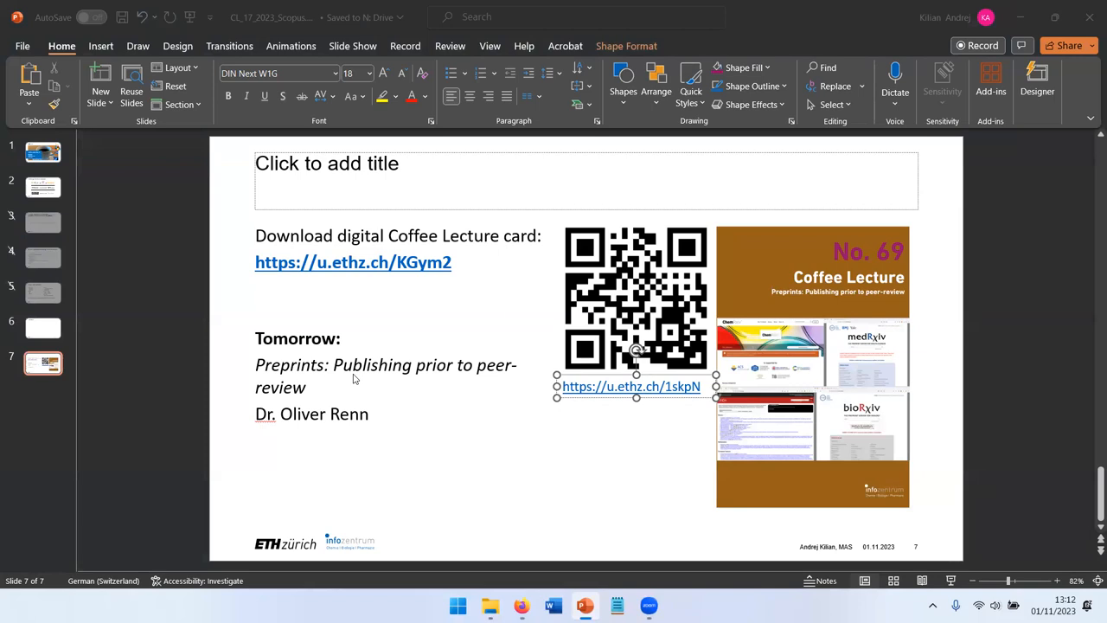
{"action": "mouse_move", "coordinate": [329, 382]}
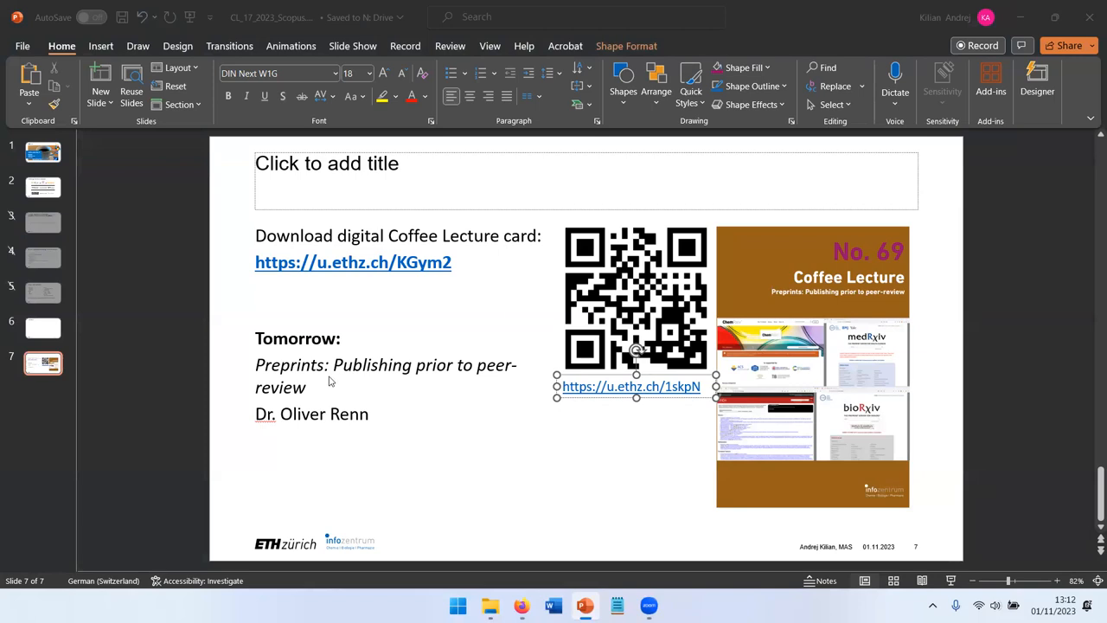
{"action": "mouse_move", "coordinate": [327, 374]}
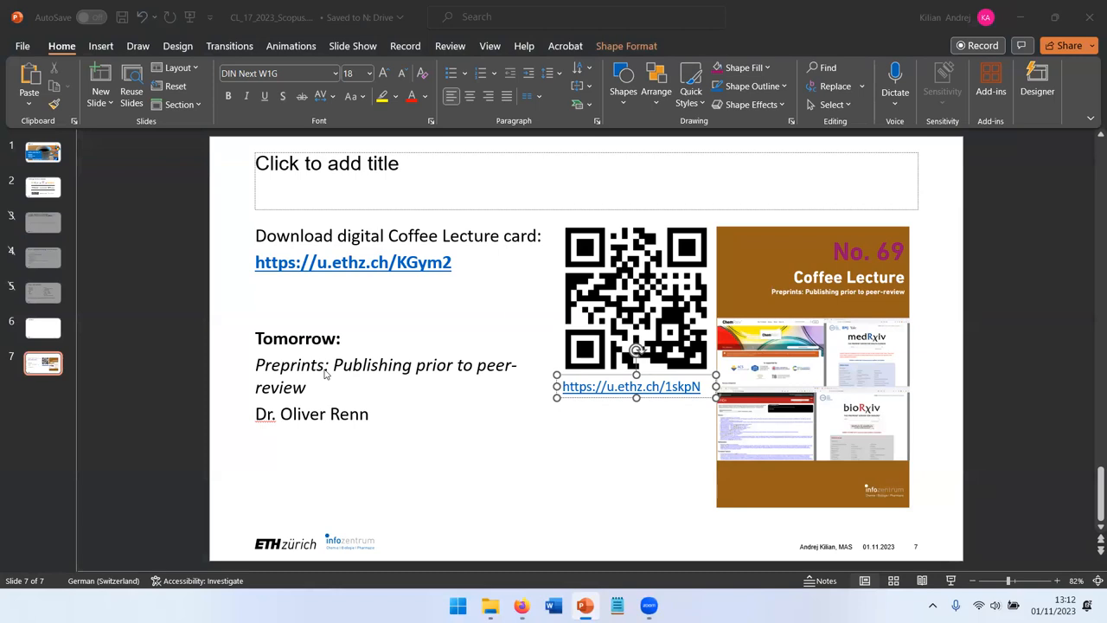
{"action": "mouse_move", "coordinate": [325, 386]}
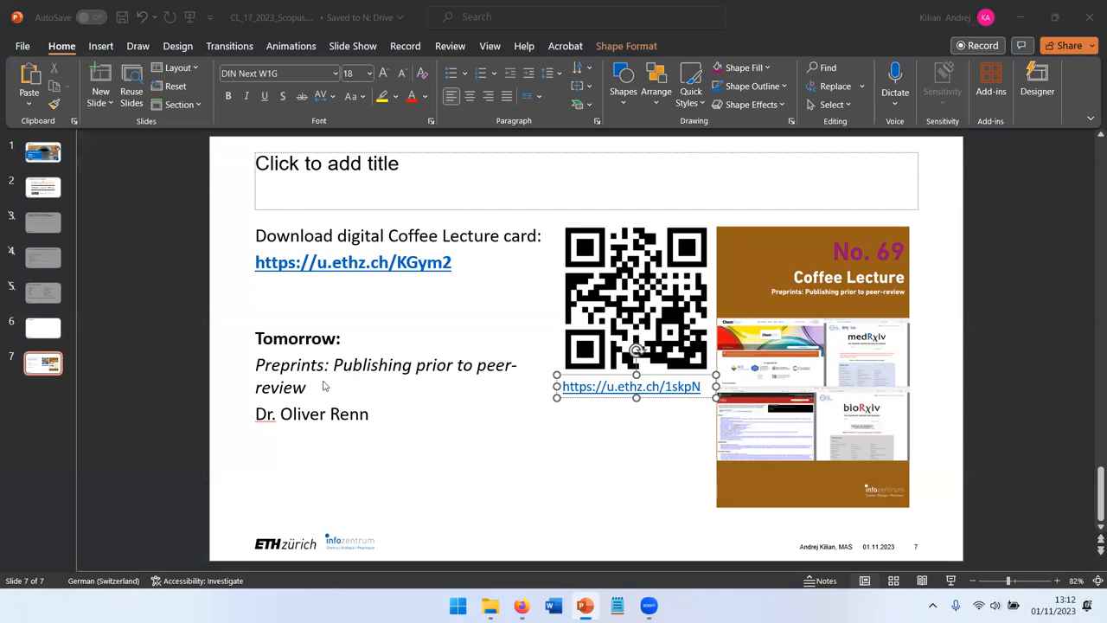
{"action": "mouse_move", "coordinate": [491, 167]}
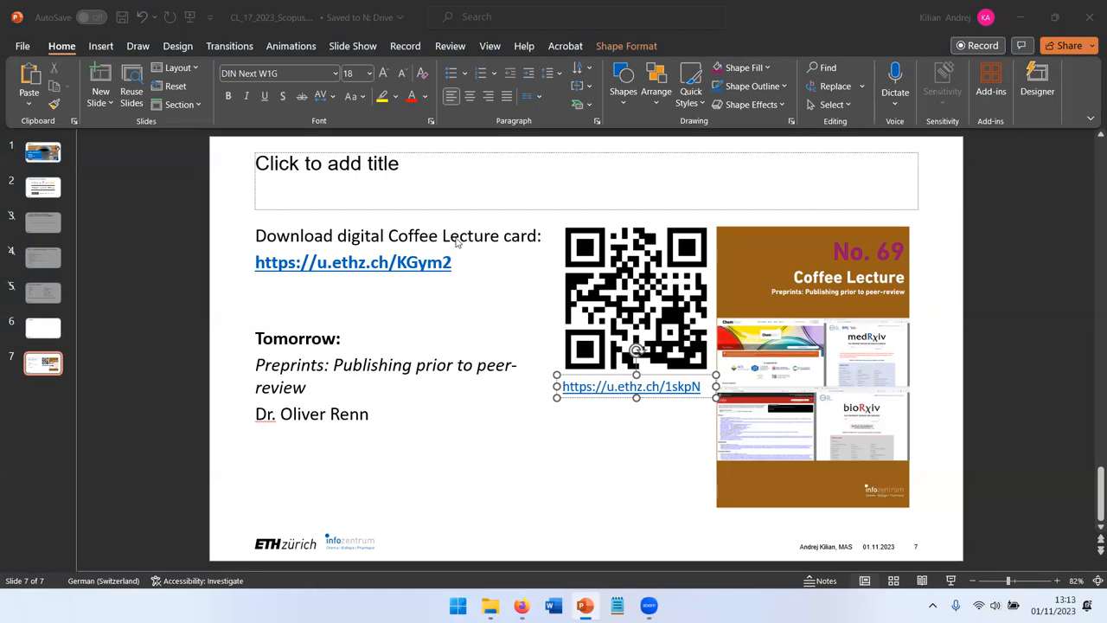
{"action": "mouse_move", "coordinate": [595, 49]}
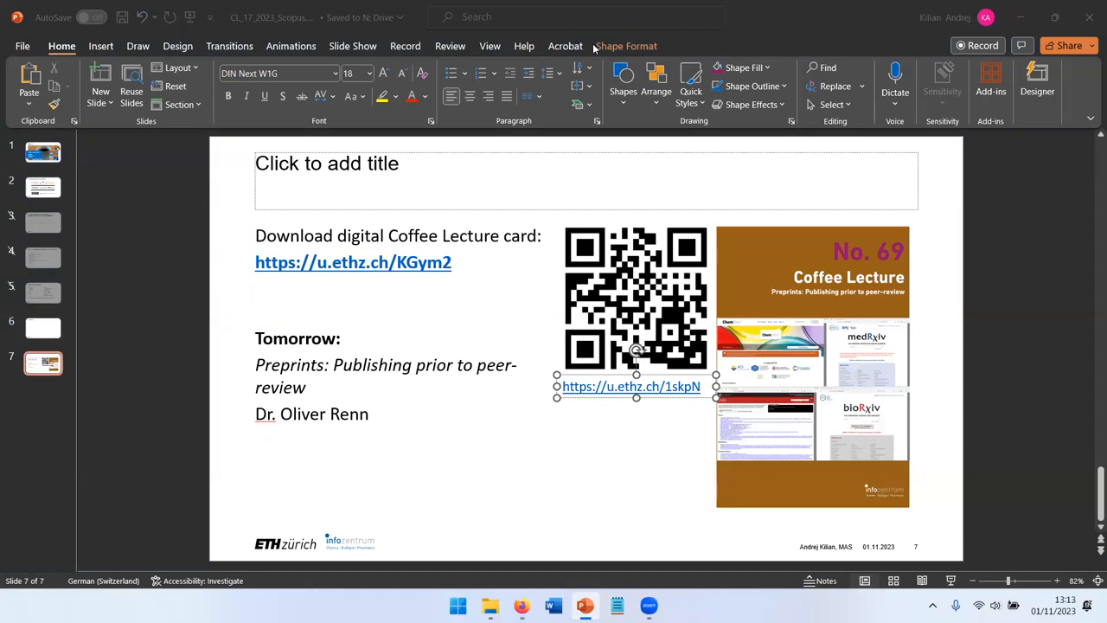